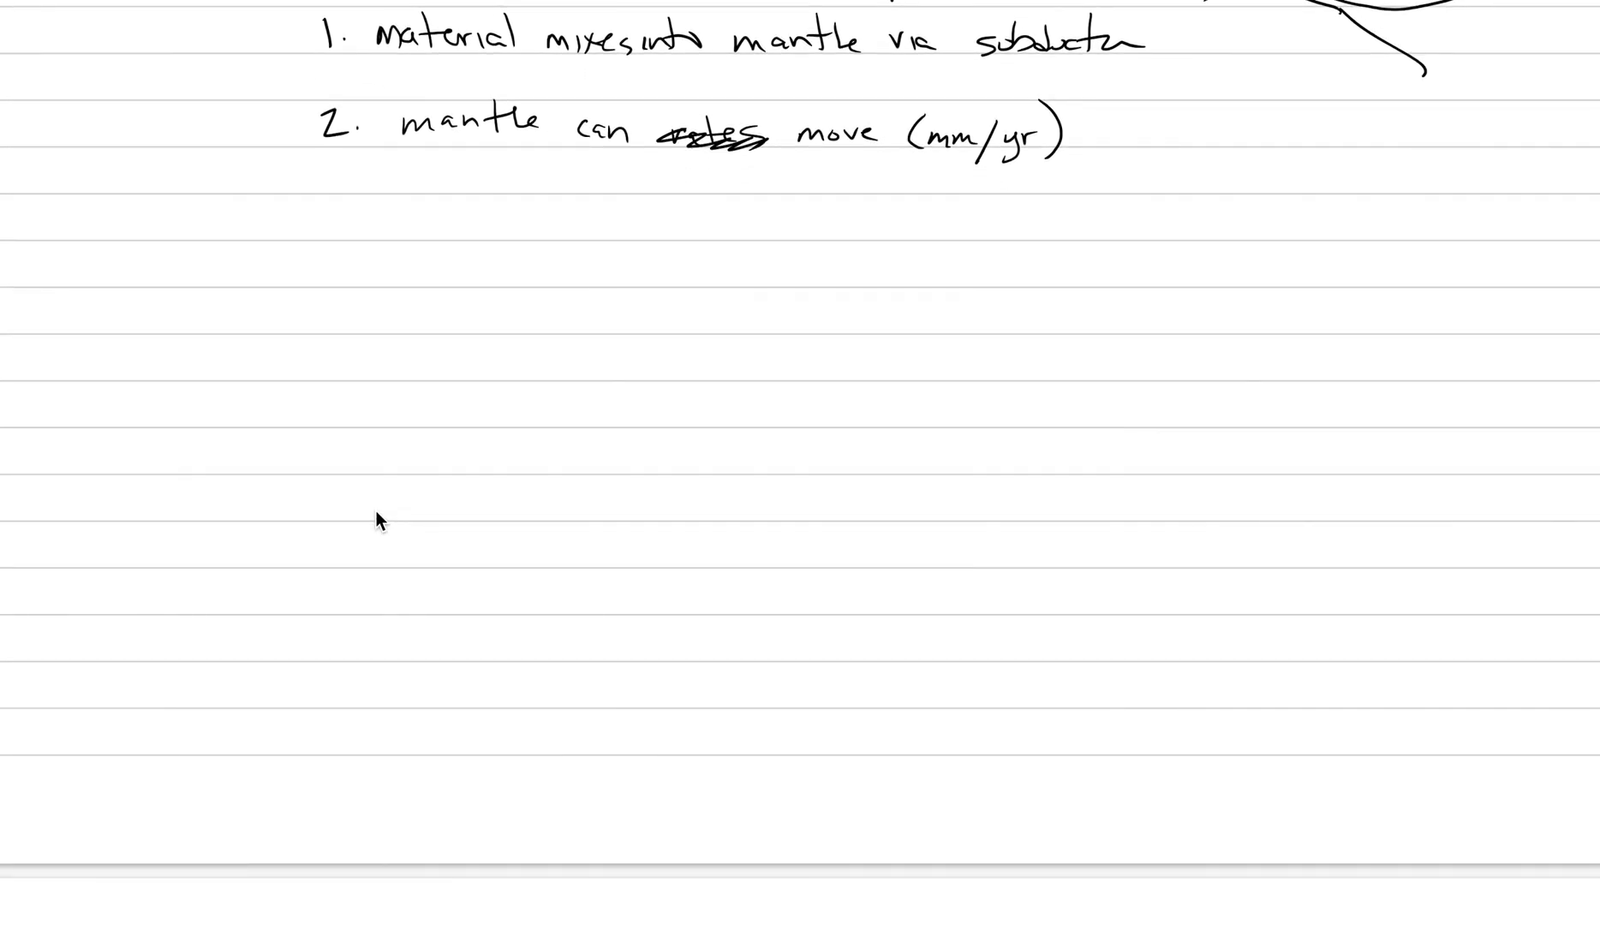
- Handwrite the section heading 'II. Logical Deductions' below the numbered points
text(II. Logi)
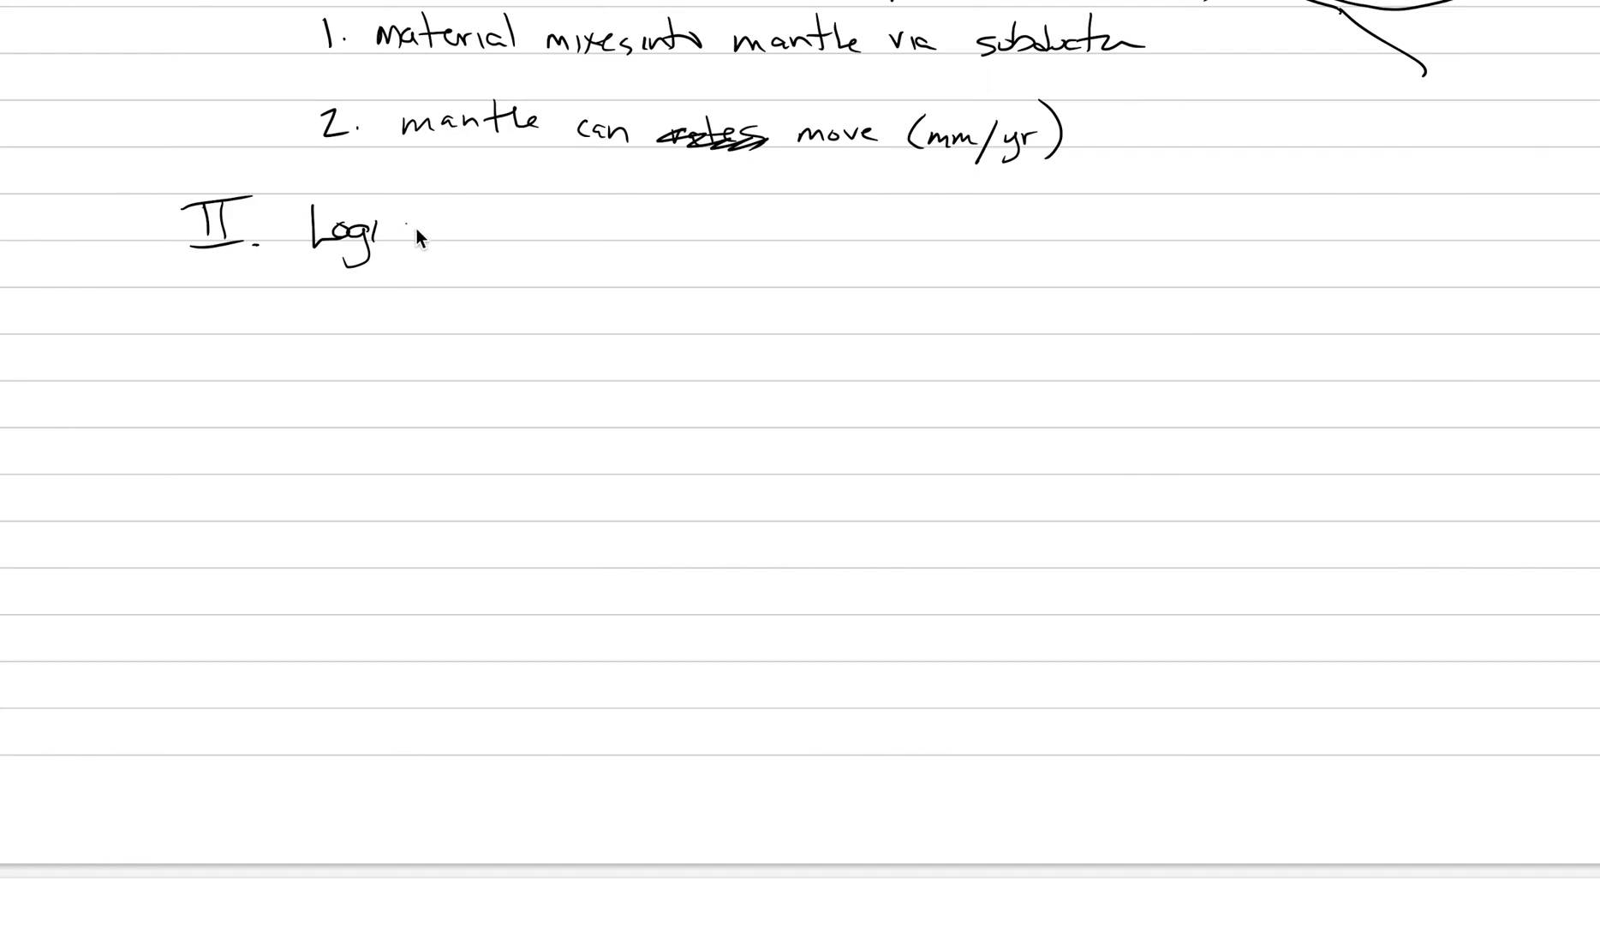
text(cal)
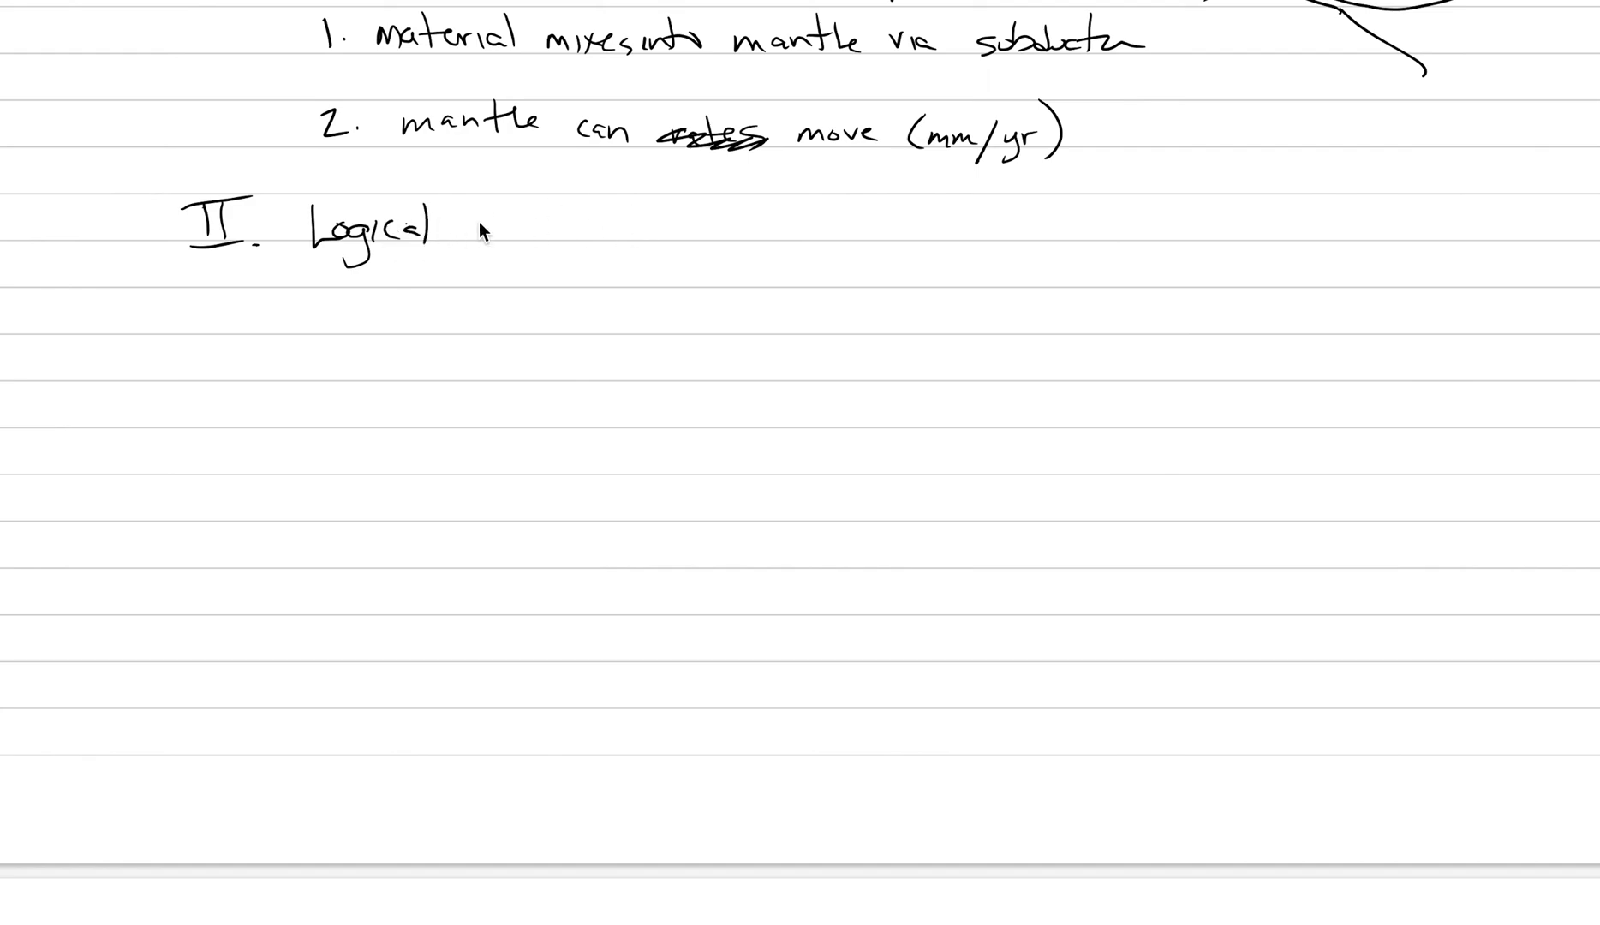
text(Deduc)
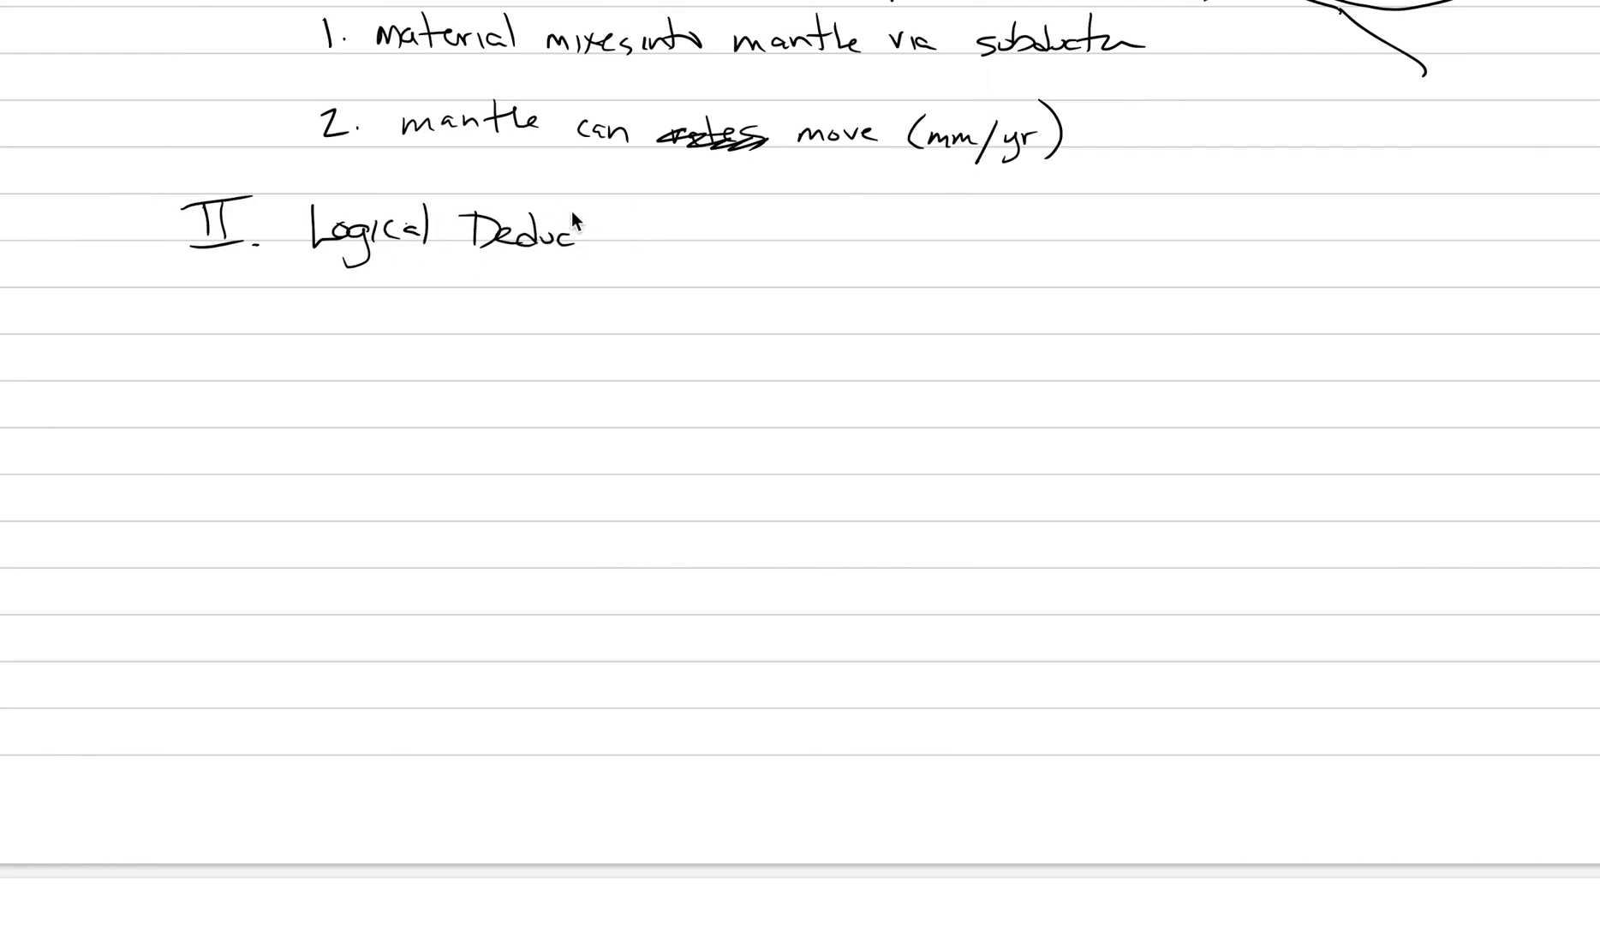
text(tions)
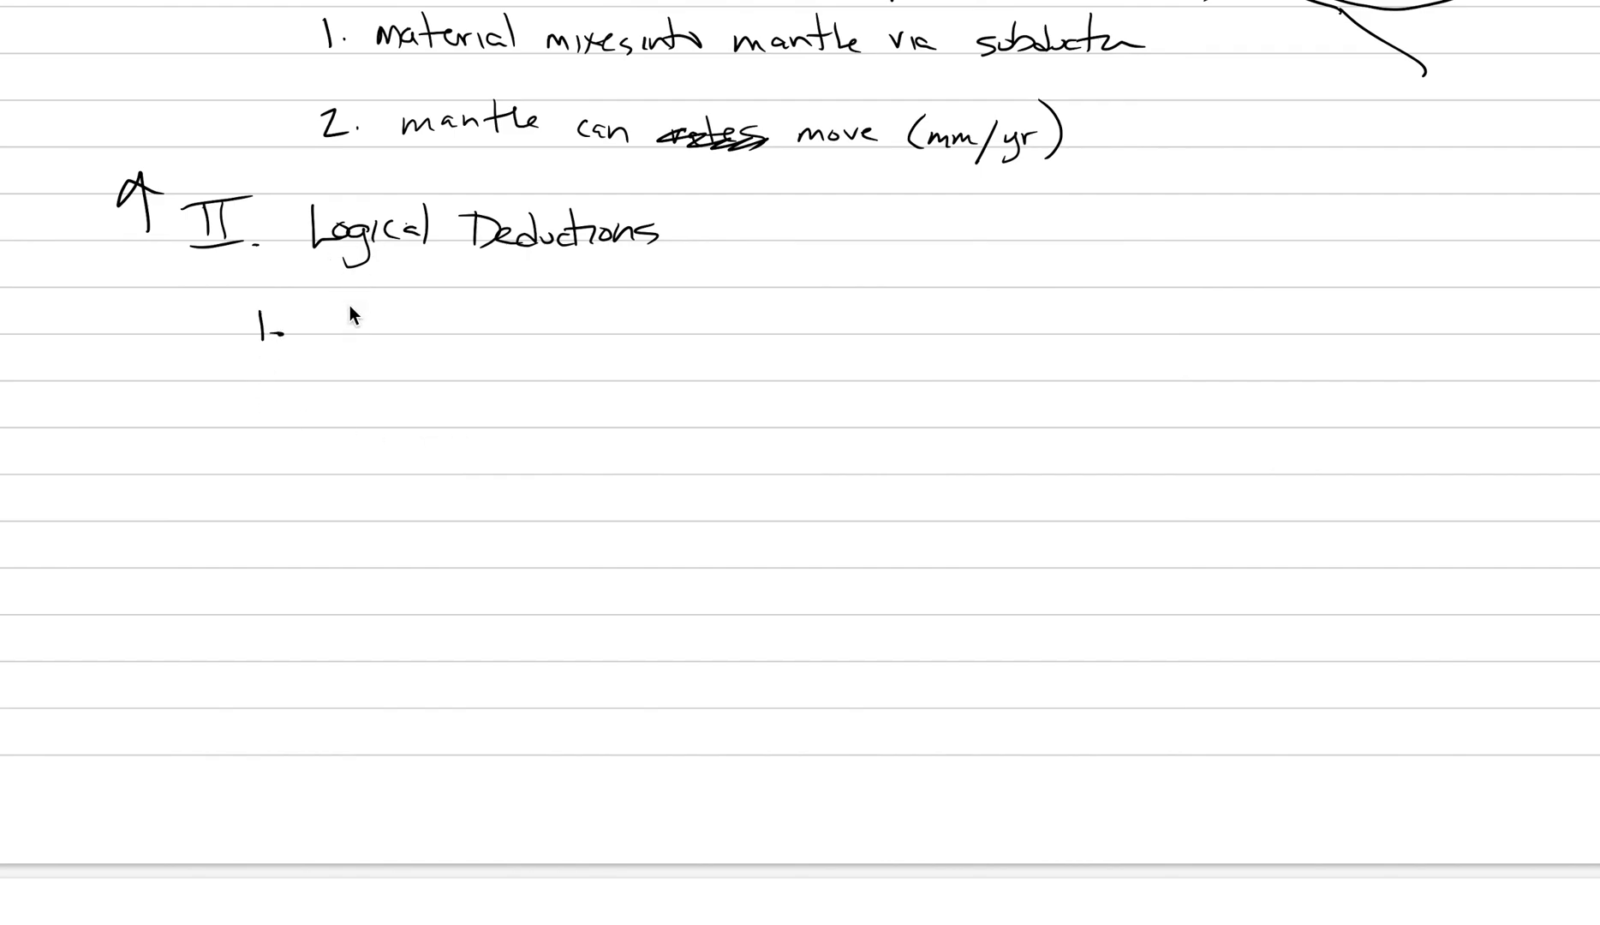
mouse_move(401, 333)
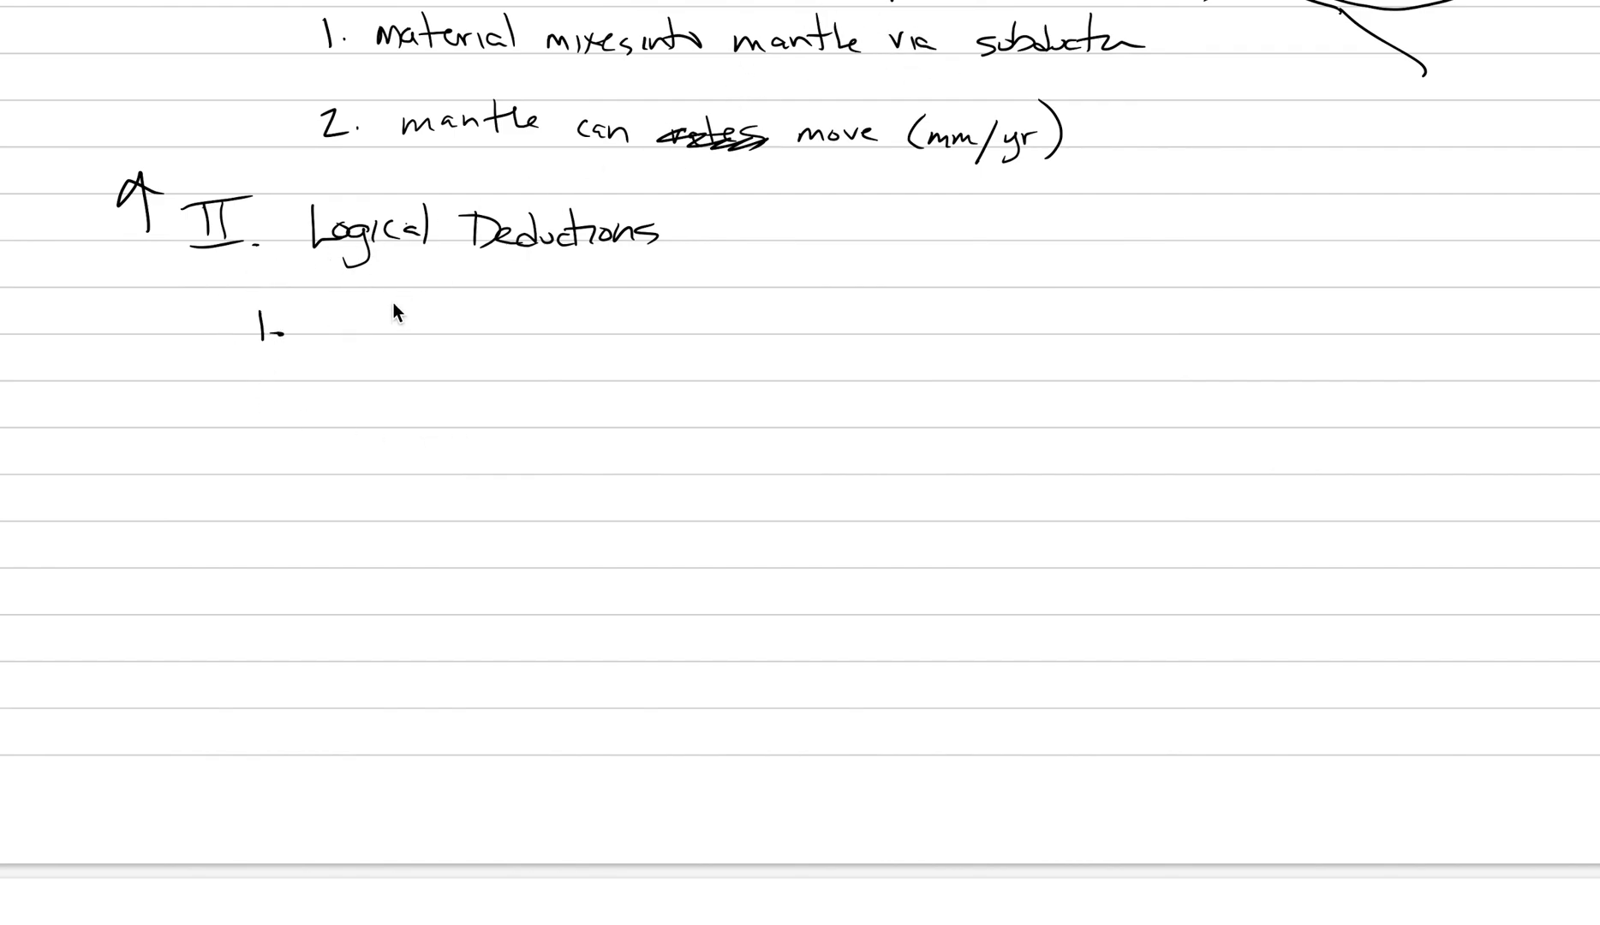
mouse_move(329, 373)
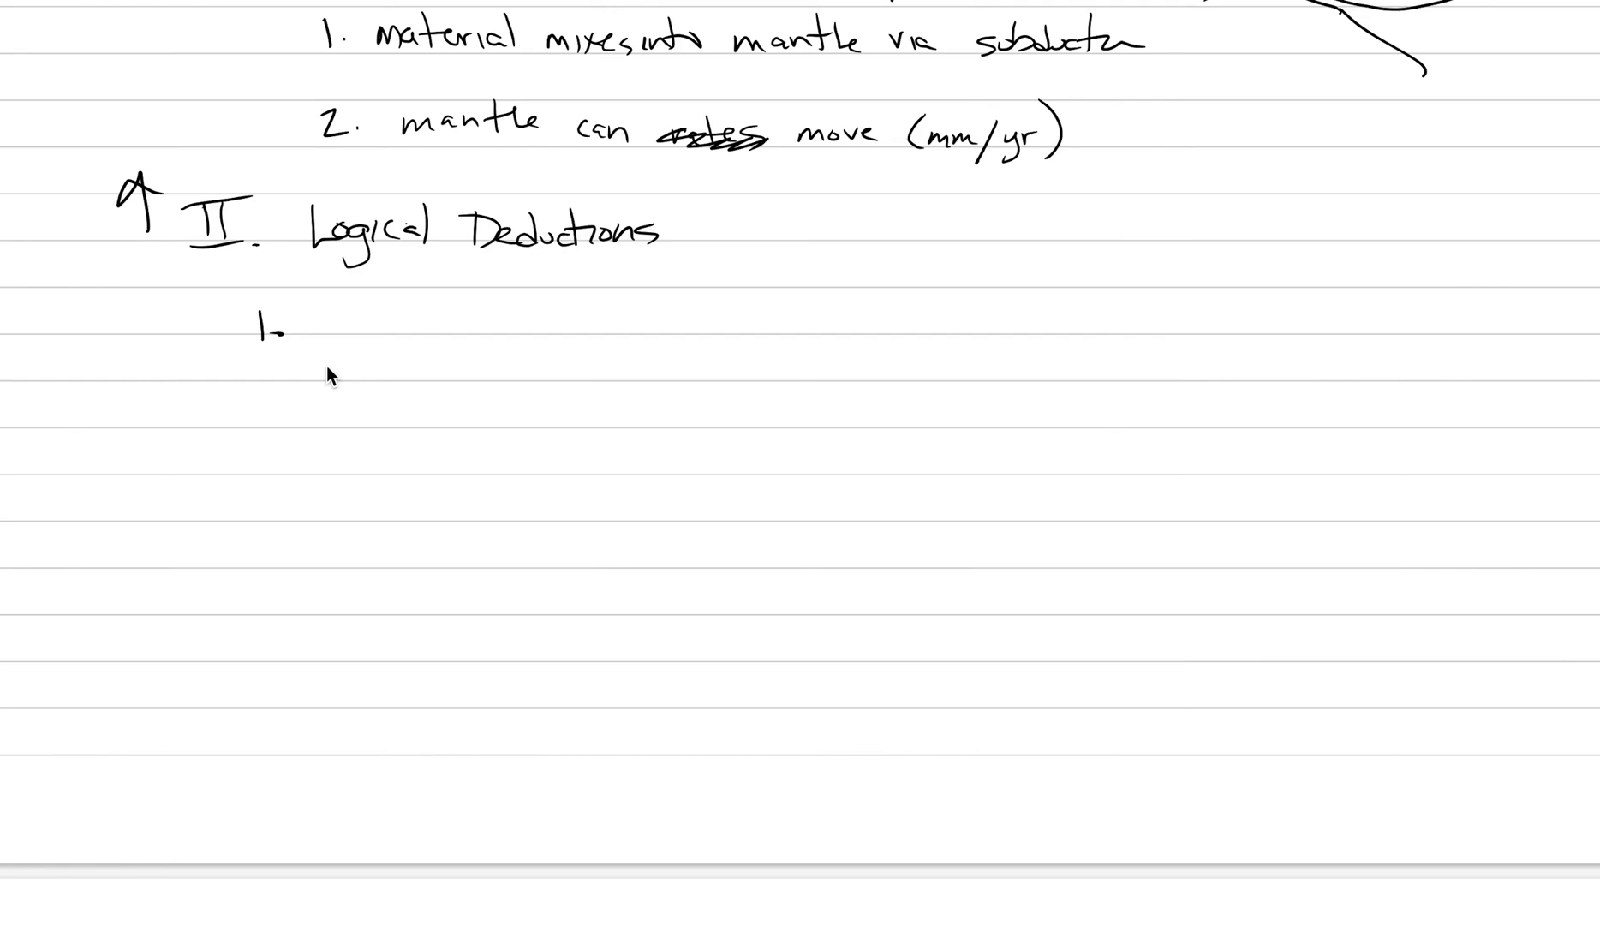
mouse_move(341, 339)
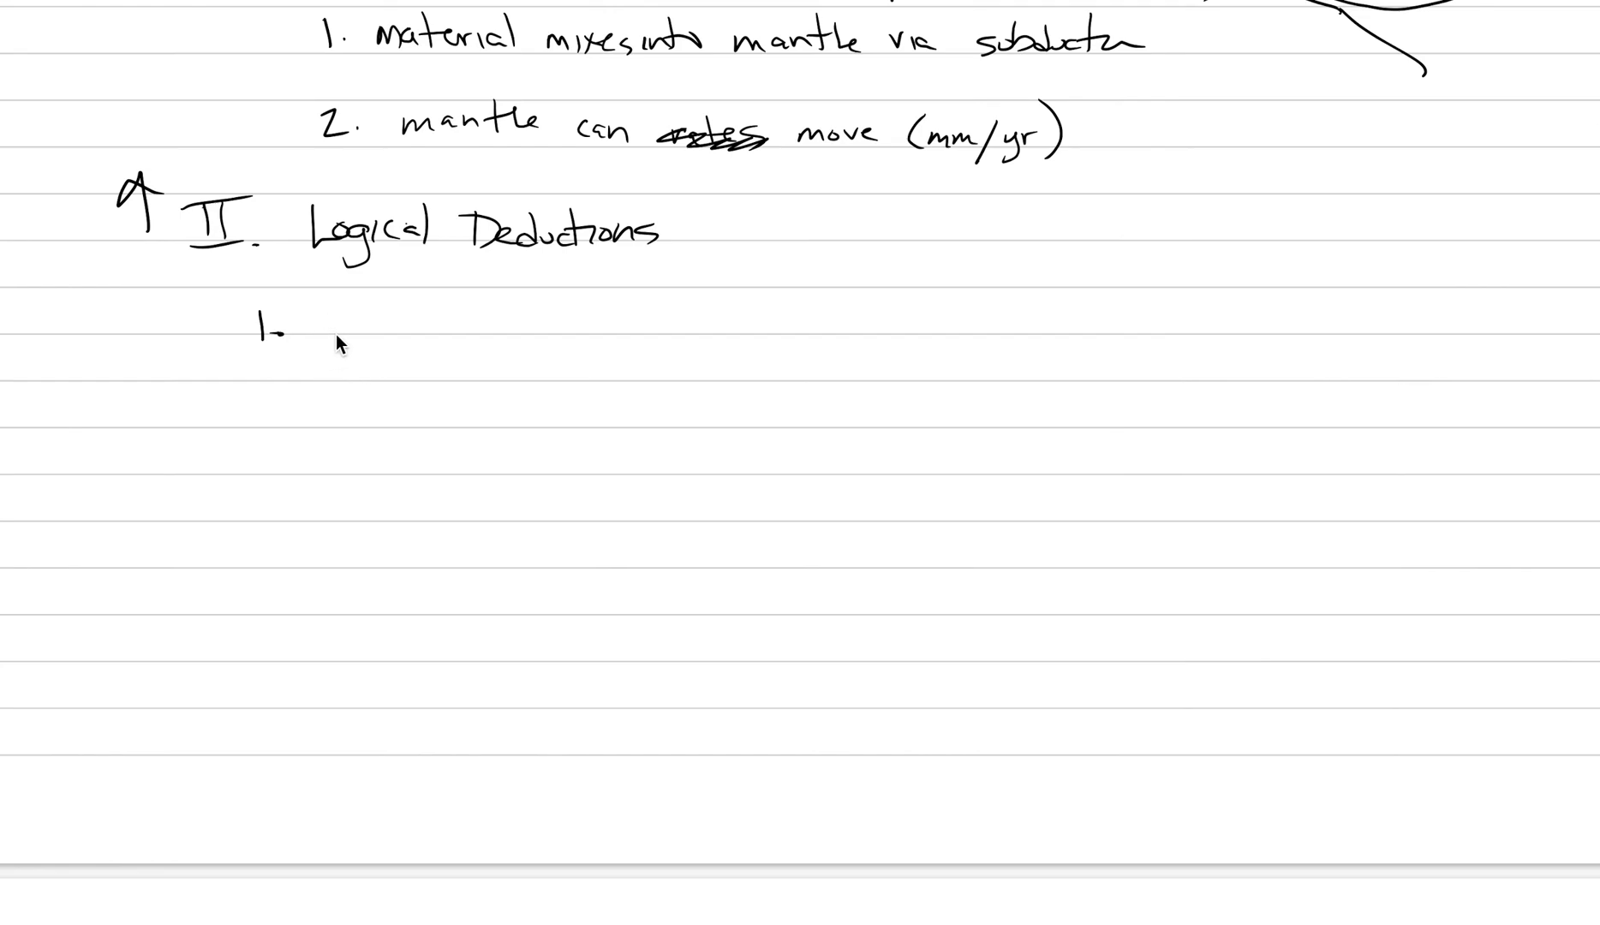
- Write deduction 1: 'mantle has compositional heterogeneities'
text(mant)
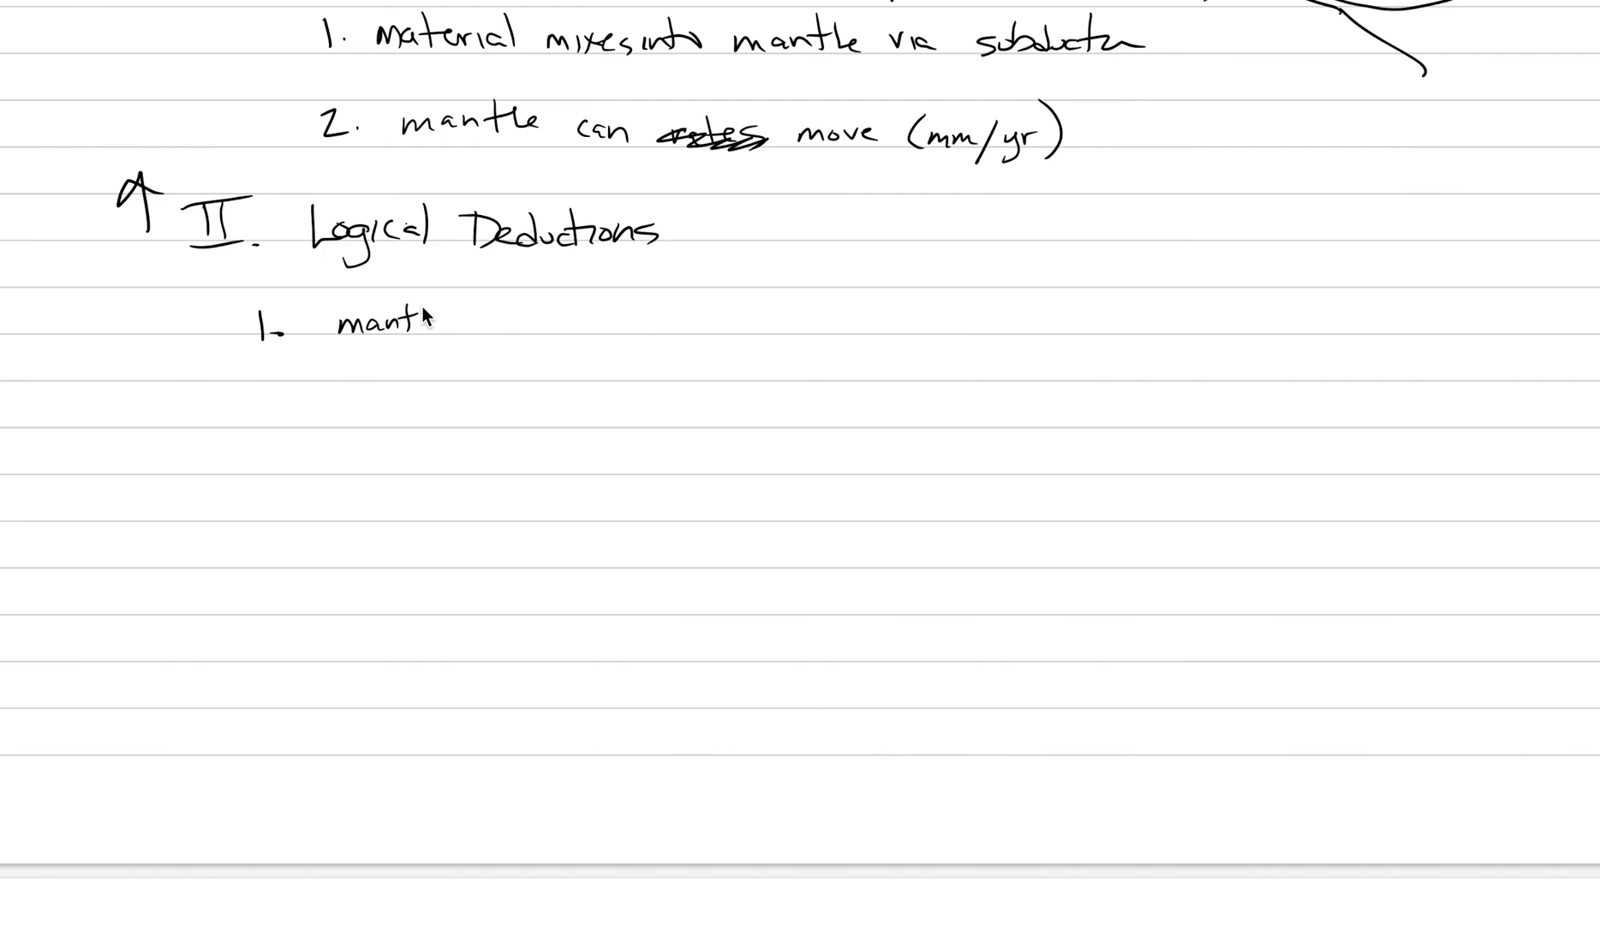
text(has)
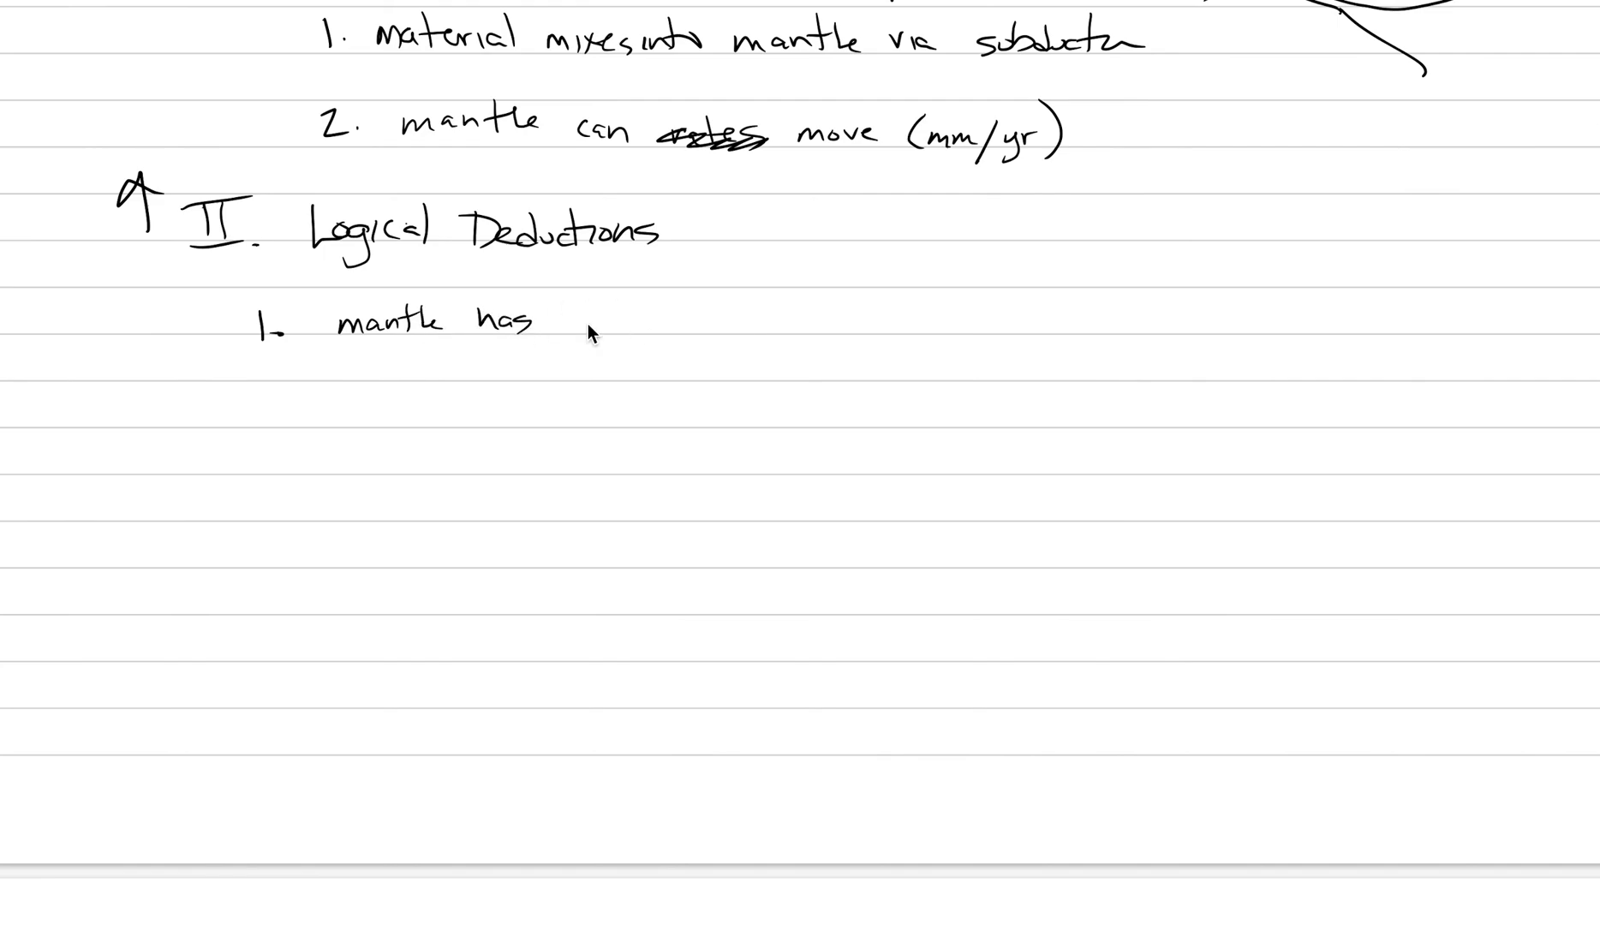
text(compl)
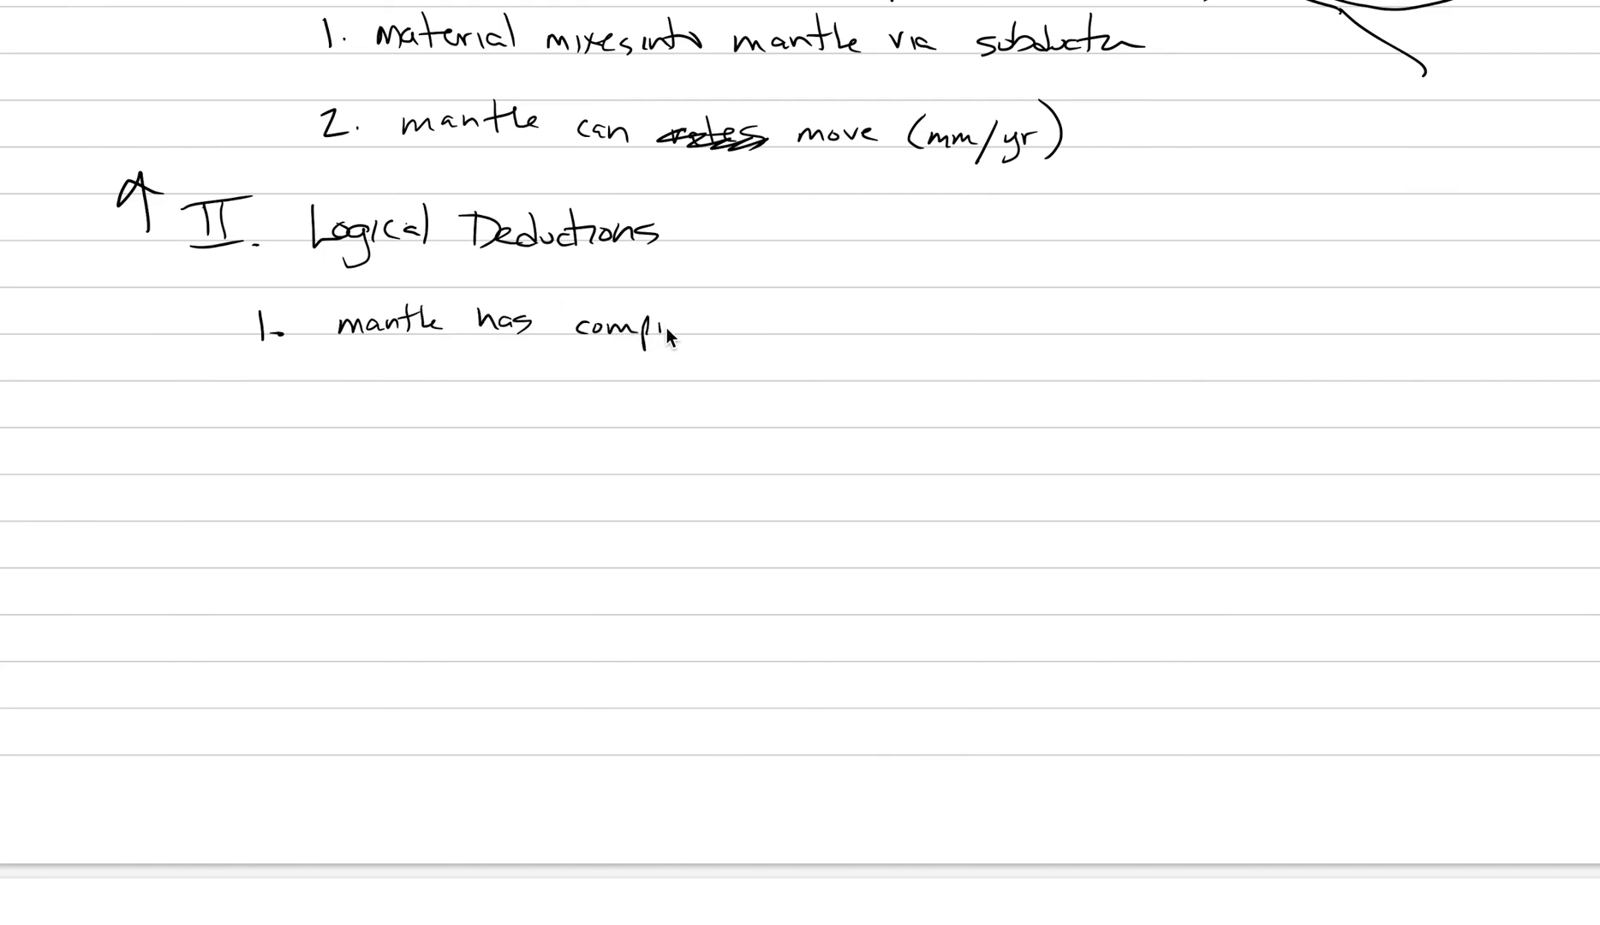
text(compositional het)
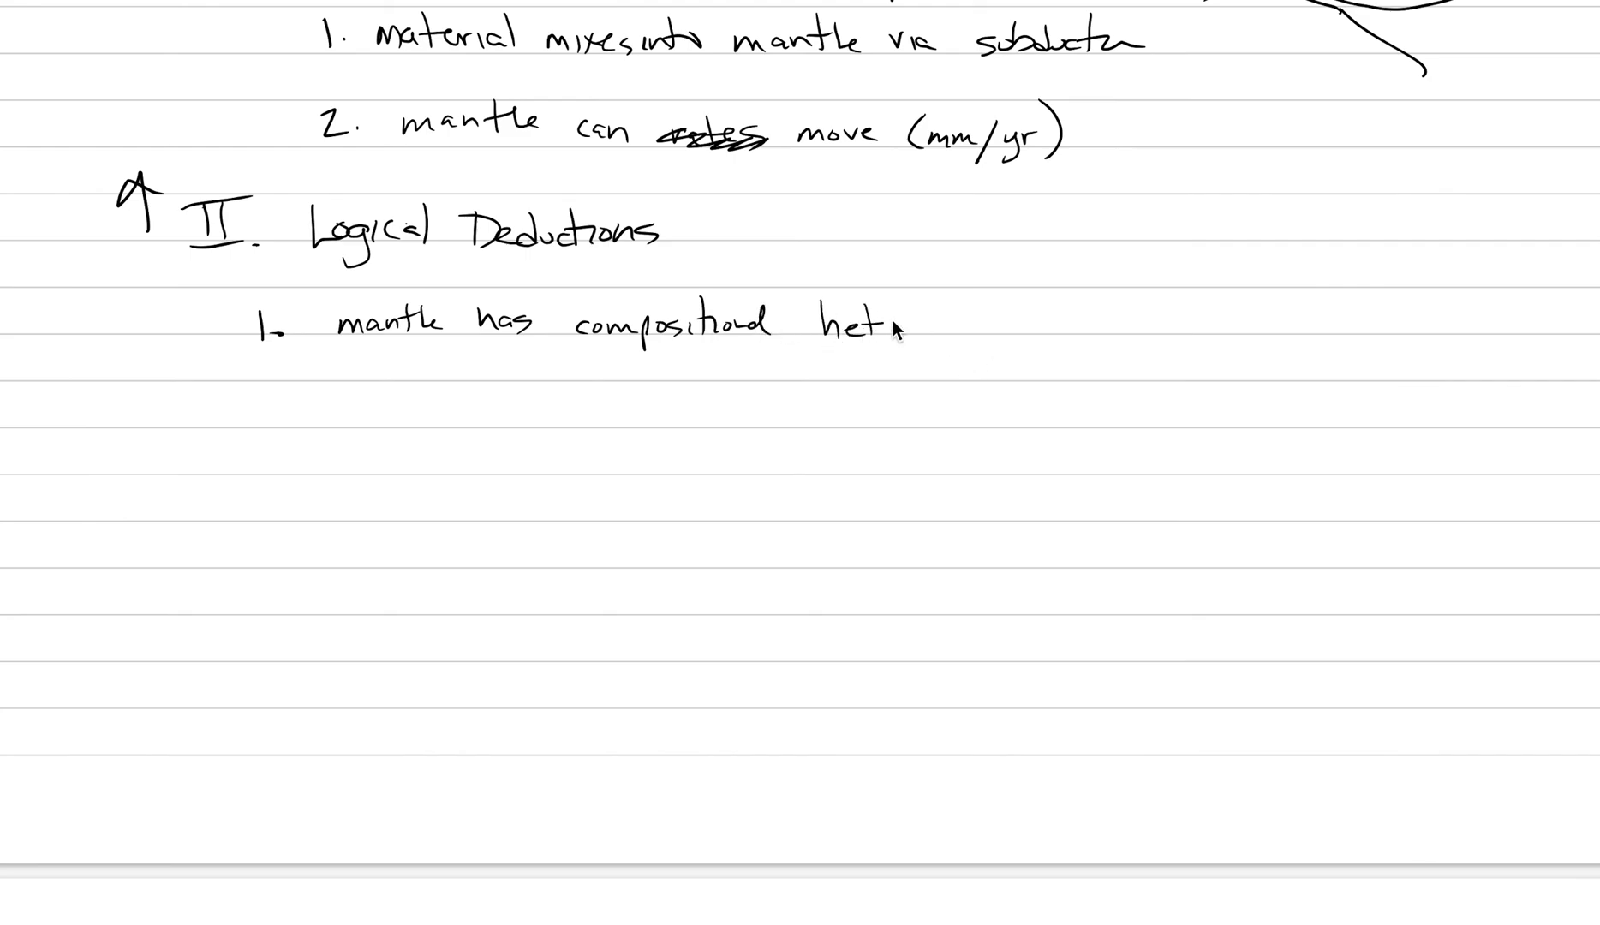
text(heterogenities)
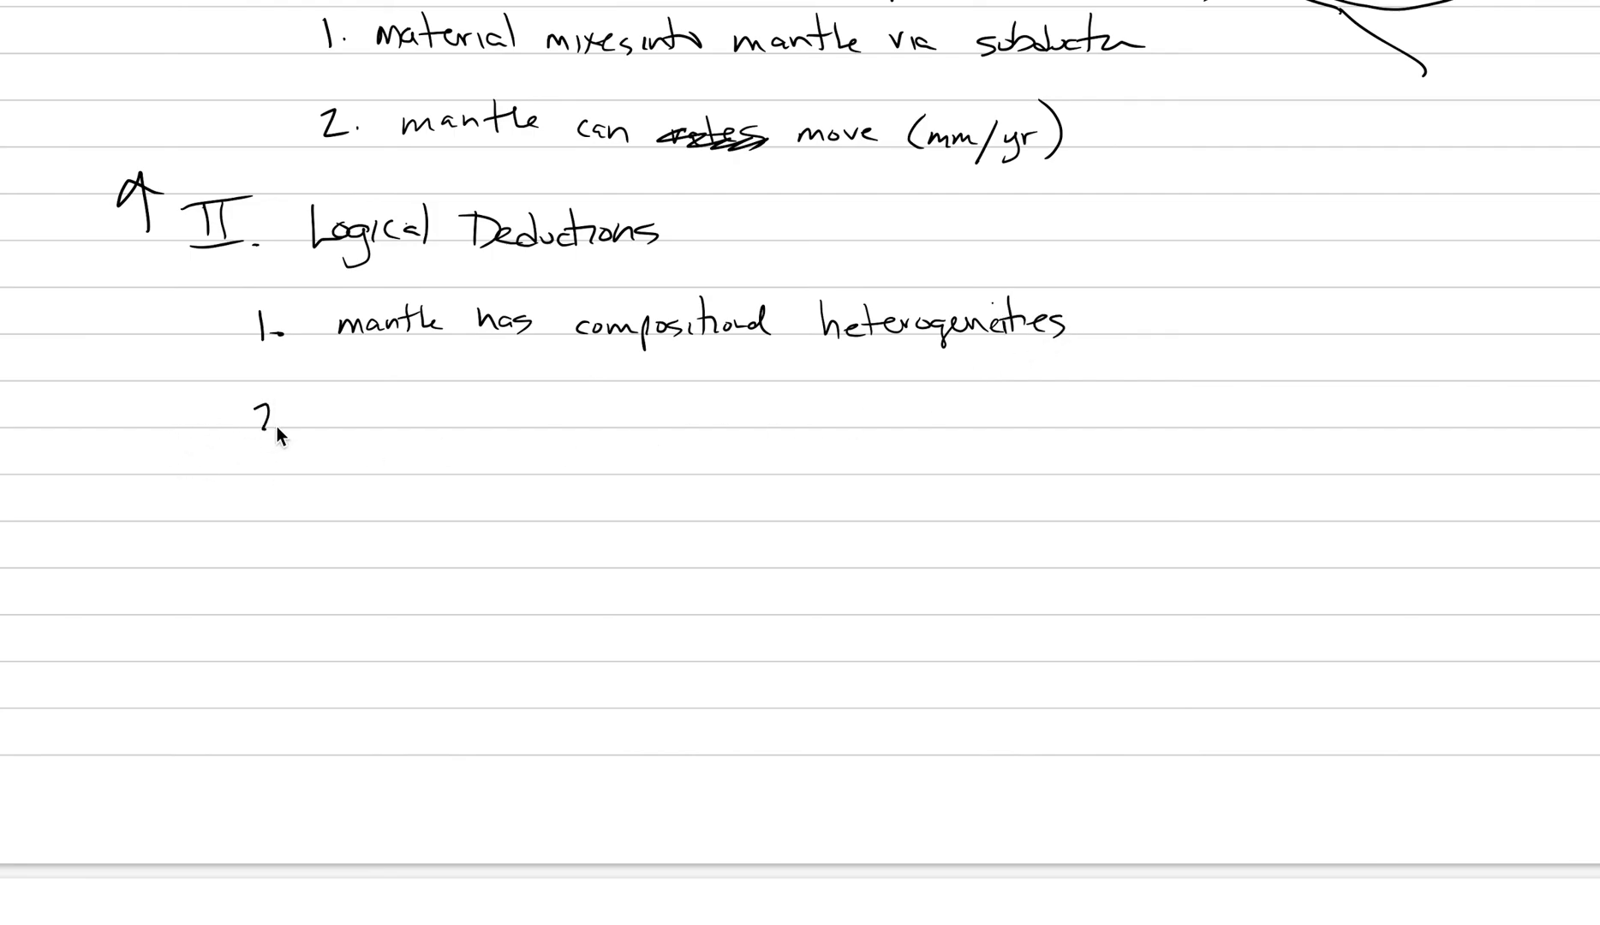
- Begin deduction 2: 'mantle has structural'
text(2.)
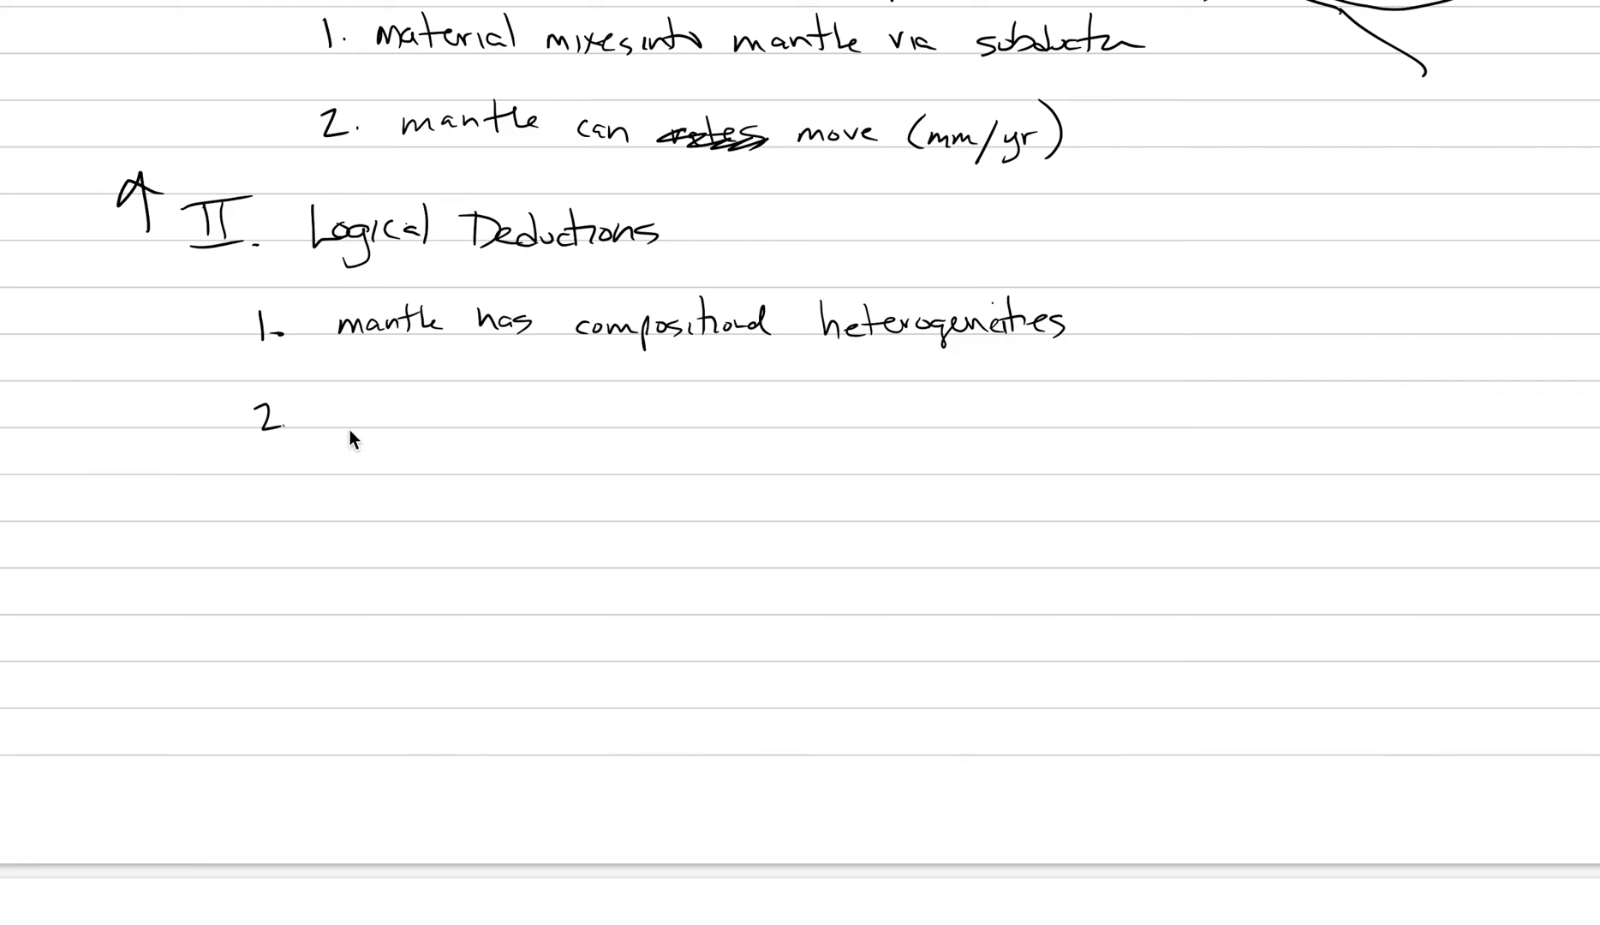
text(ma)
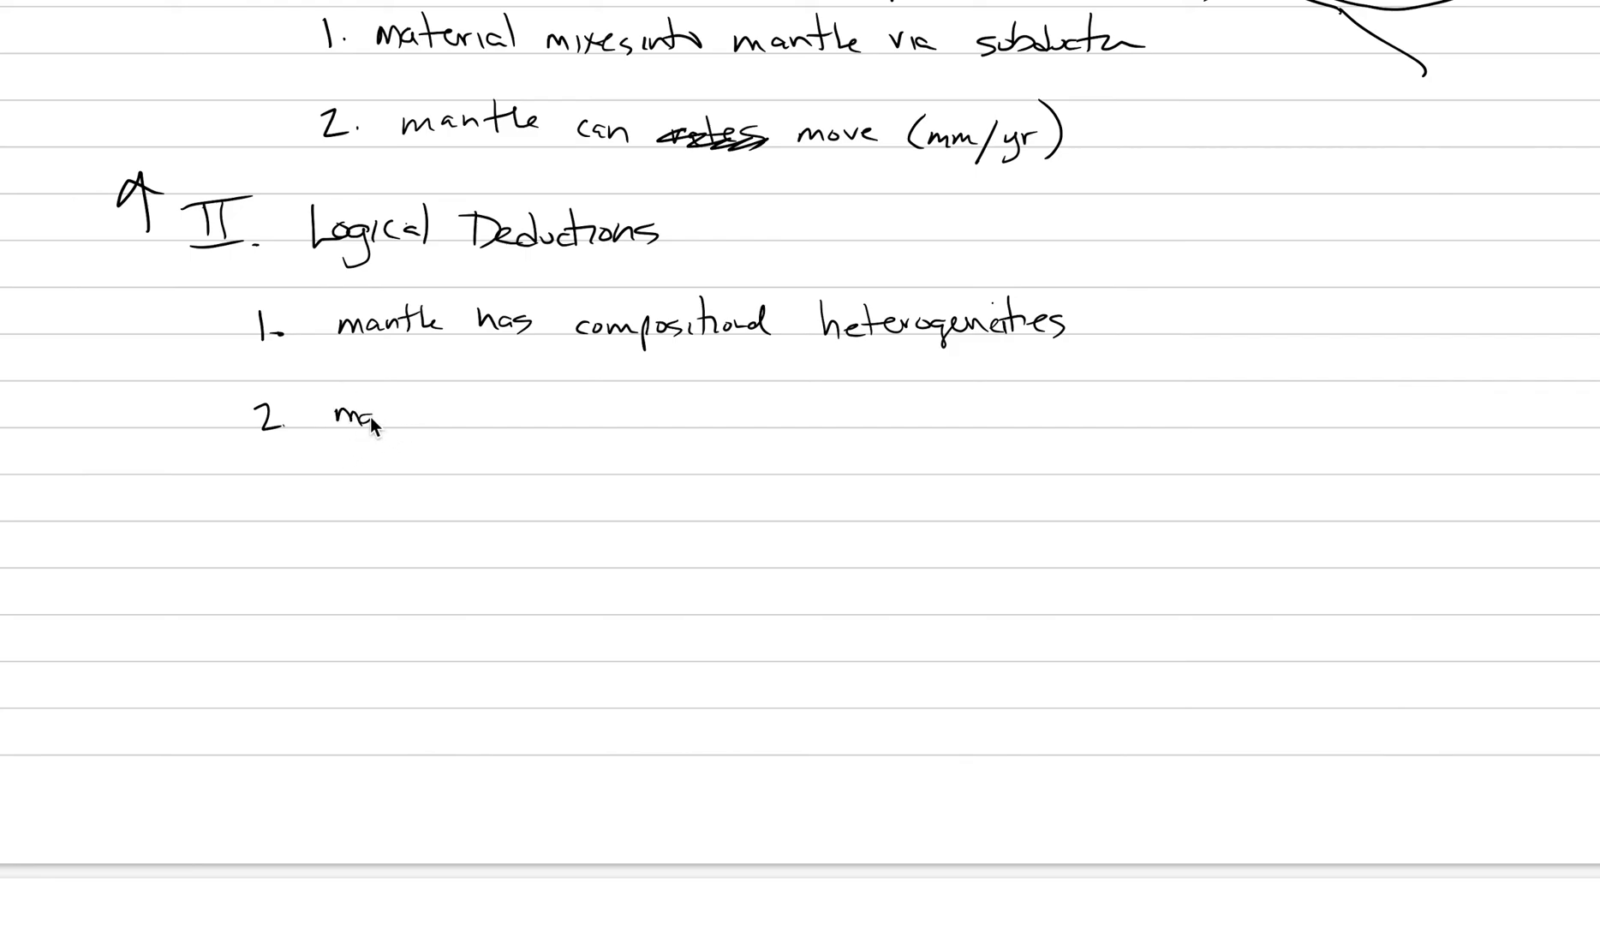
text(mantle has structual)
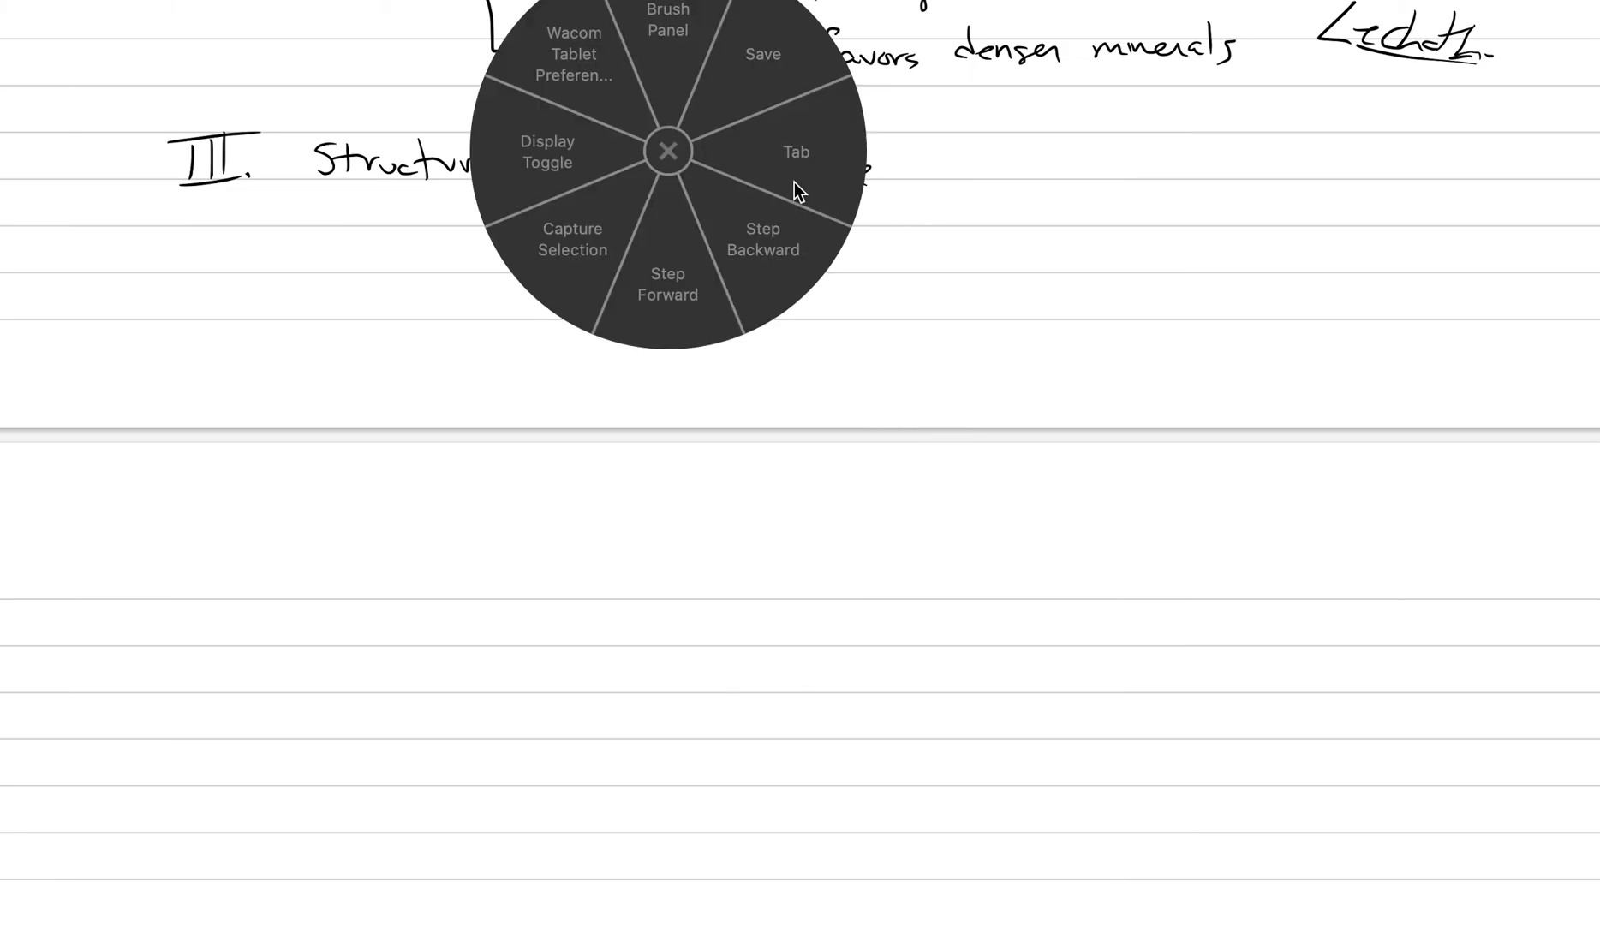
mouse_move(1035, 288)
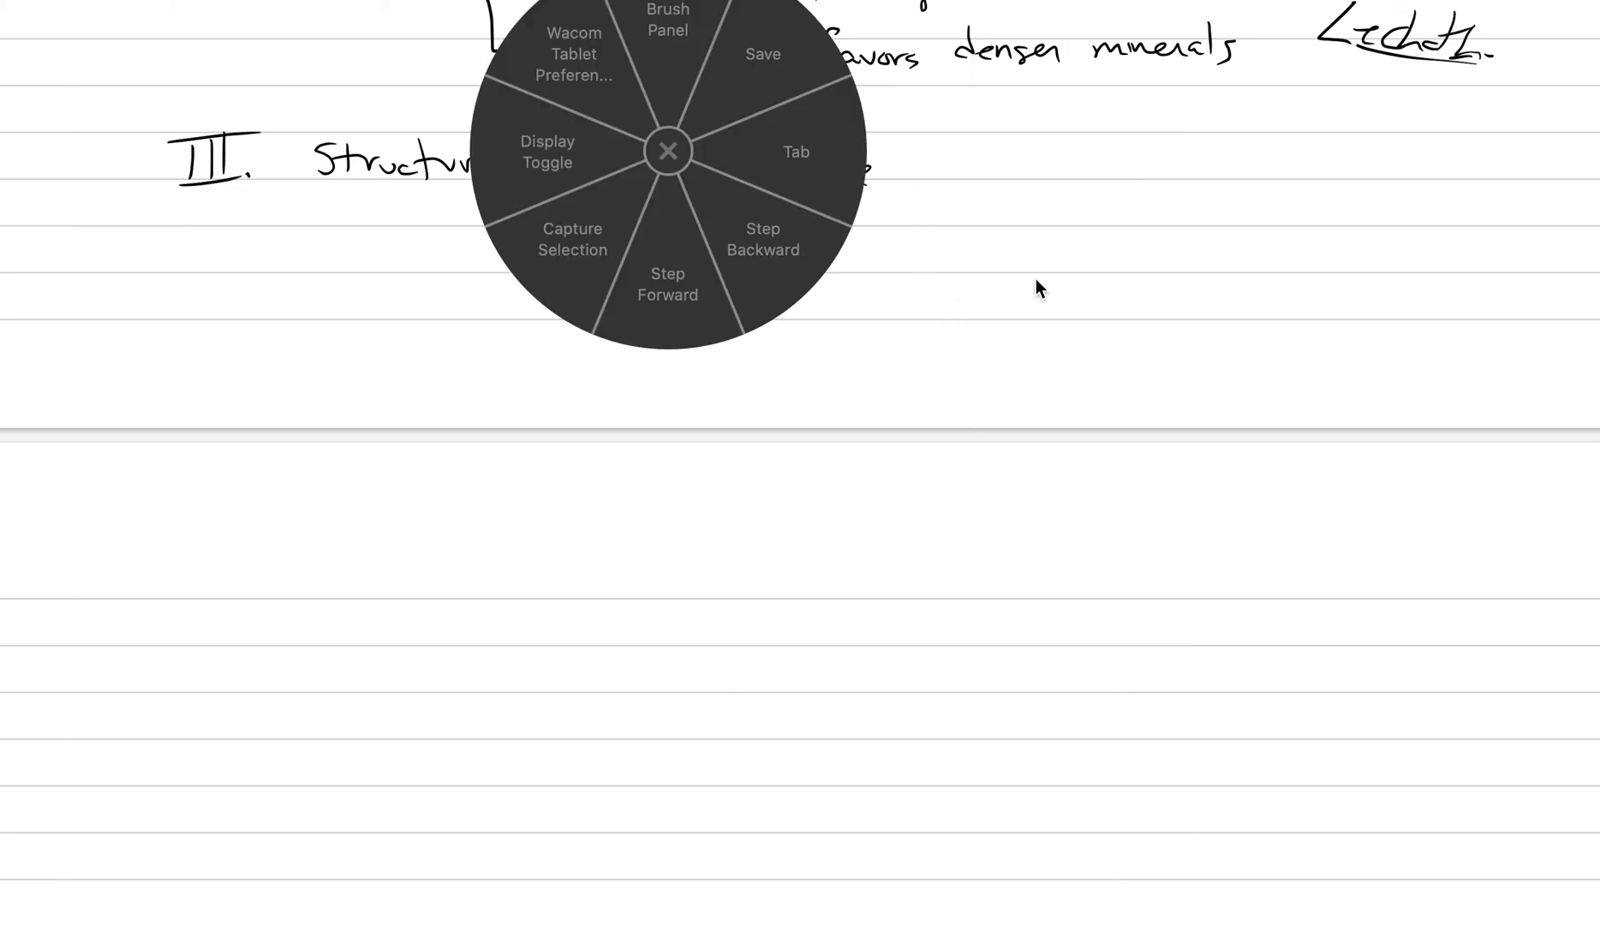
mouse_move(690, 171)
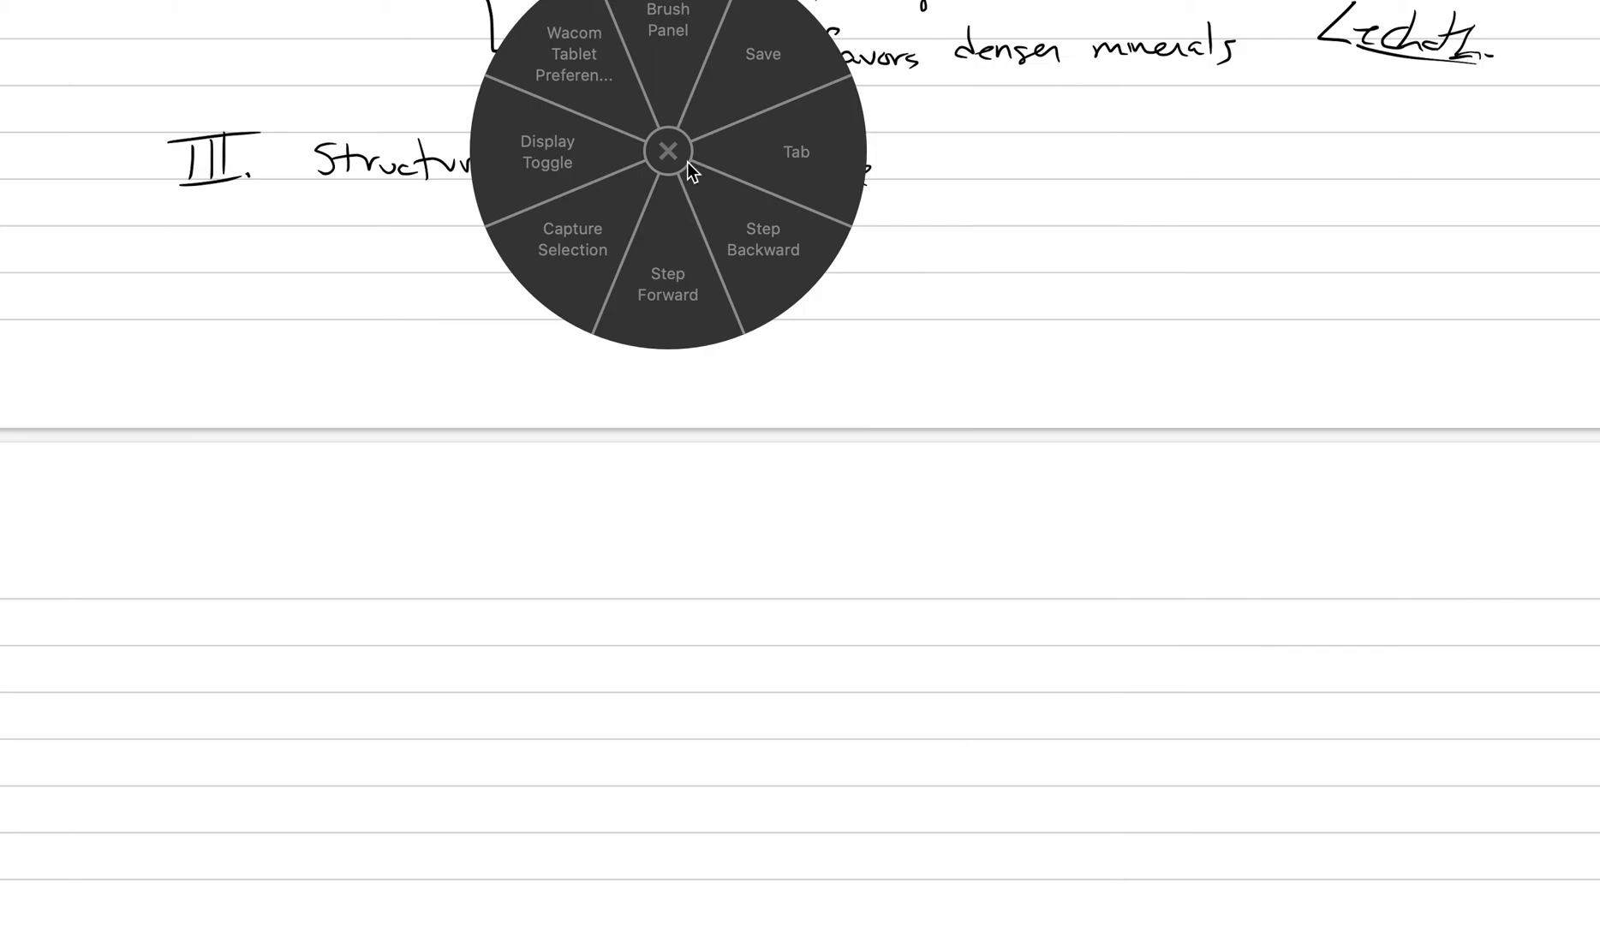
- Dismiss the radial quick-actions menu after writing 'III. Structure of the mantle'
click(666, 151)
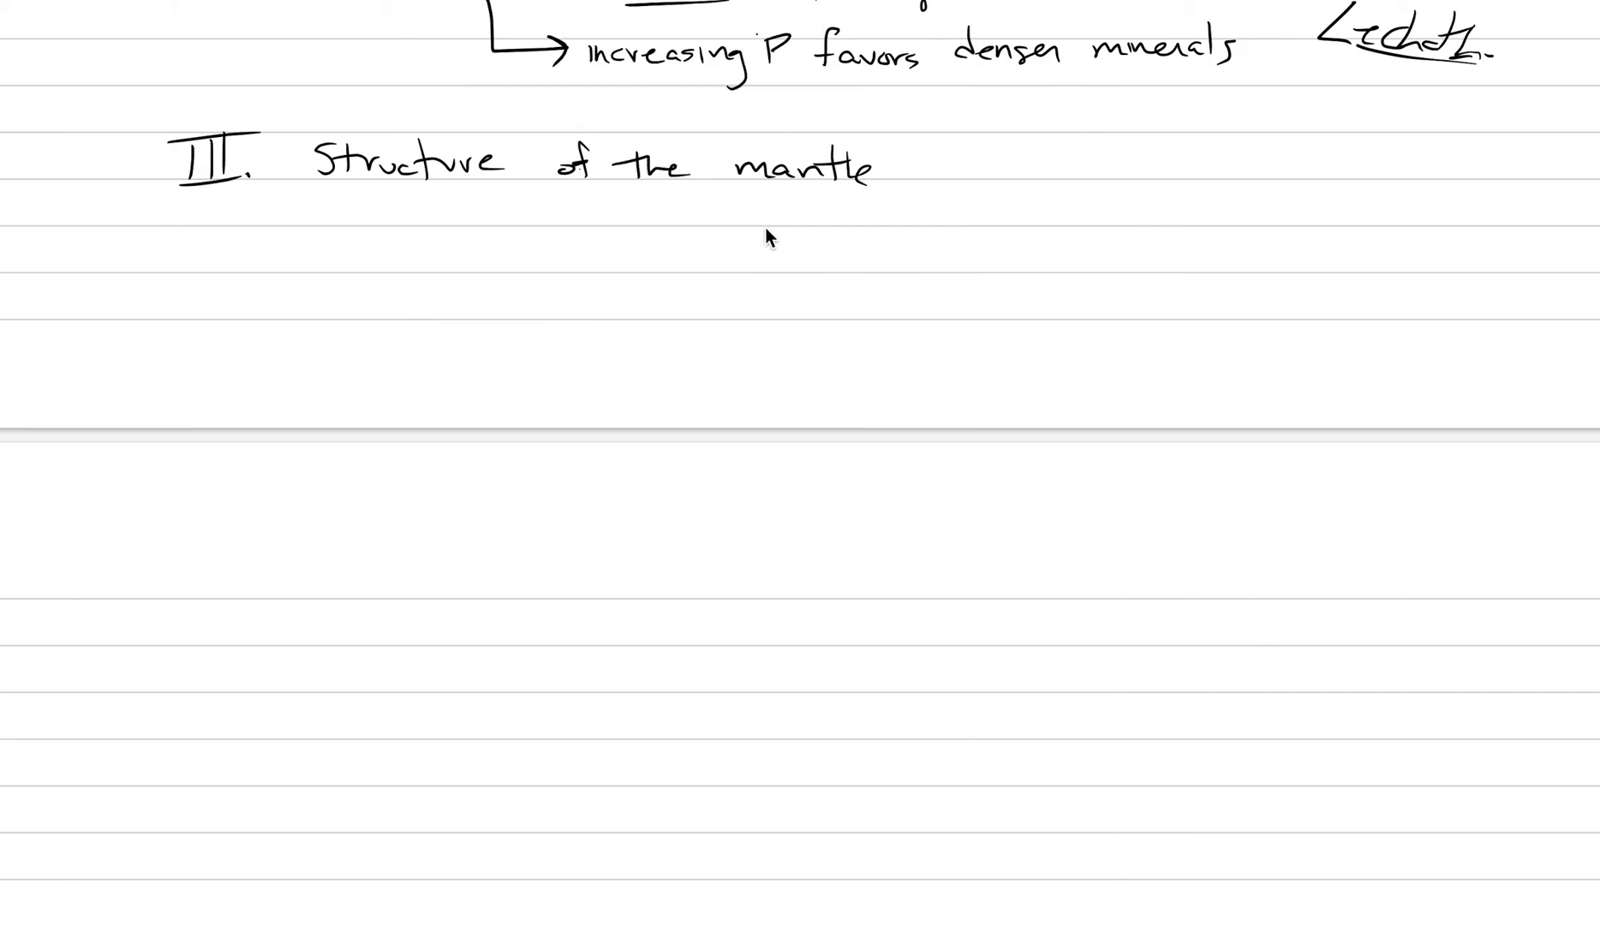
text(- infer ρ)
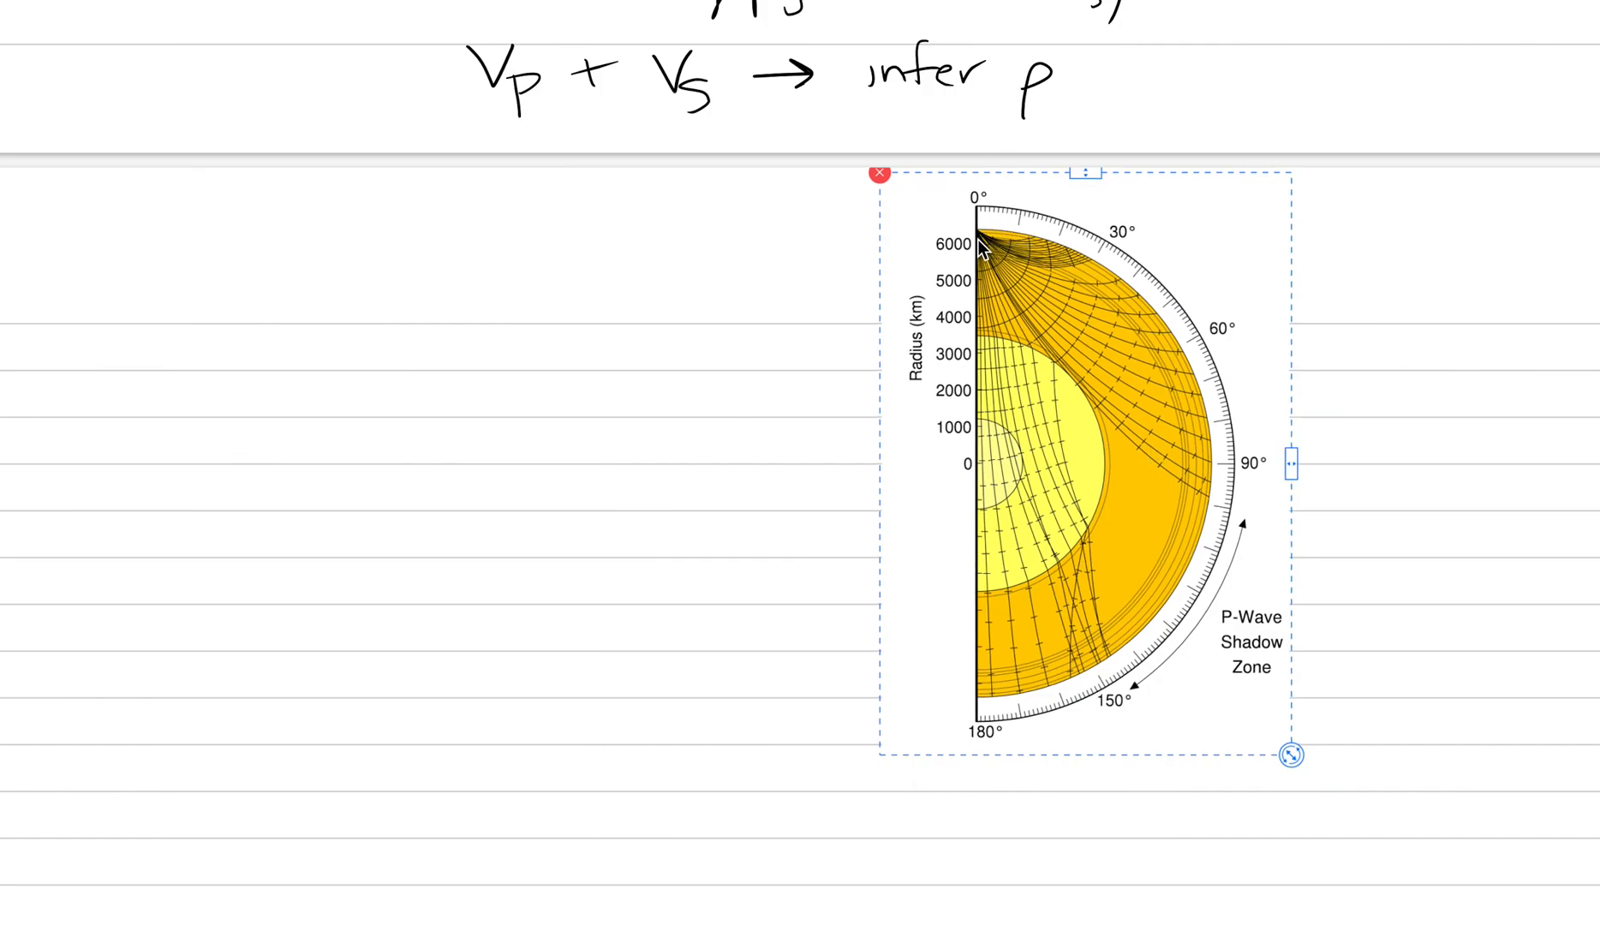
mouse_move(983, 246)
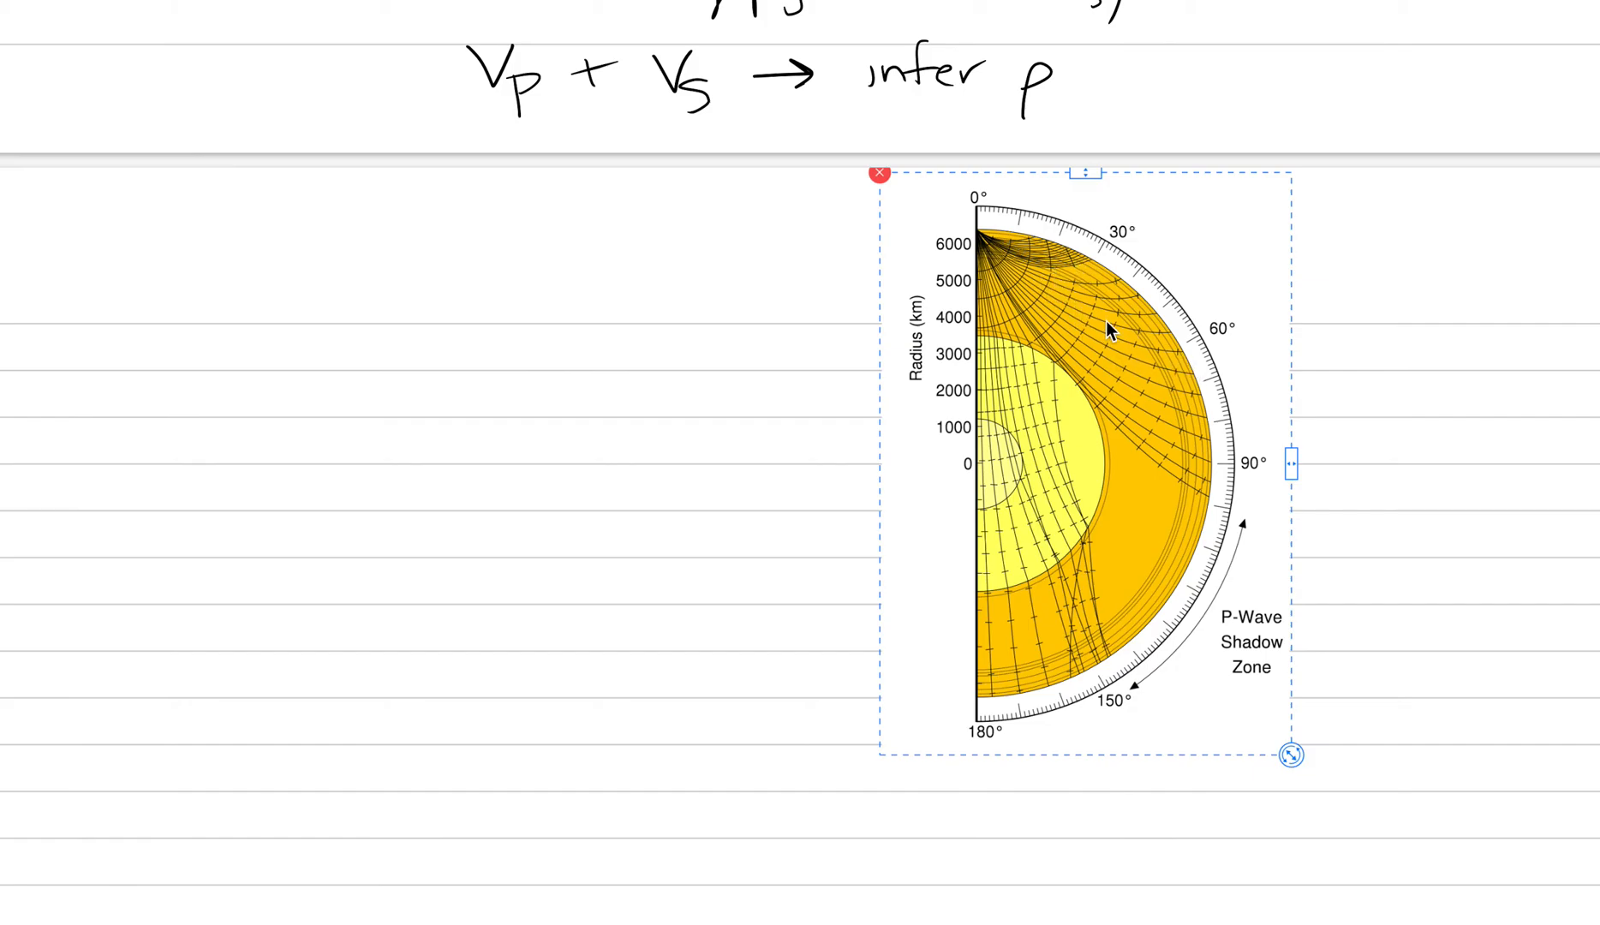
mouse_move(1024, 315)
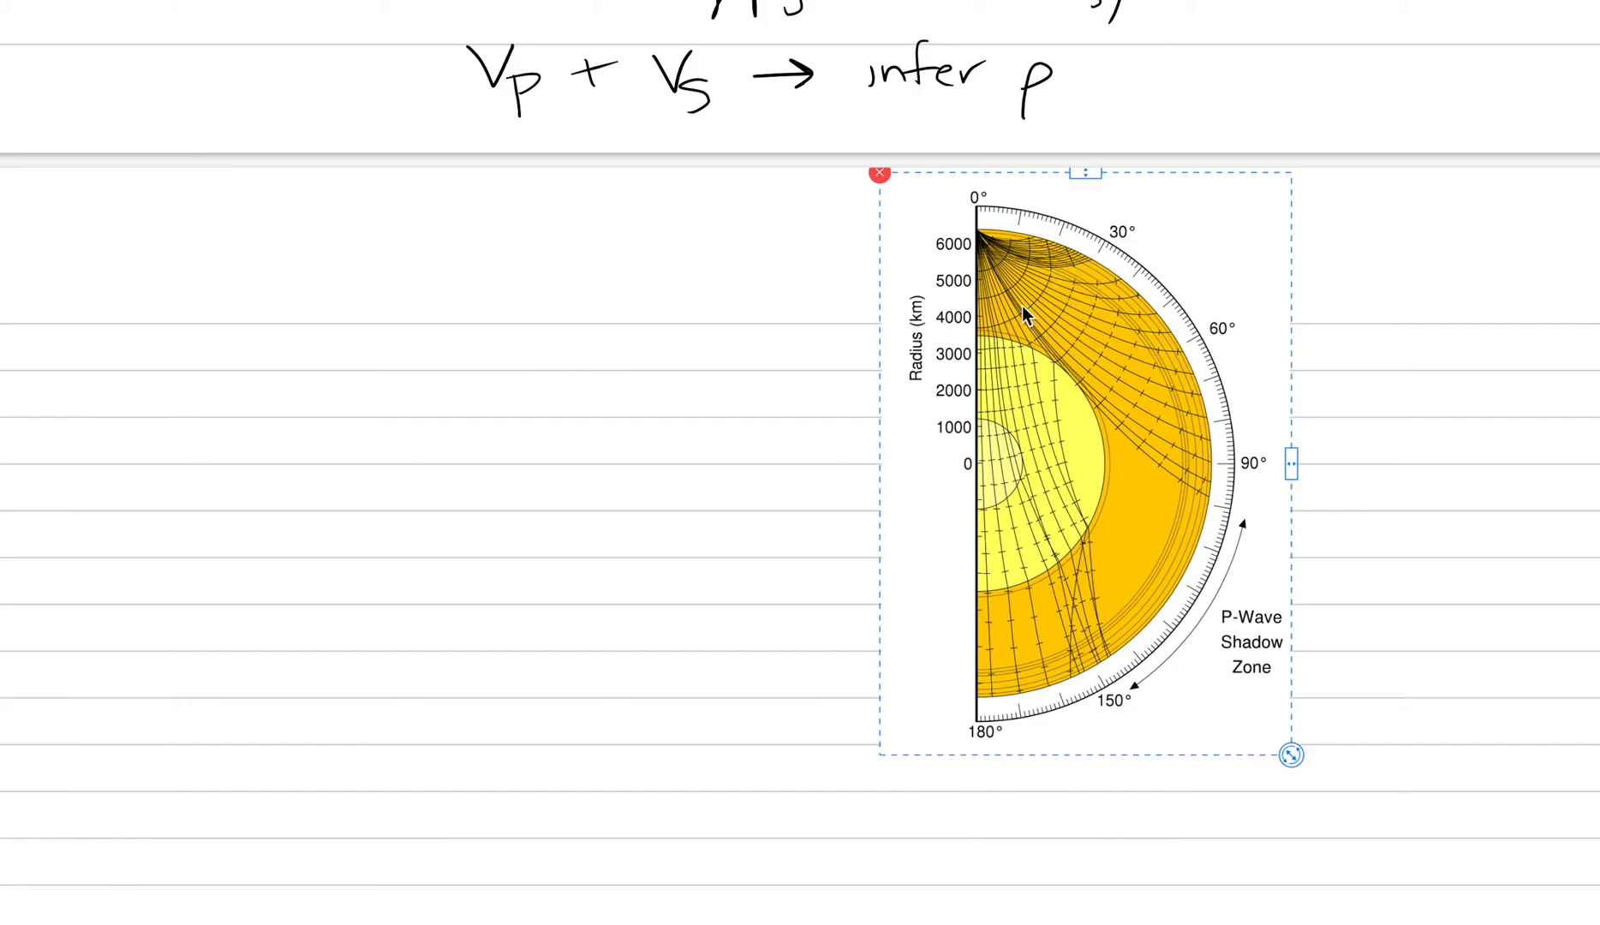
mouse_move(1186, 514)
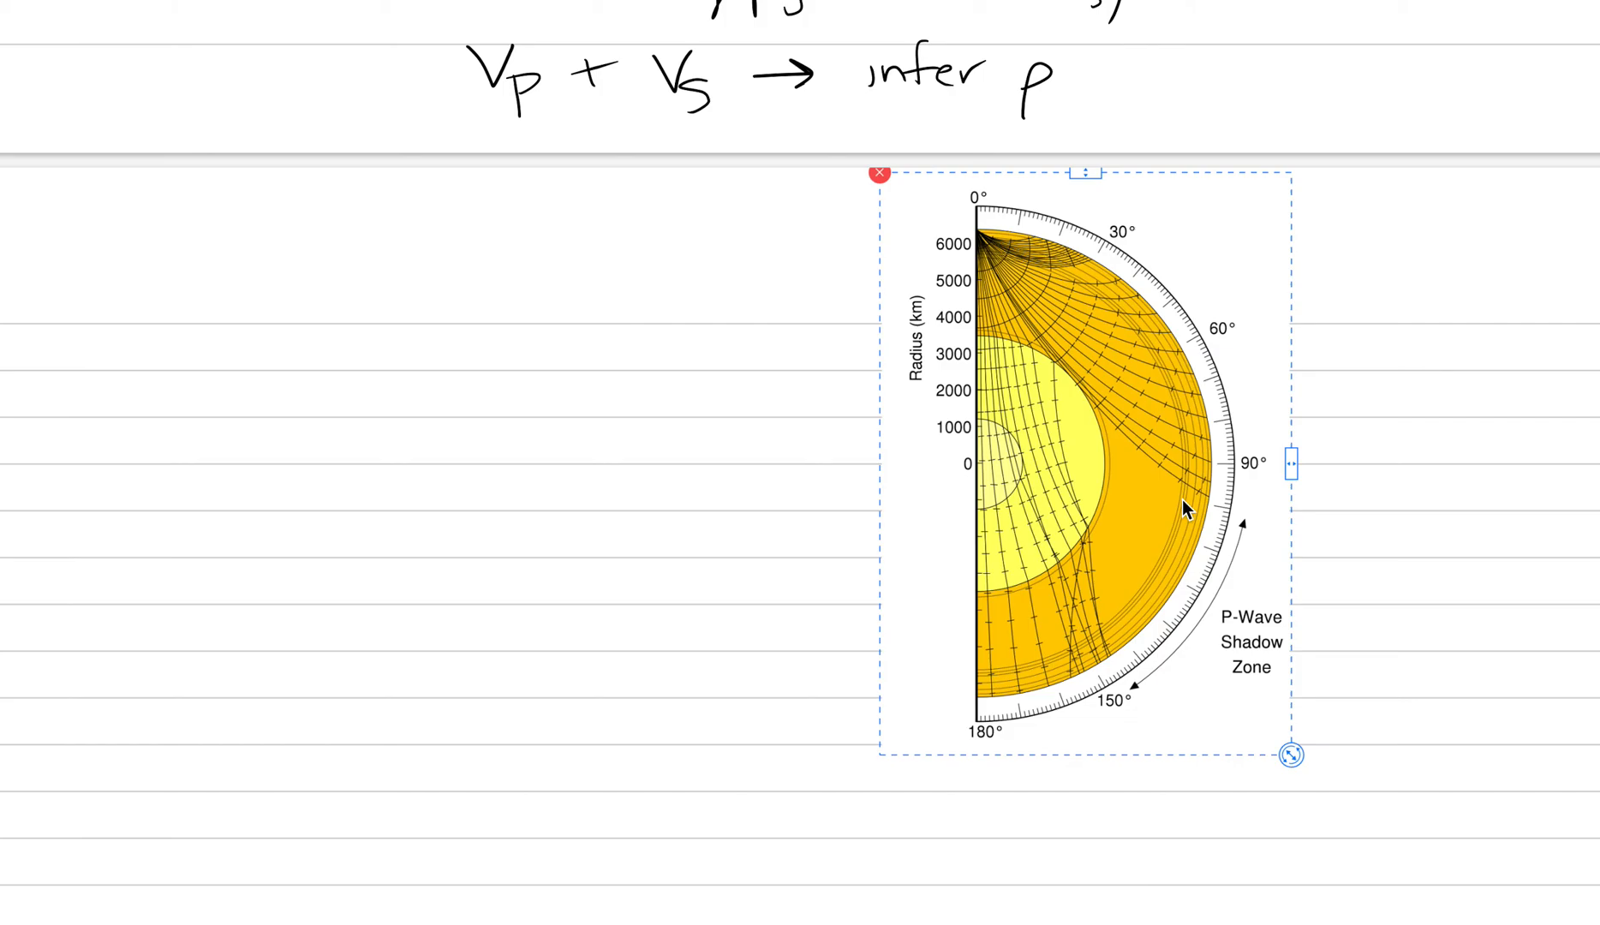
mouse_move(1147, 342)
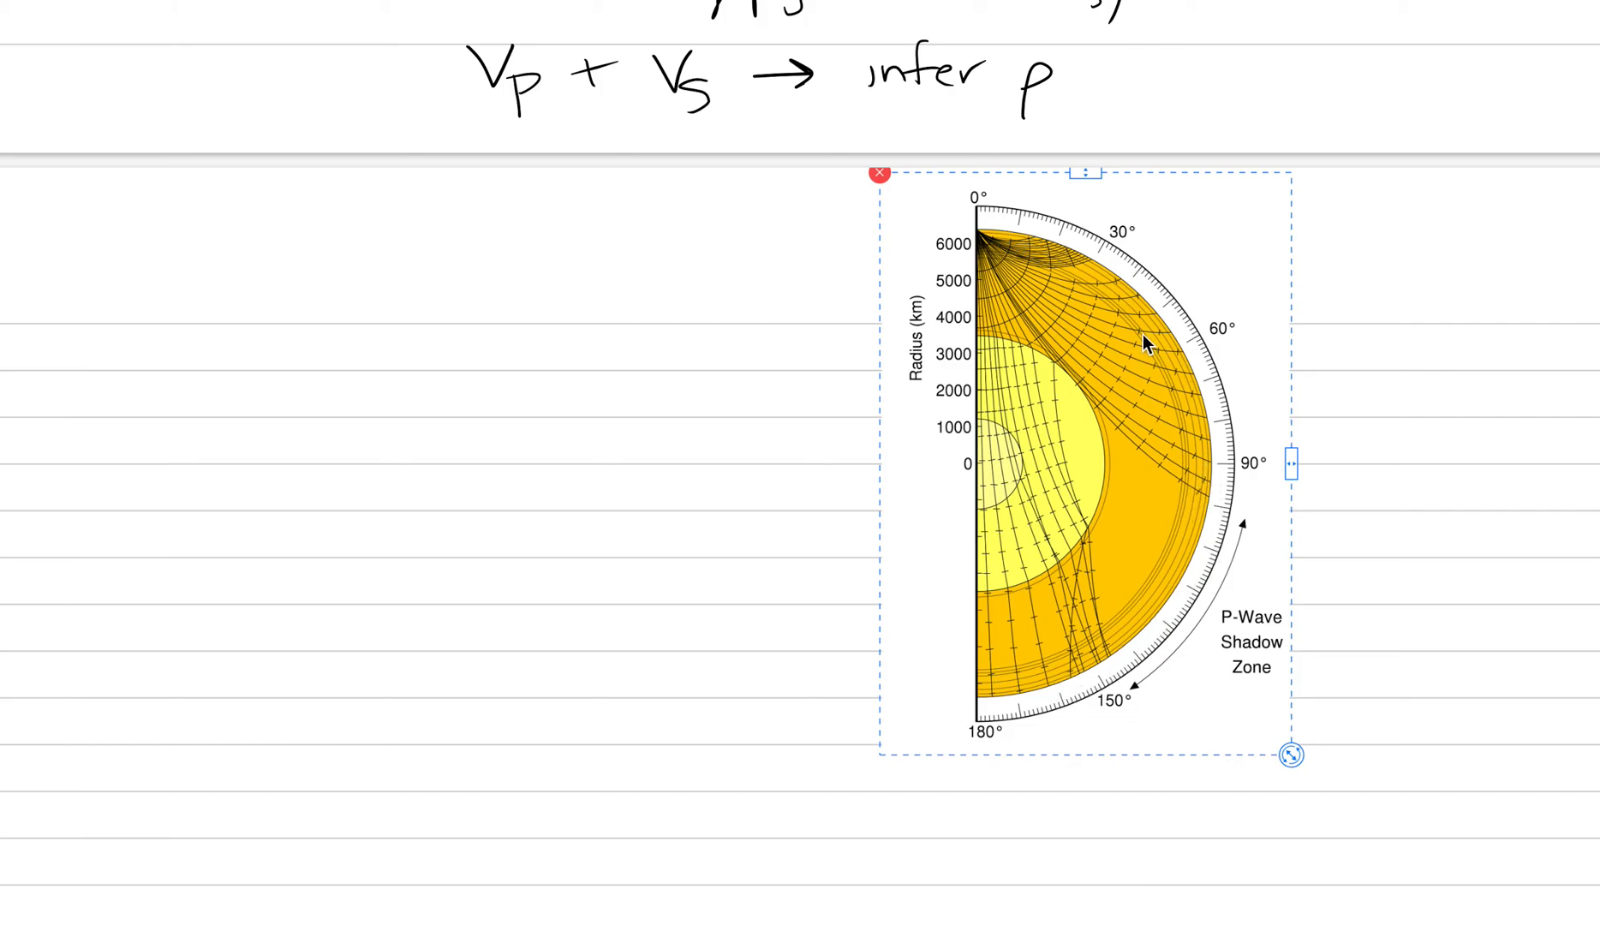
mouse_move(915, 245)
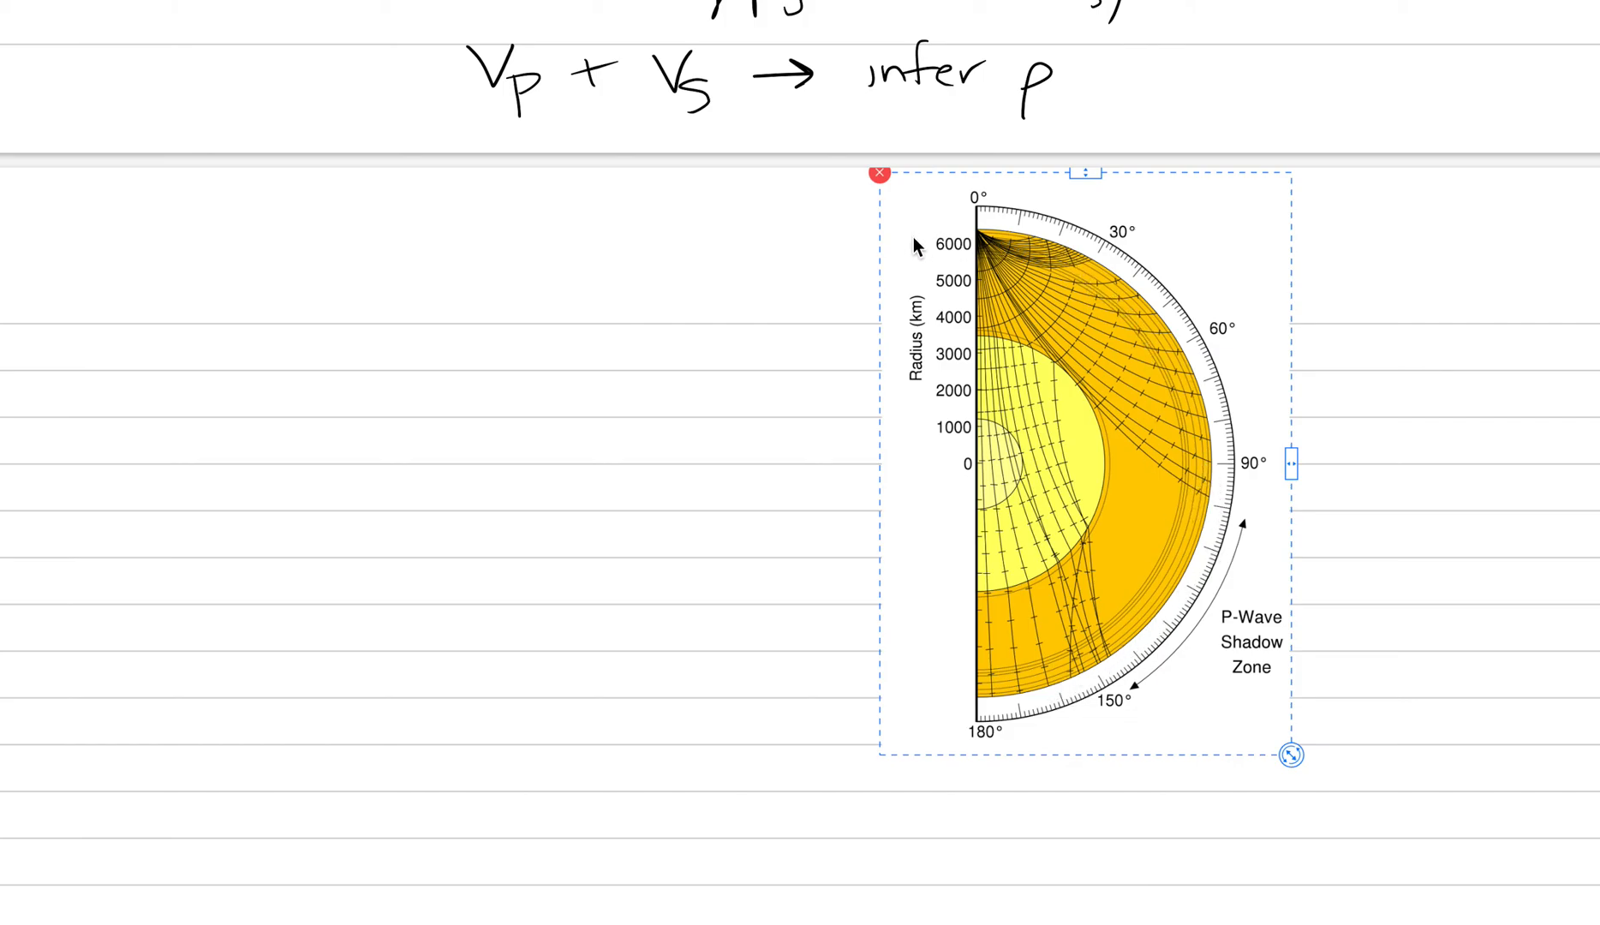
mouse_move(1051, 370)
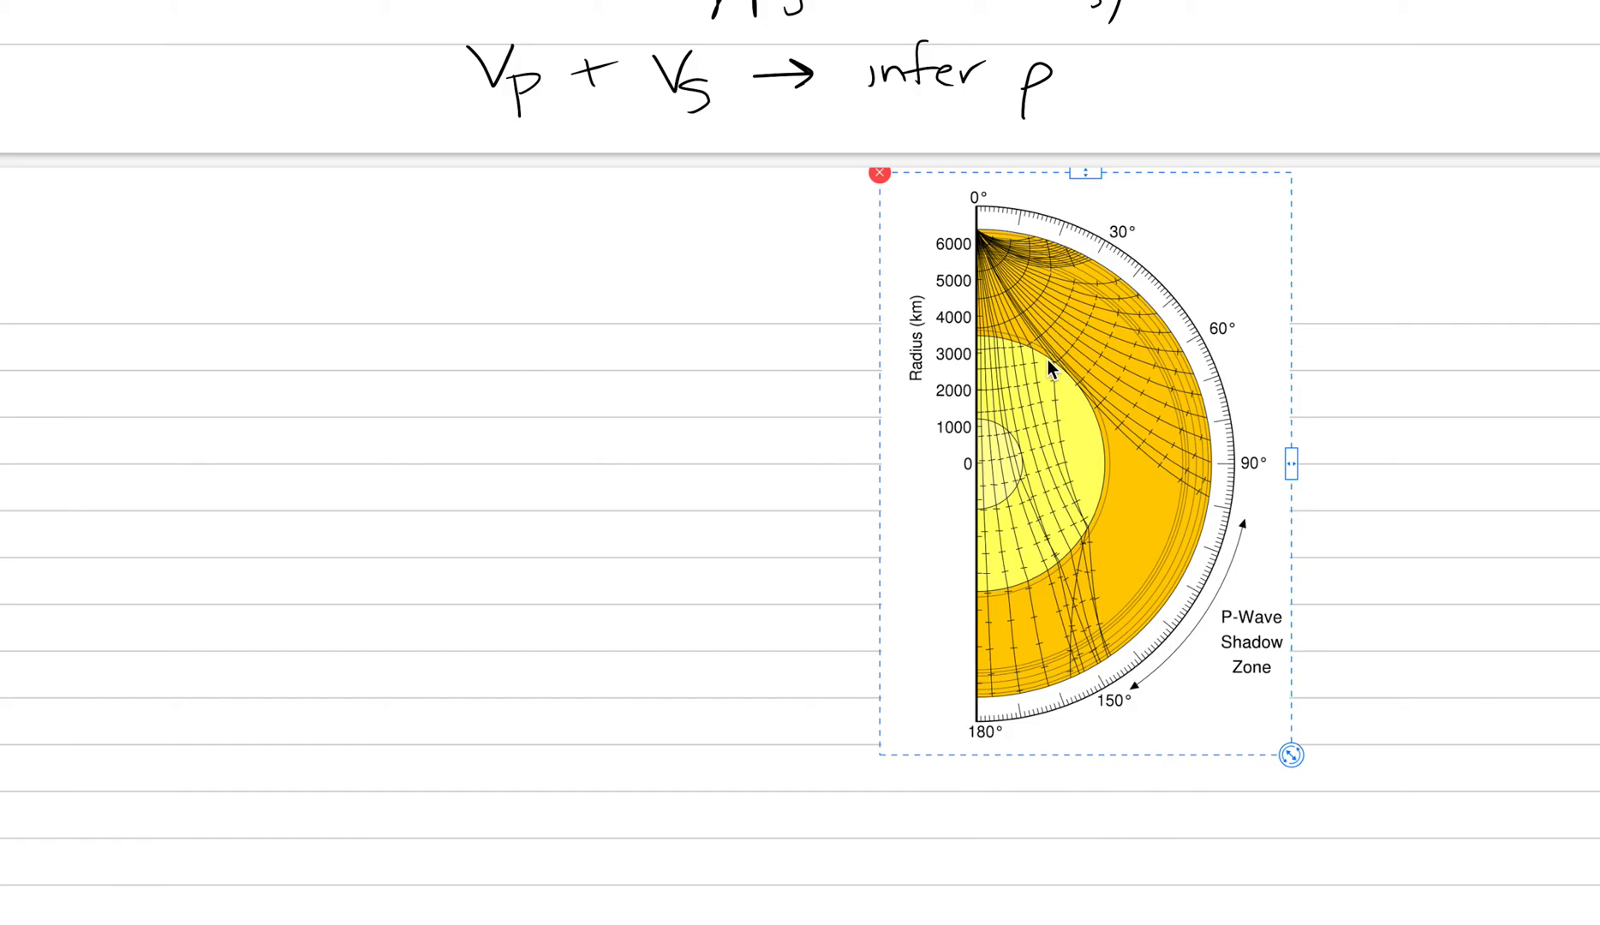
- Drag the P-wave shadow zone image to the right below the Vp + Vs line
drag(1051, 367, 1300, 367)
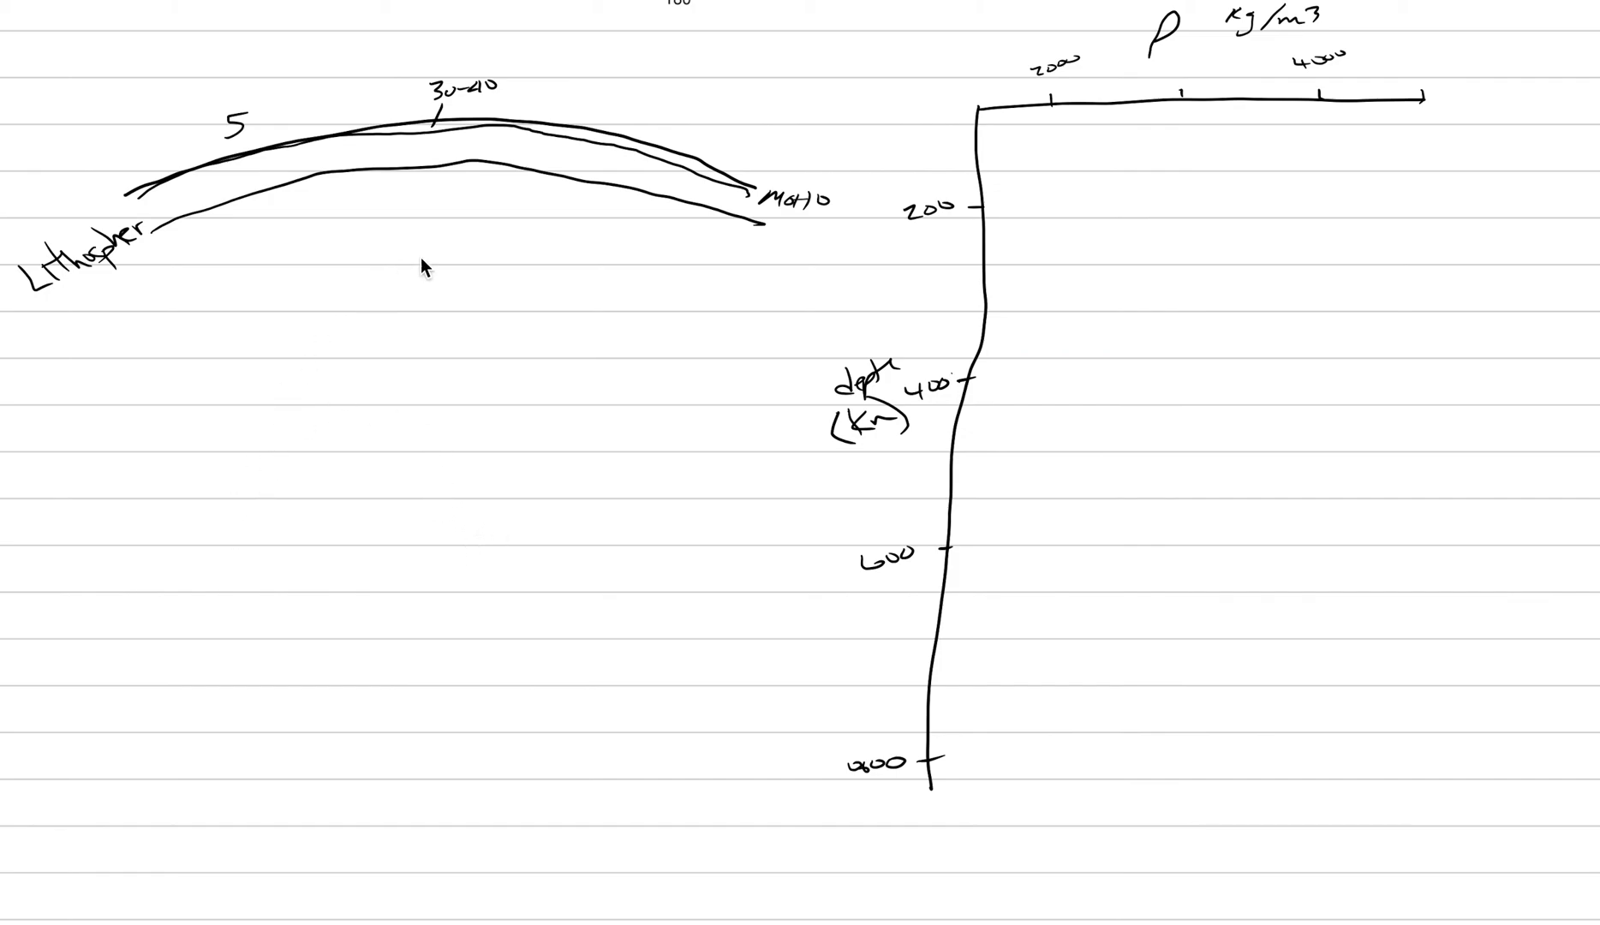
- Scroll down the page for room below the lithosphere sketch and graph axes
scroll(down, 3)
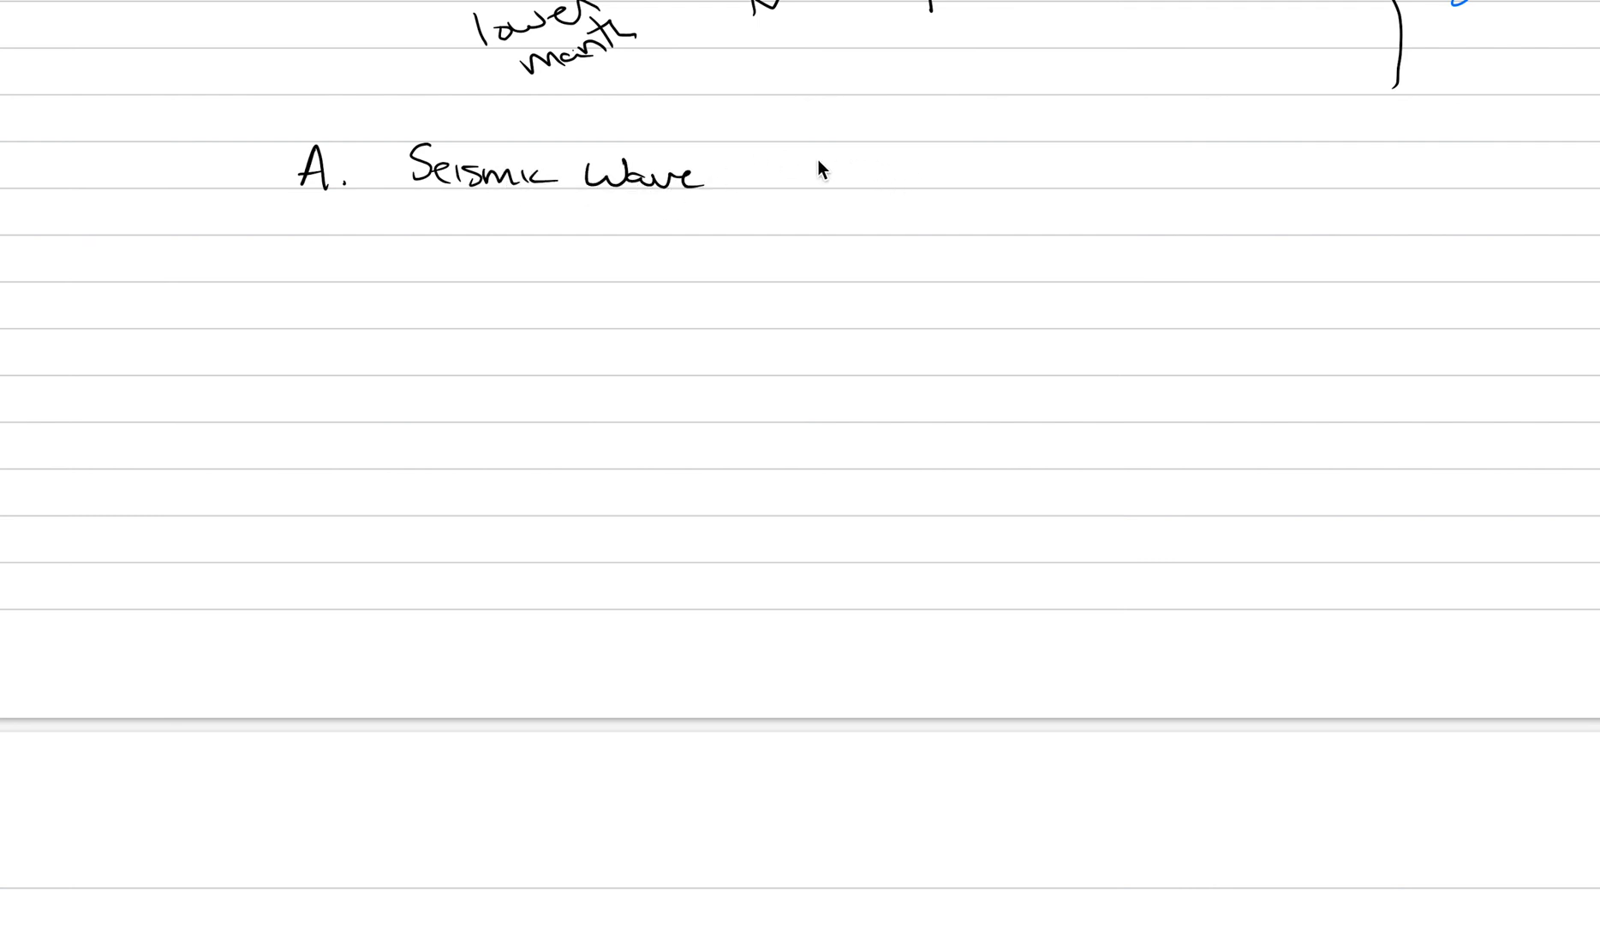
- Note under heading A that seismic wave travel times depend on density
text(travel times depend on density)
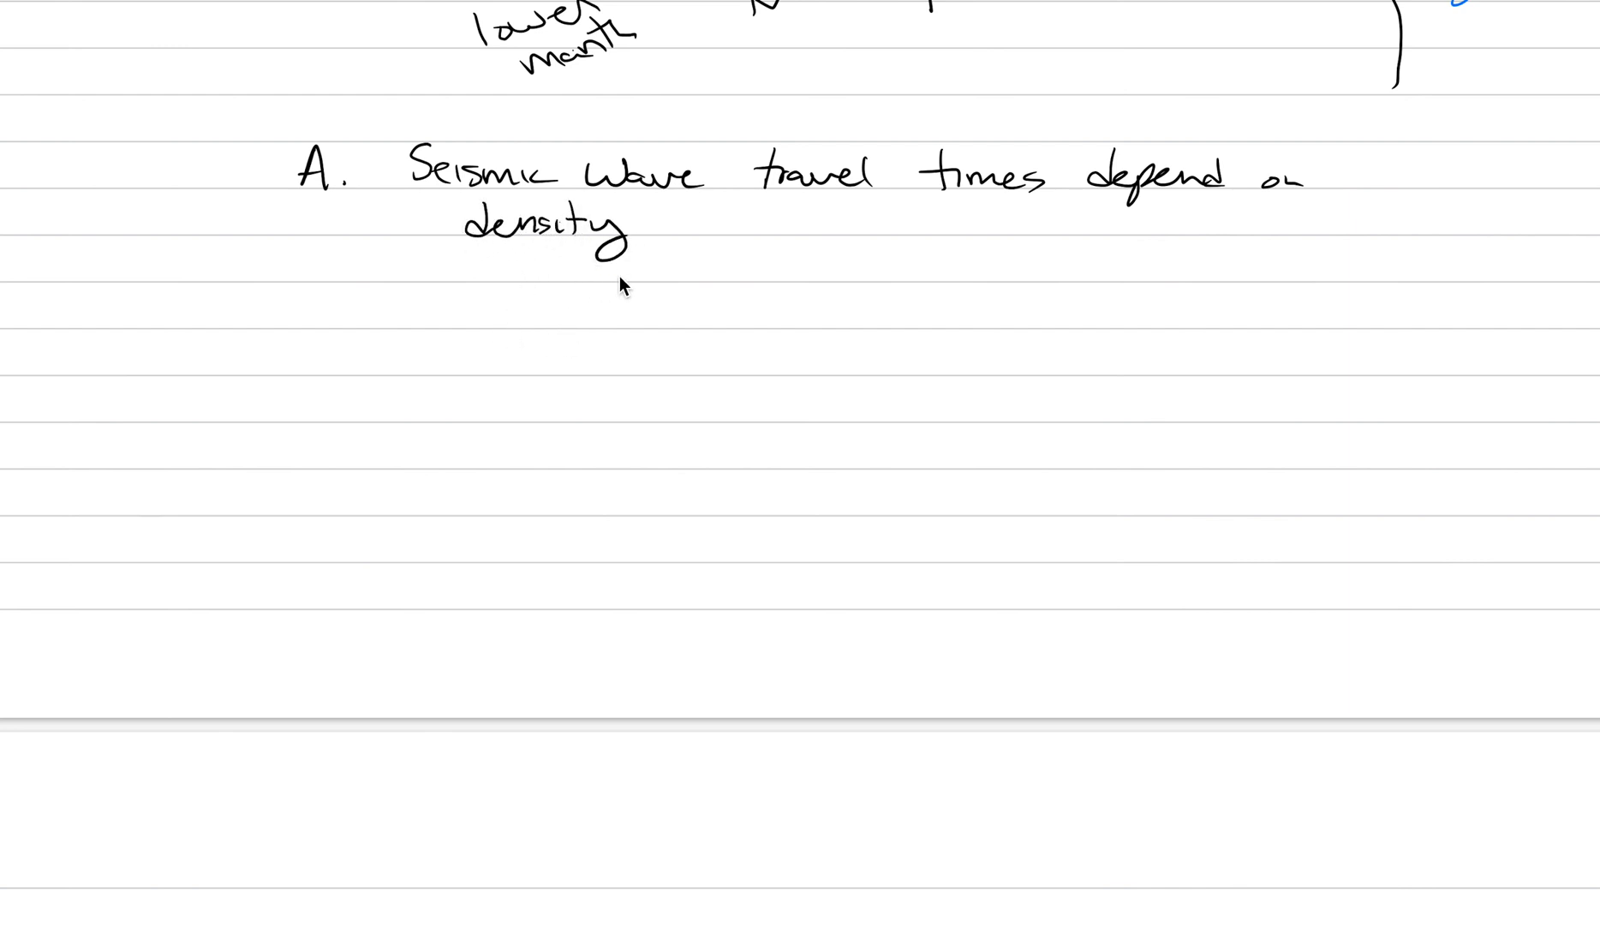
mouse_move(353, 305)
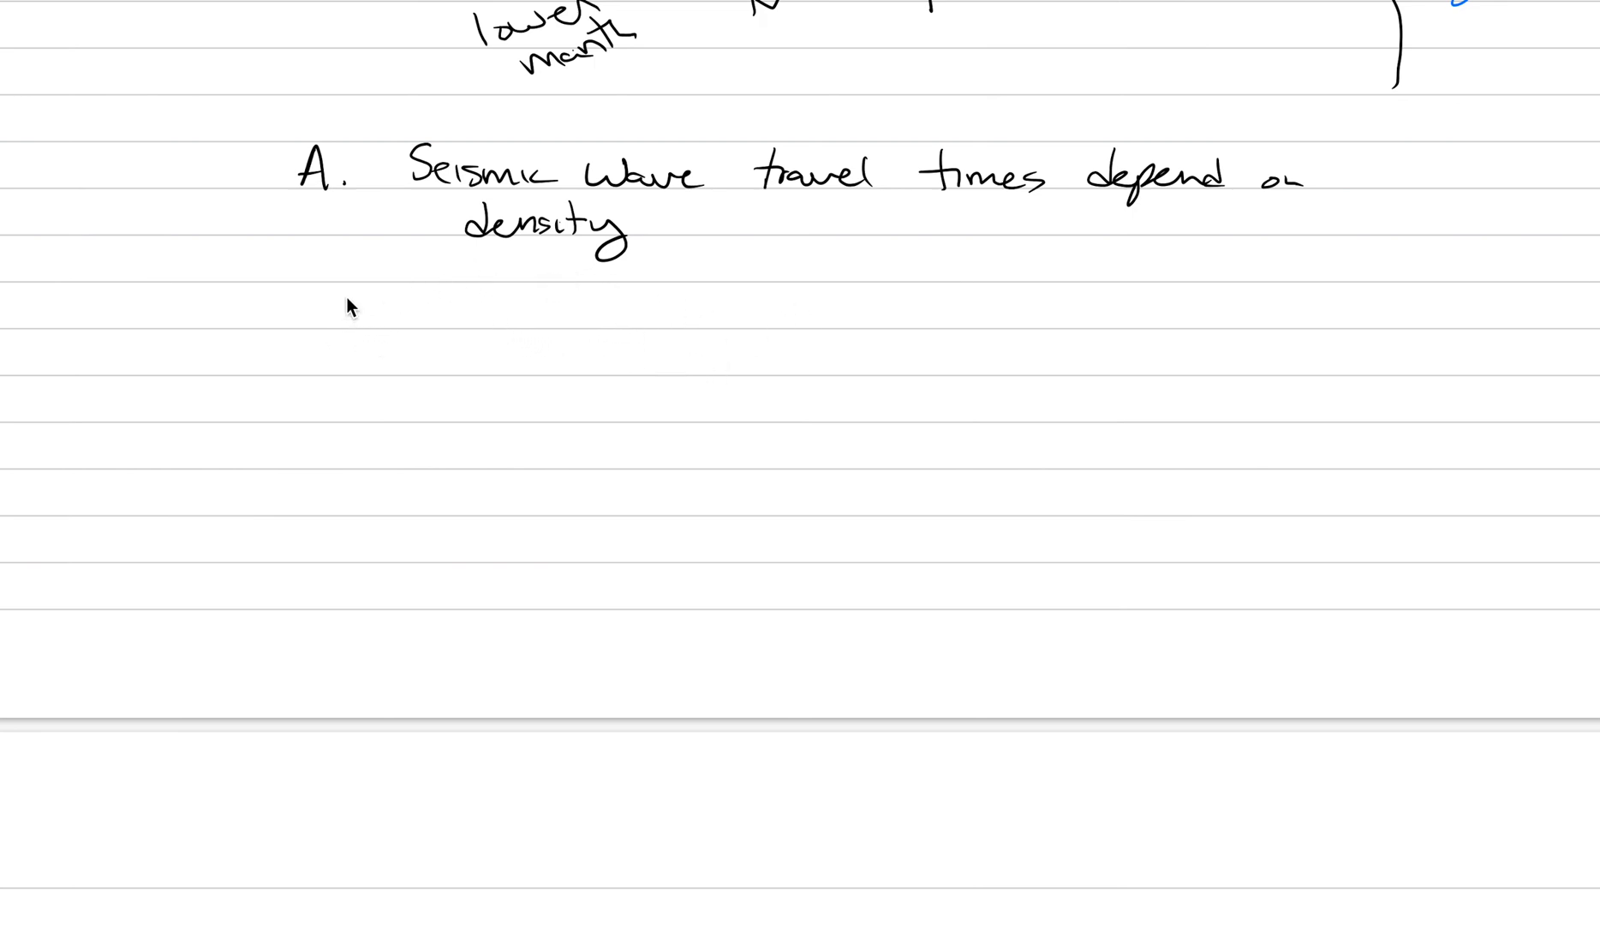
- Write item 1 Lithosphere: rigid upper mantle + crust
text(1.)
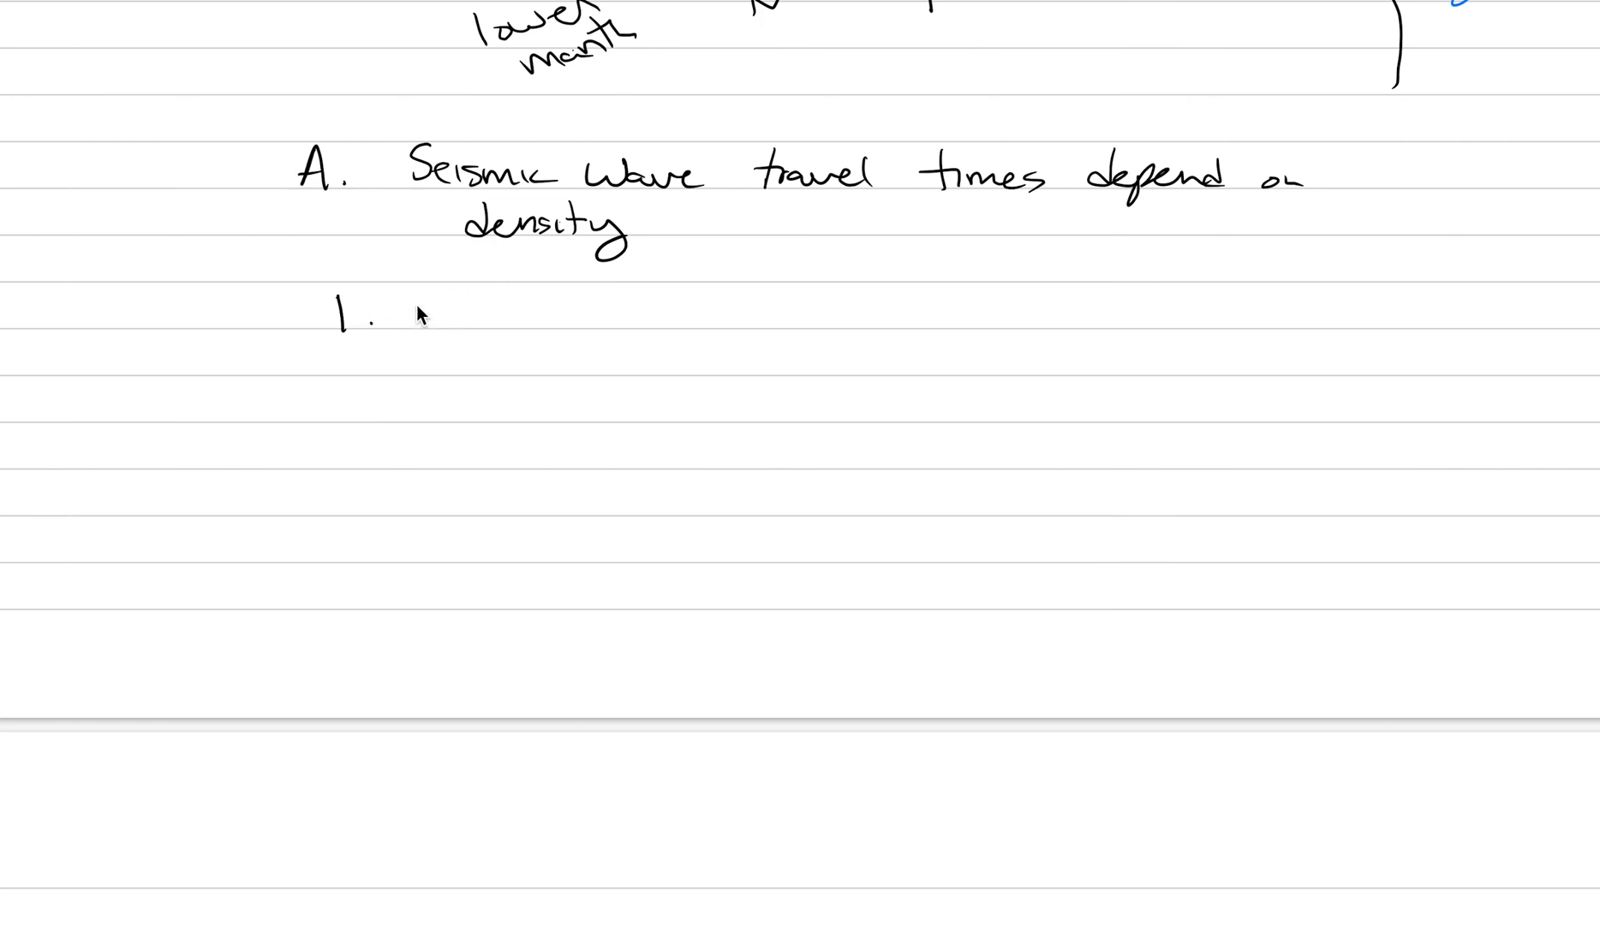
text(Lithos,)
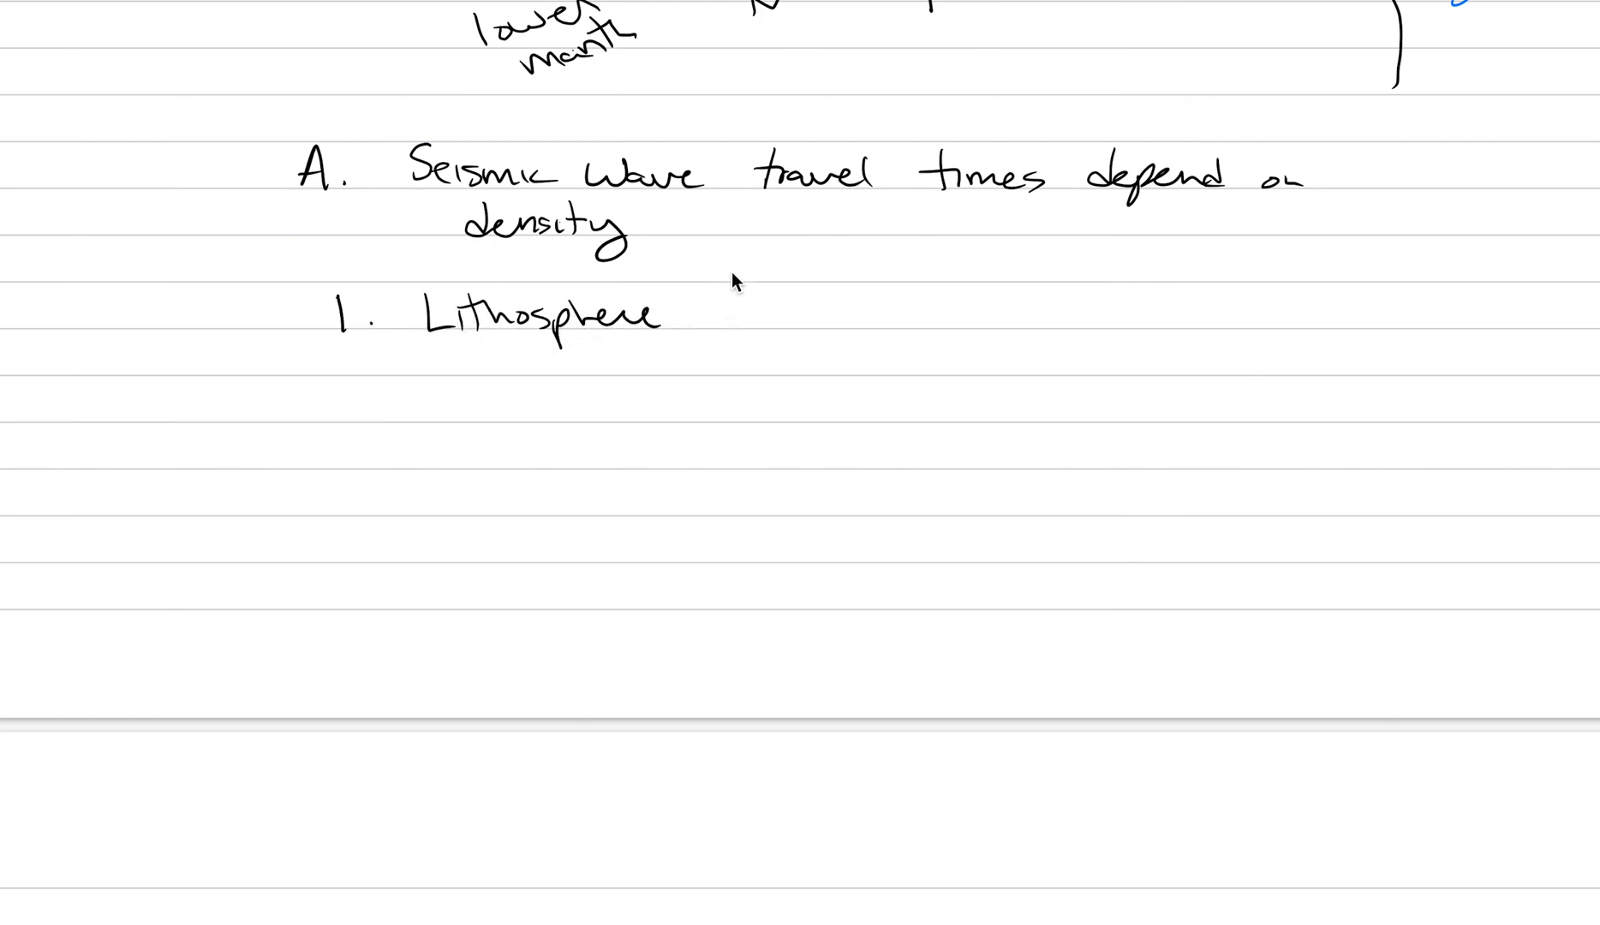
text(- R)
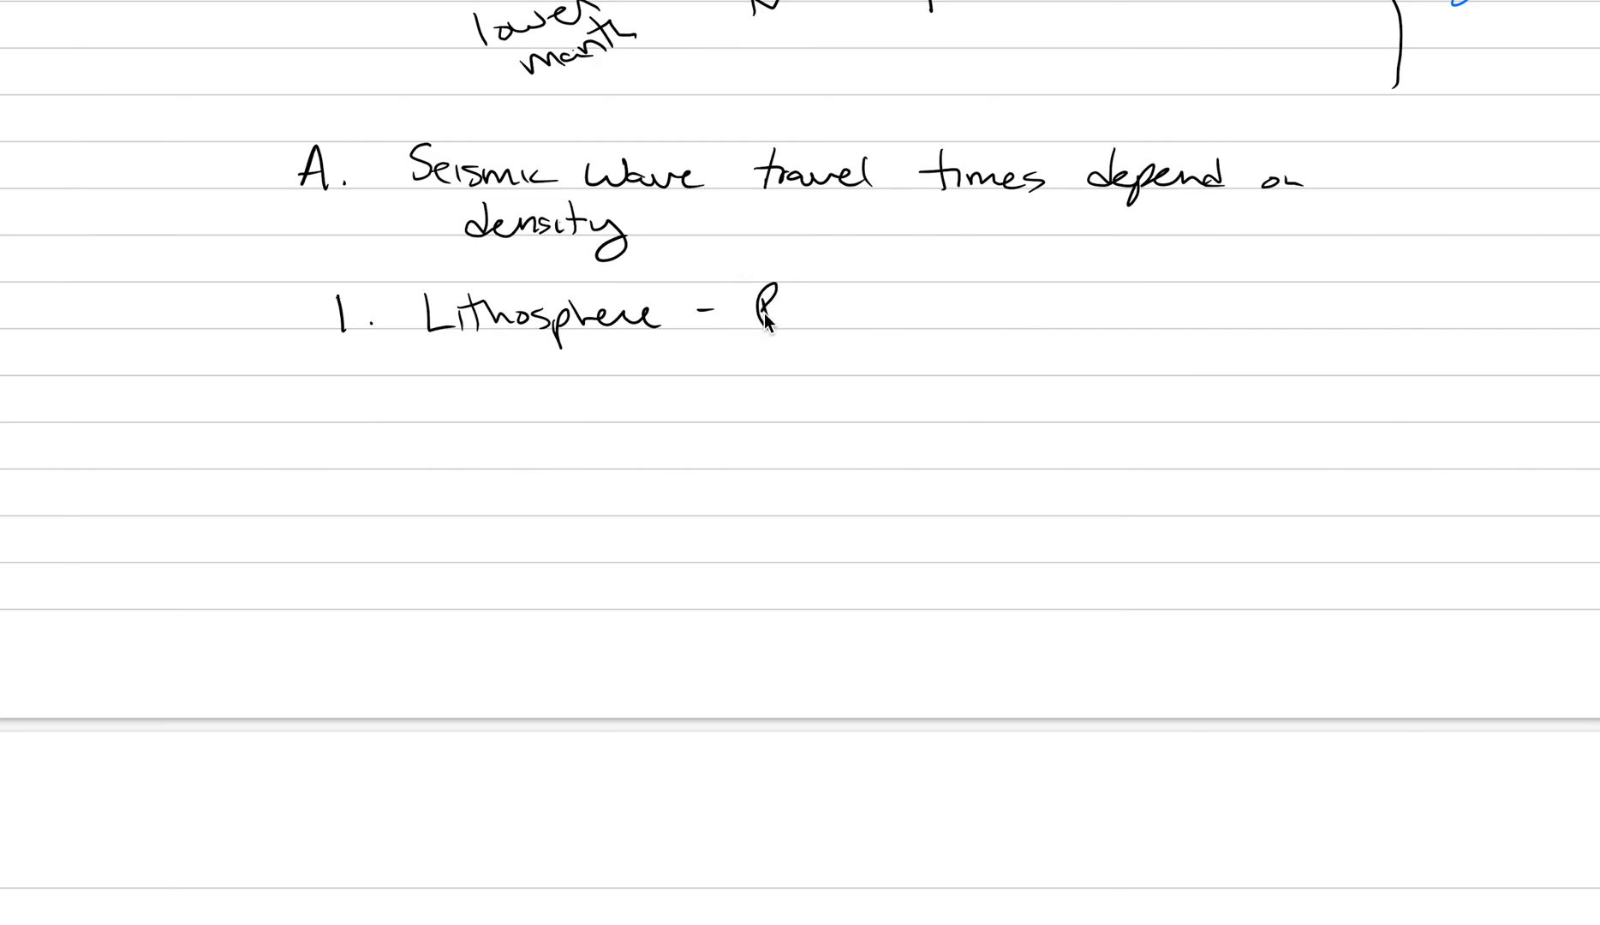
text(Rigid)
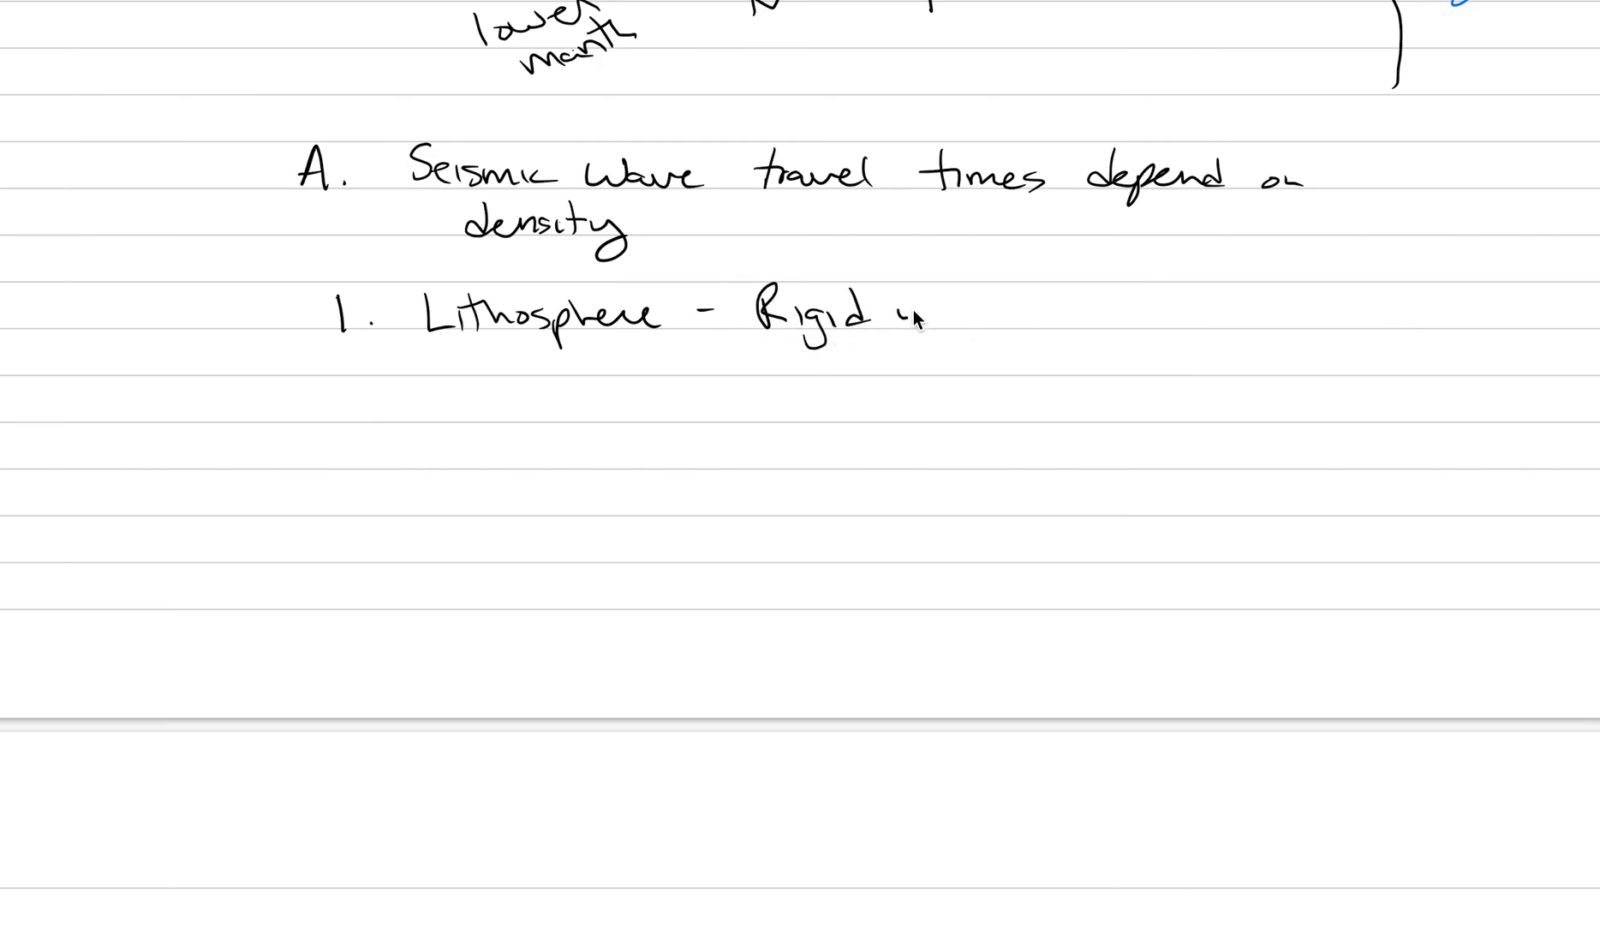
text(upper)
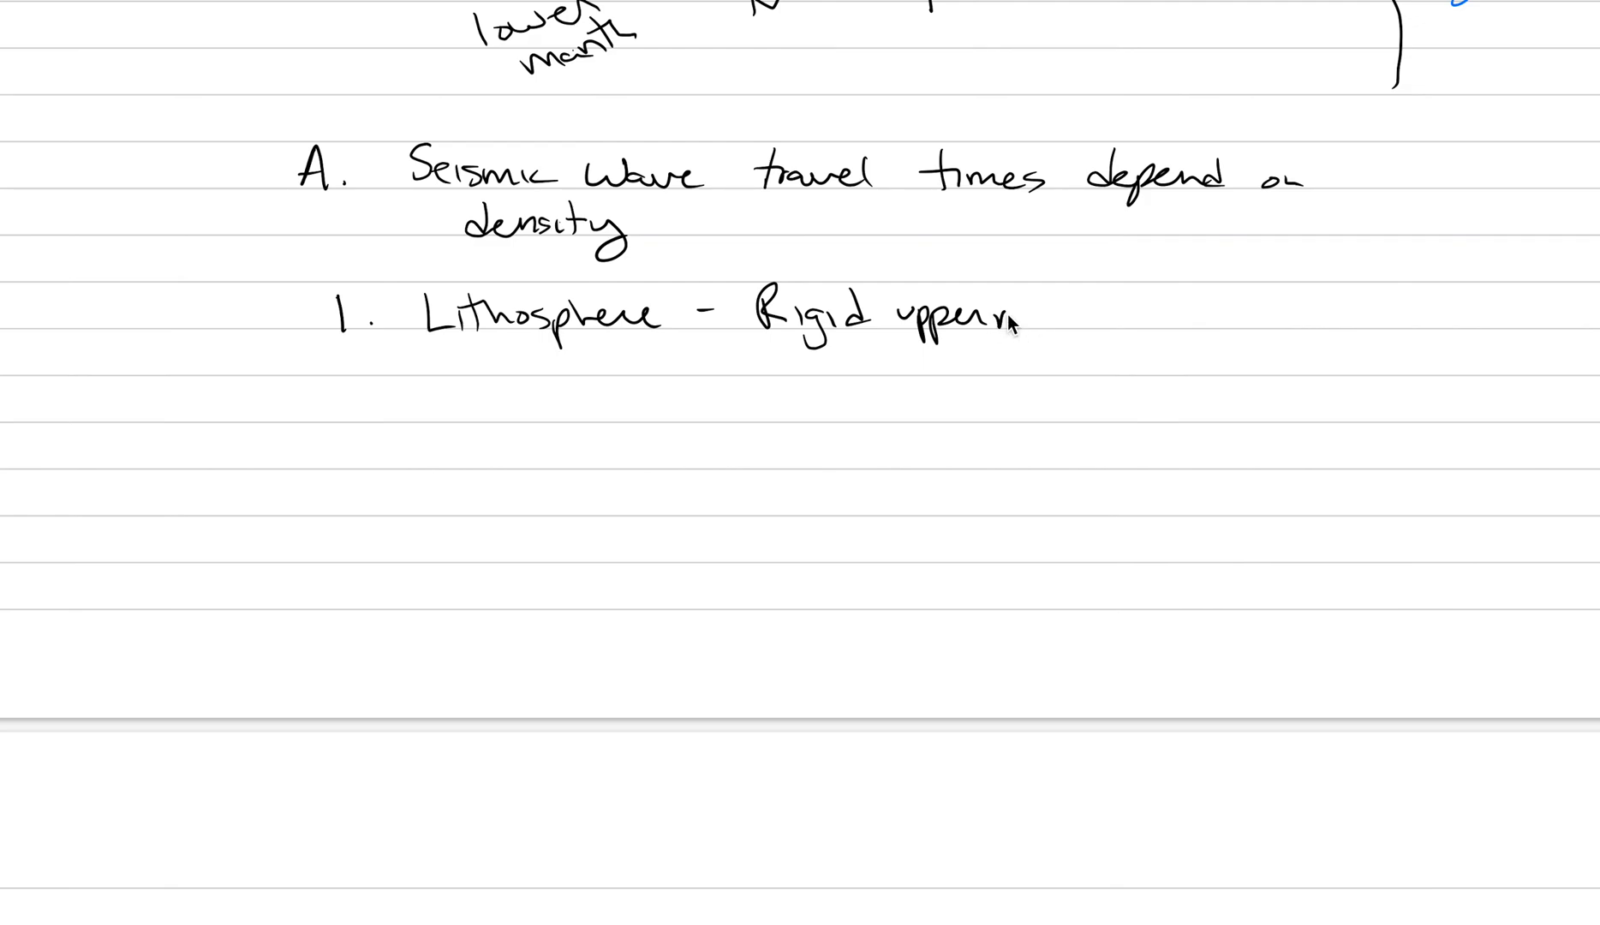
text(mantle)
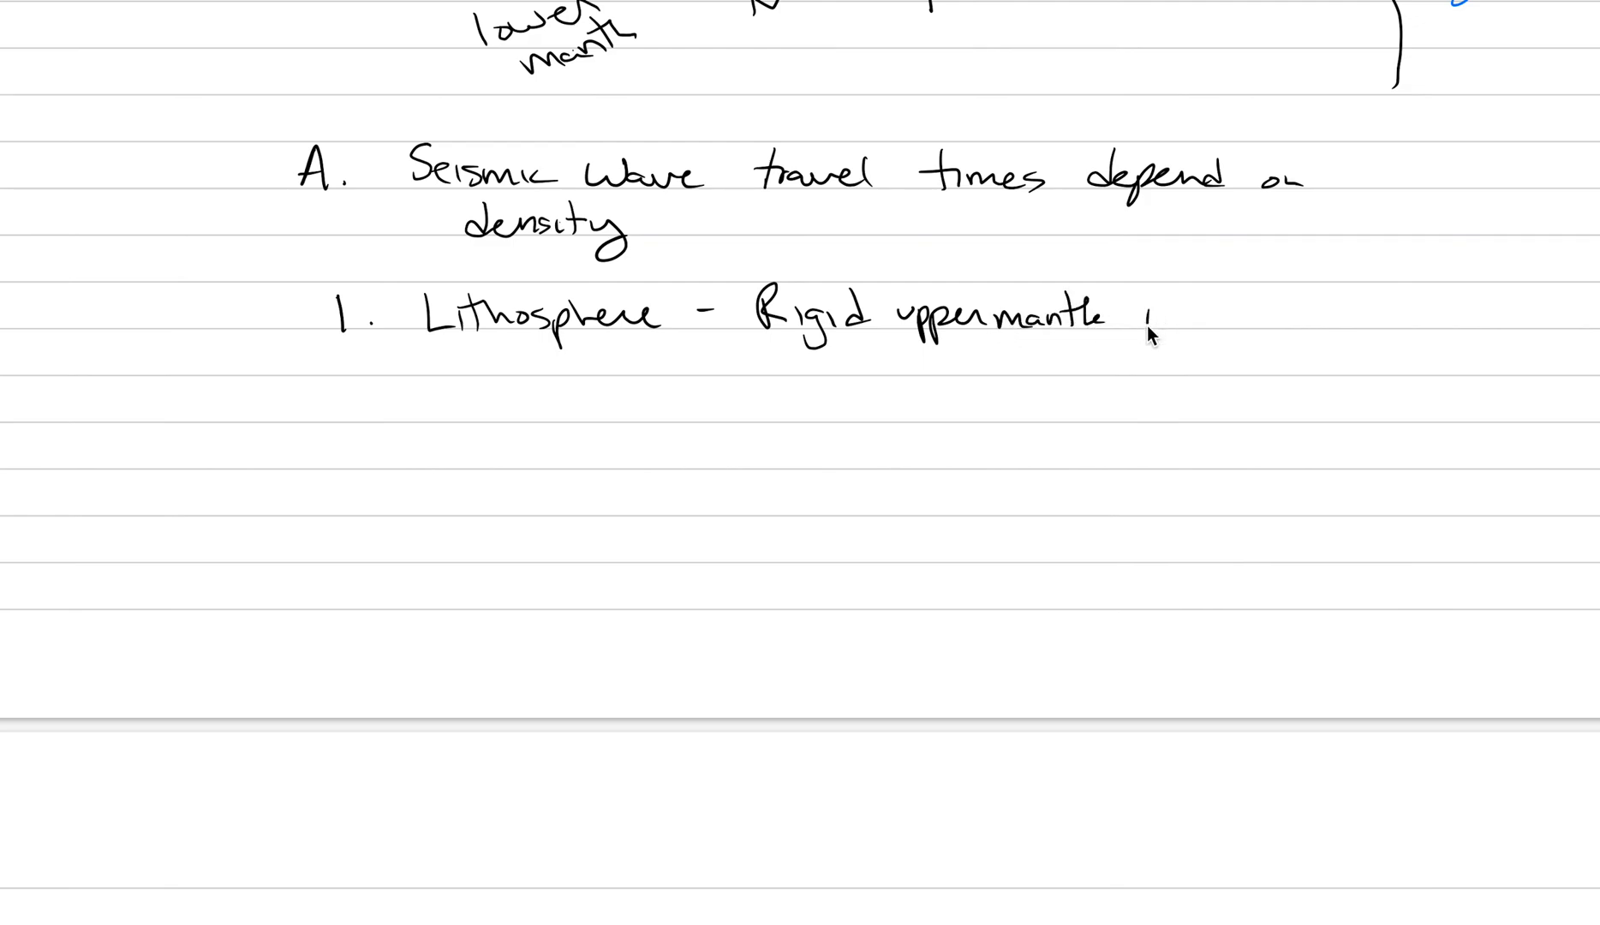
text(+ Crust)
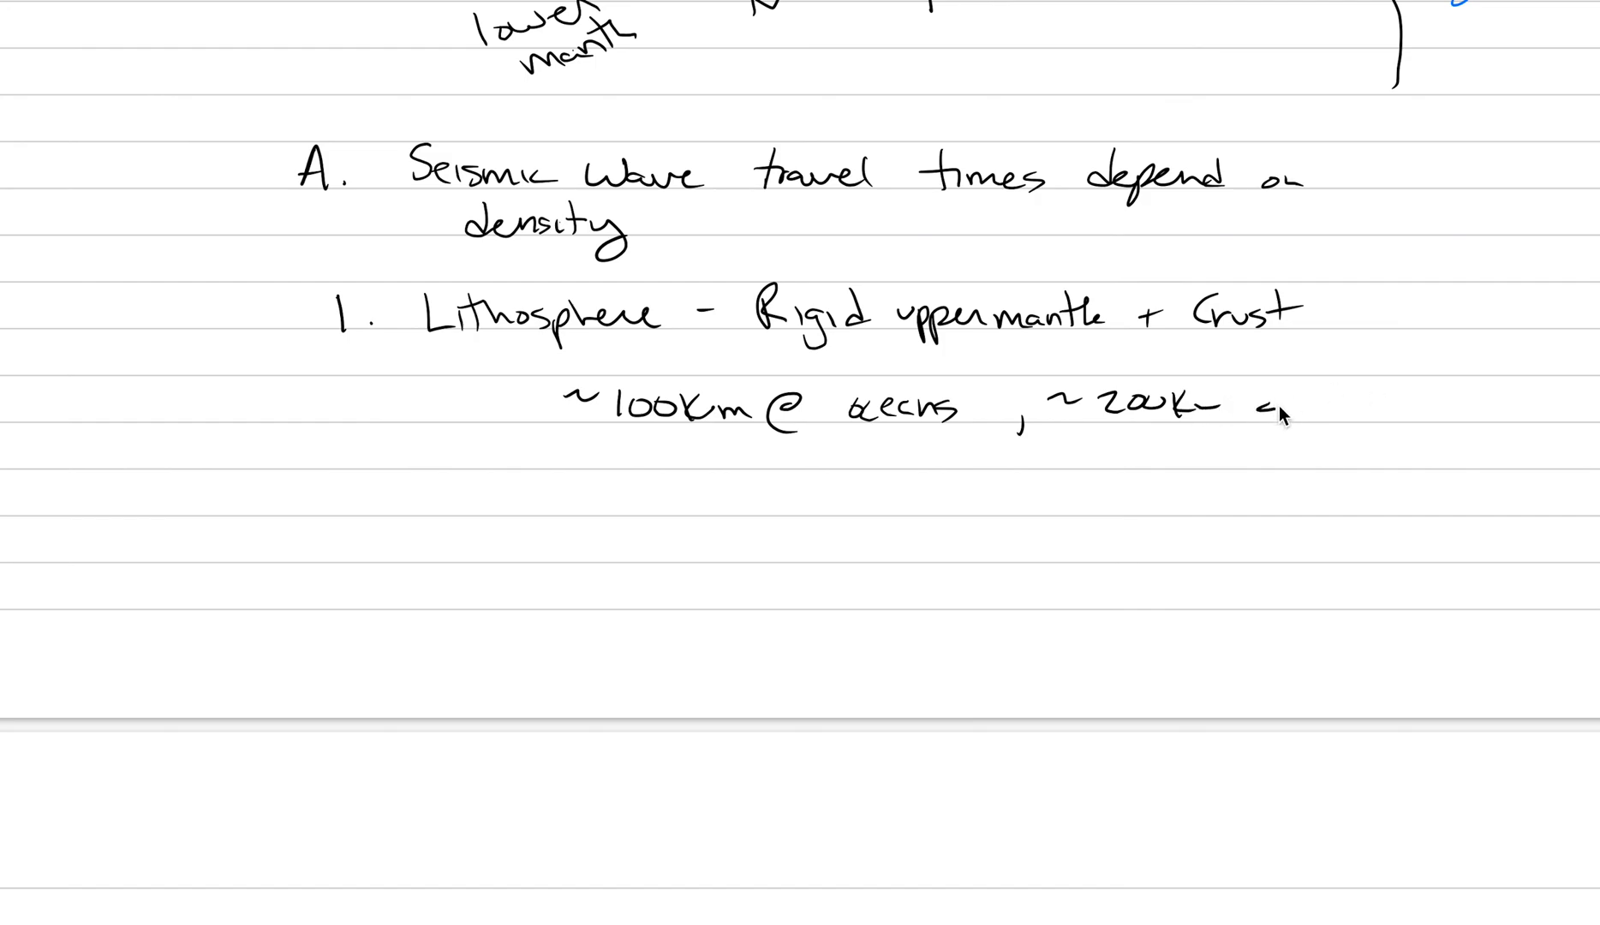
- Add lithosphere thickness at continents and sampling by xenoliths and ophiolites
text(@ Conti)
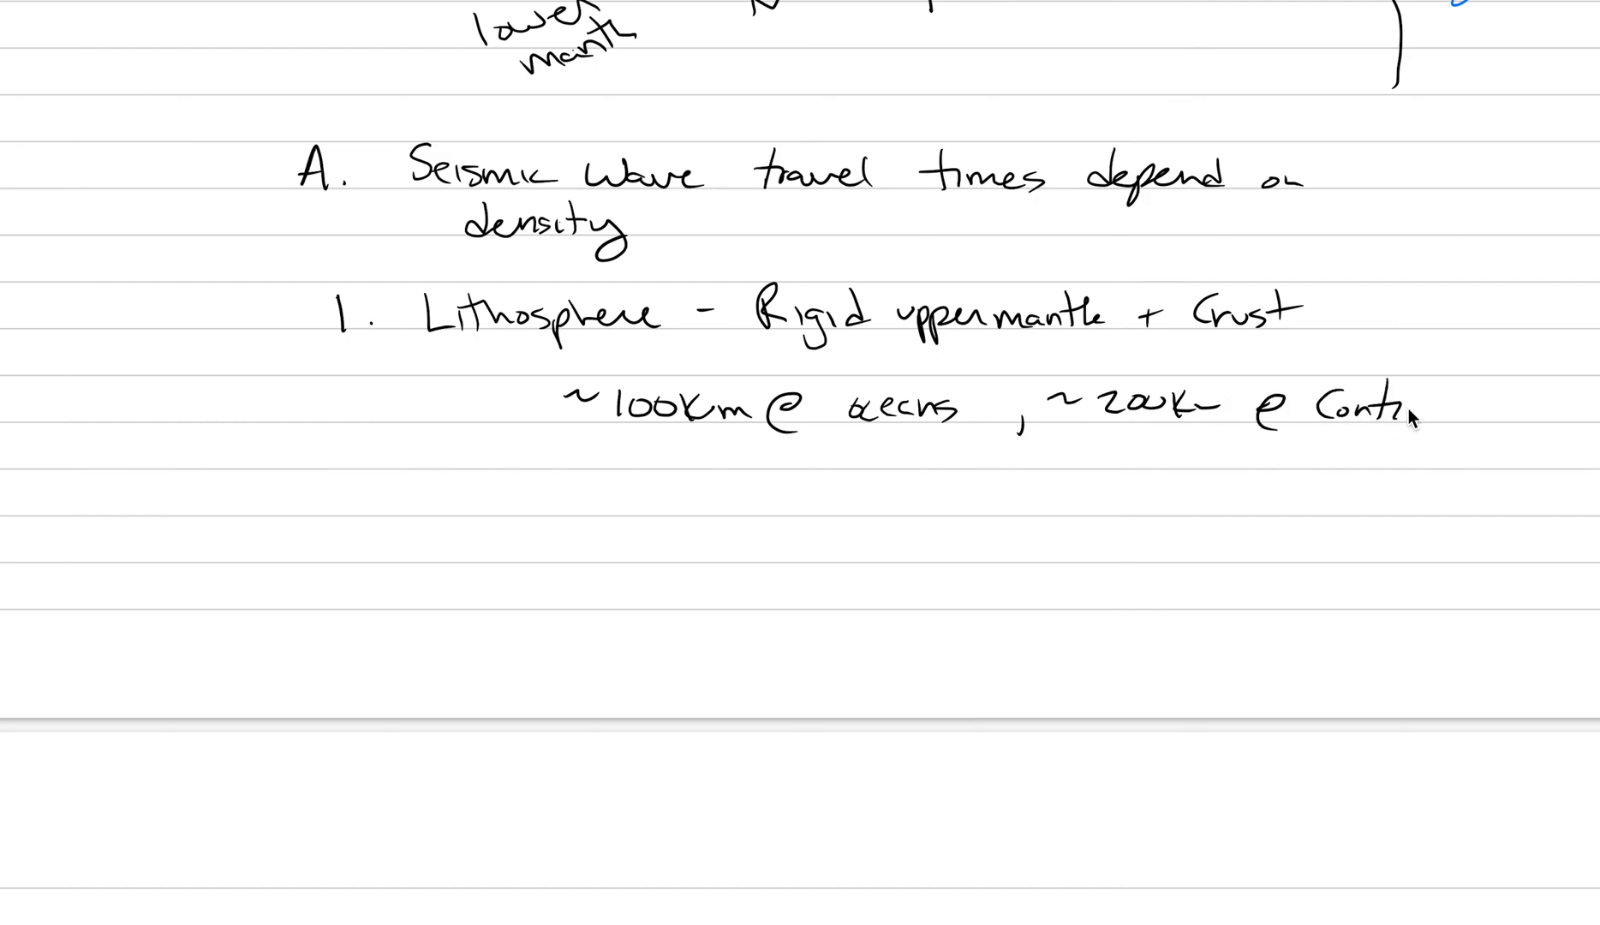
text(Continents)
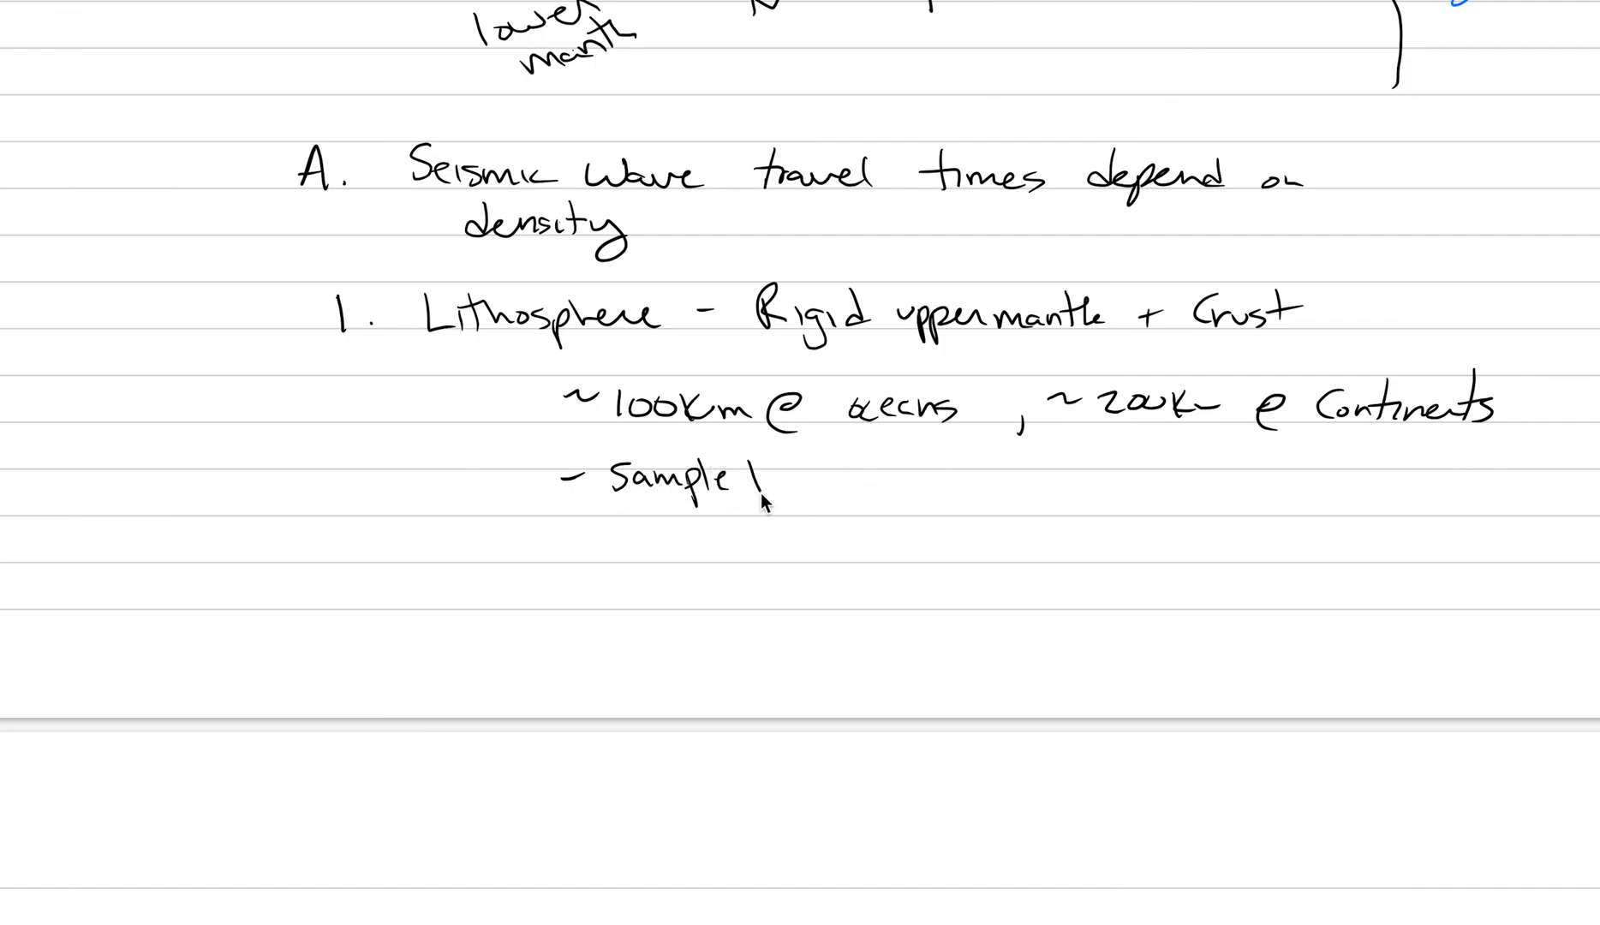
text(d by Xenolith, g)
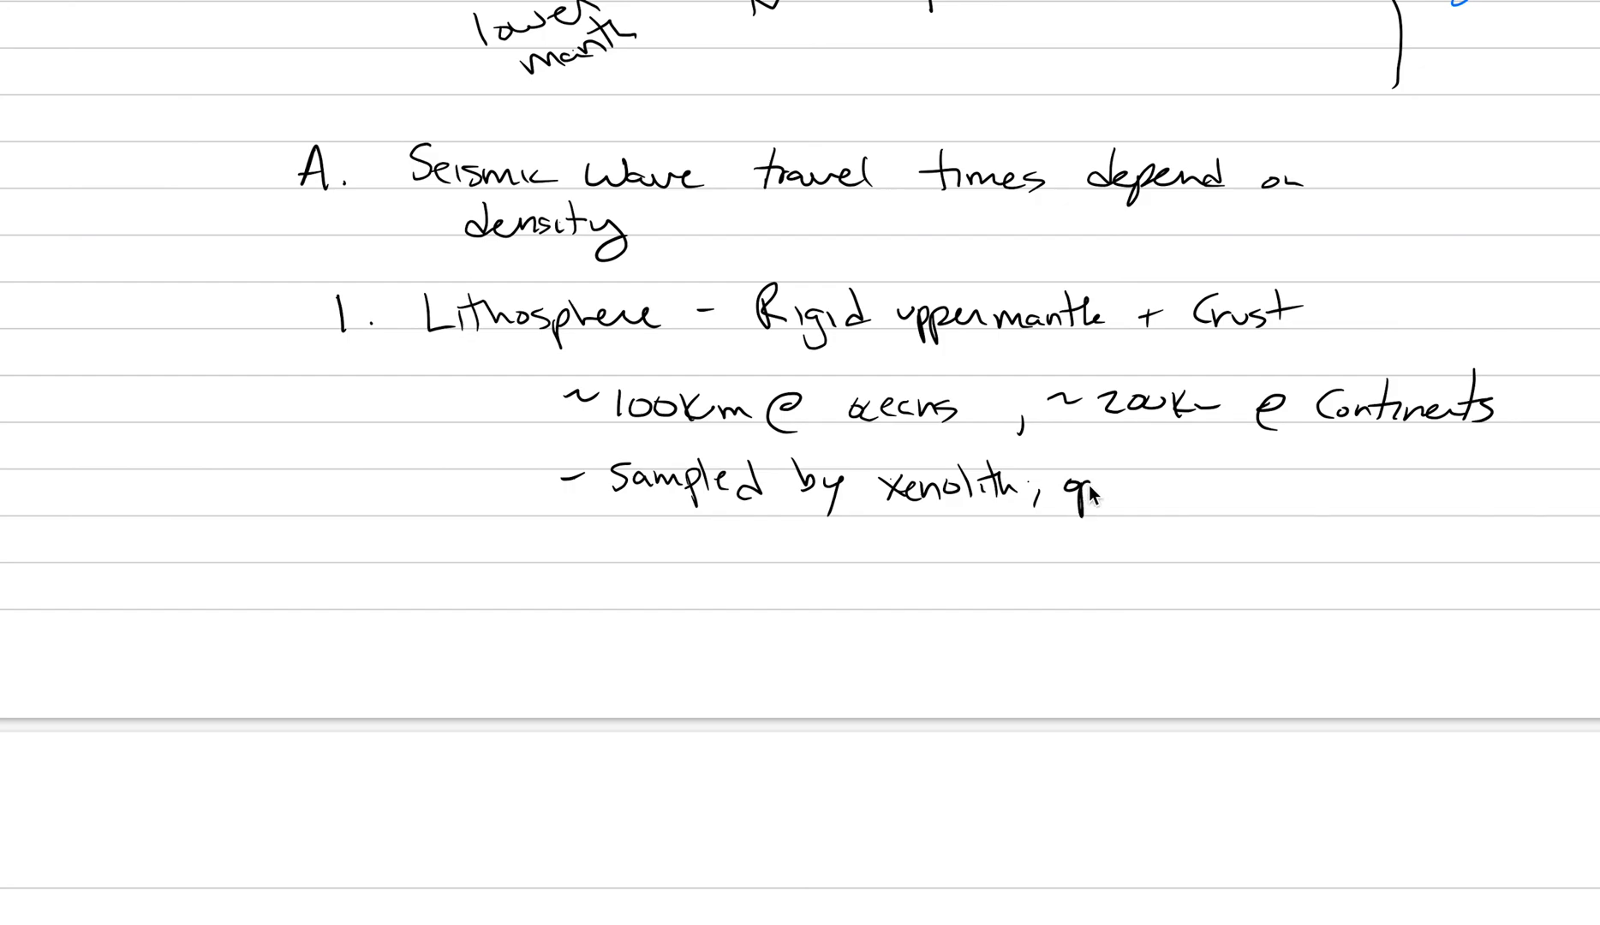
text(phiolites, Abyssal Peridotite)
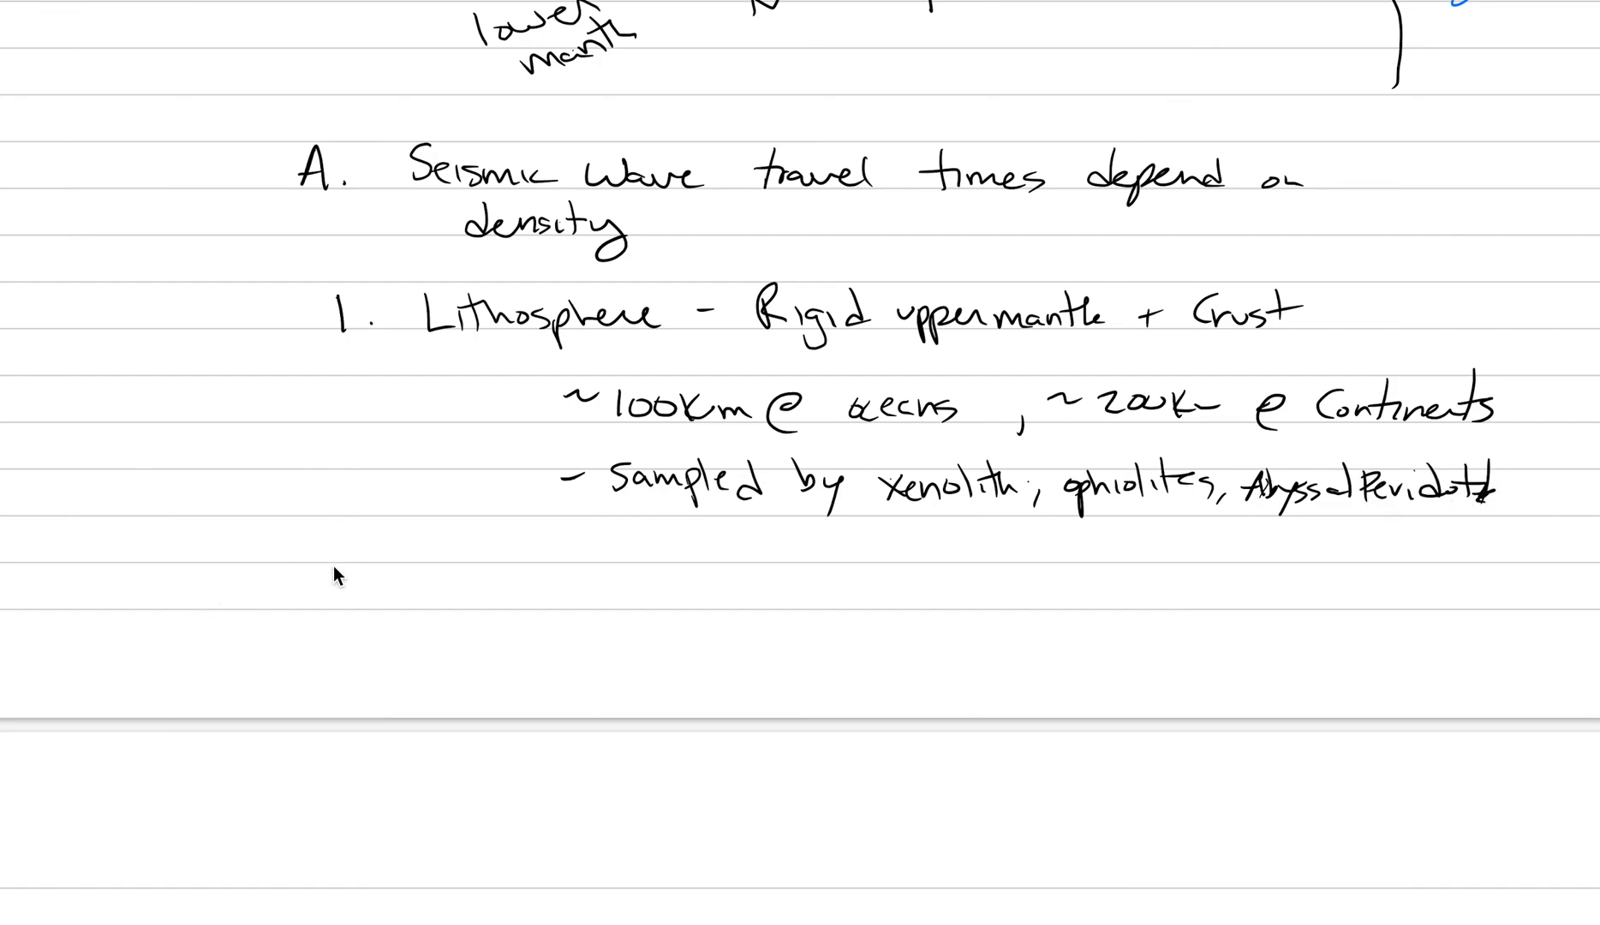
- Write item 2 'Asthenosphere -' and move down the page for its description
text(2. Astheno)
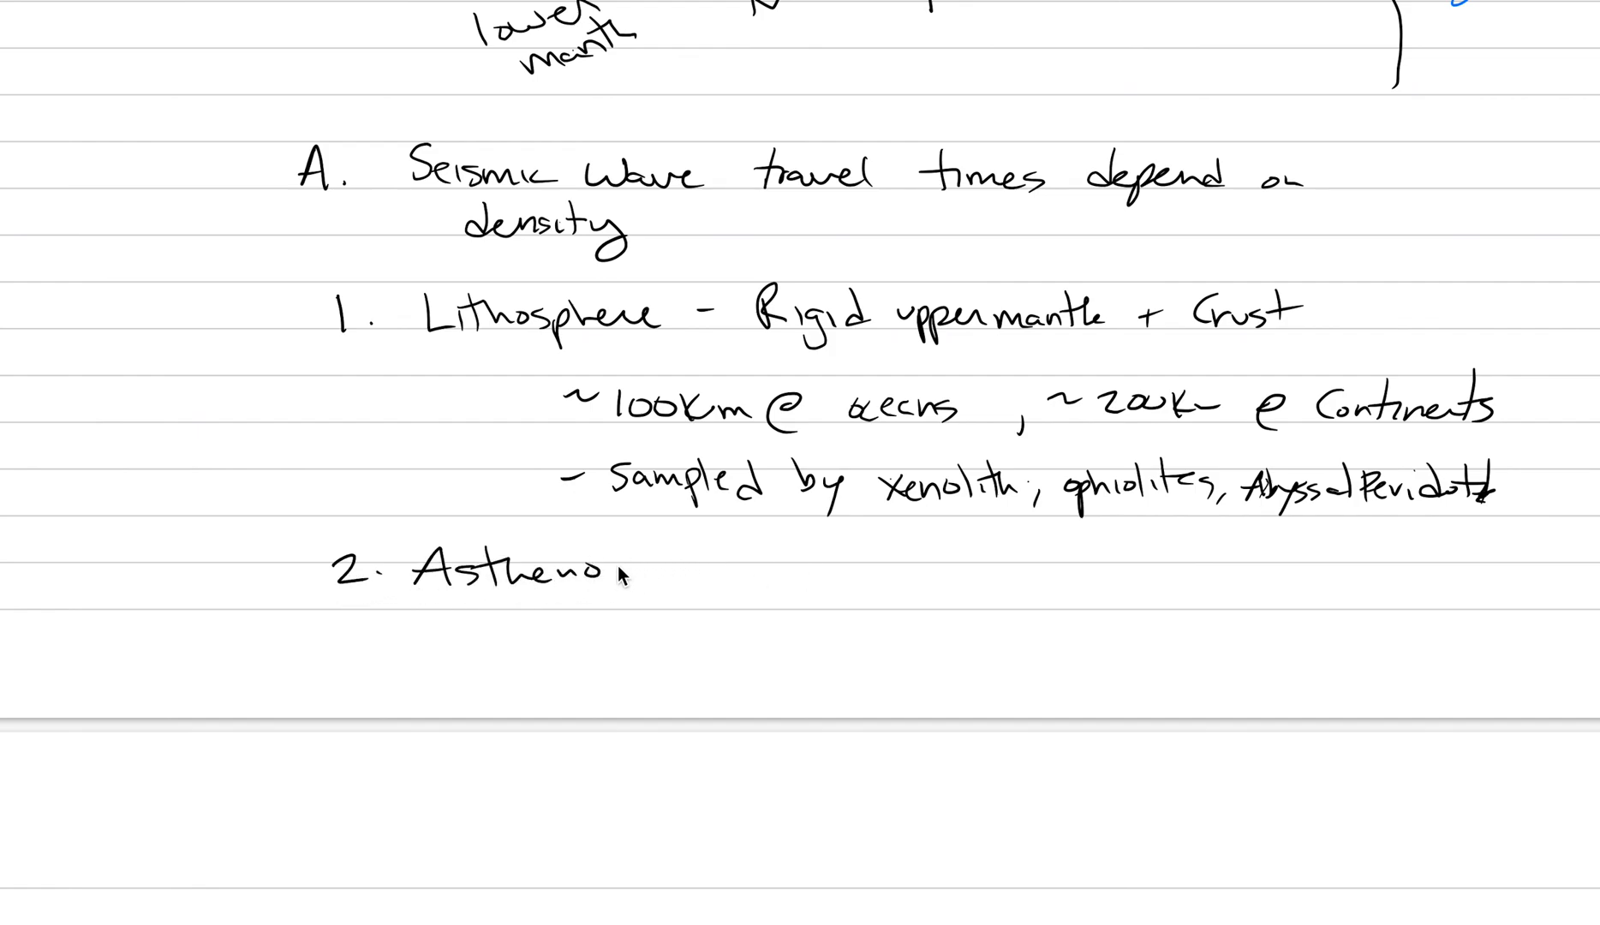
text(sphere -)
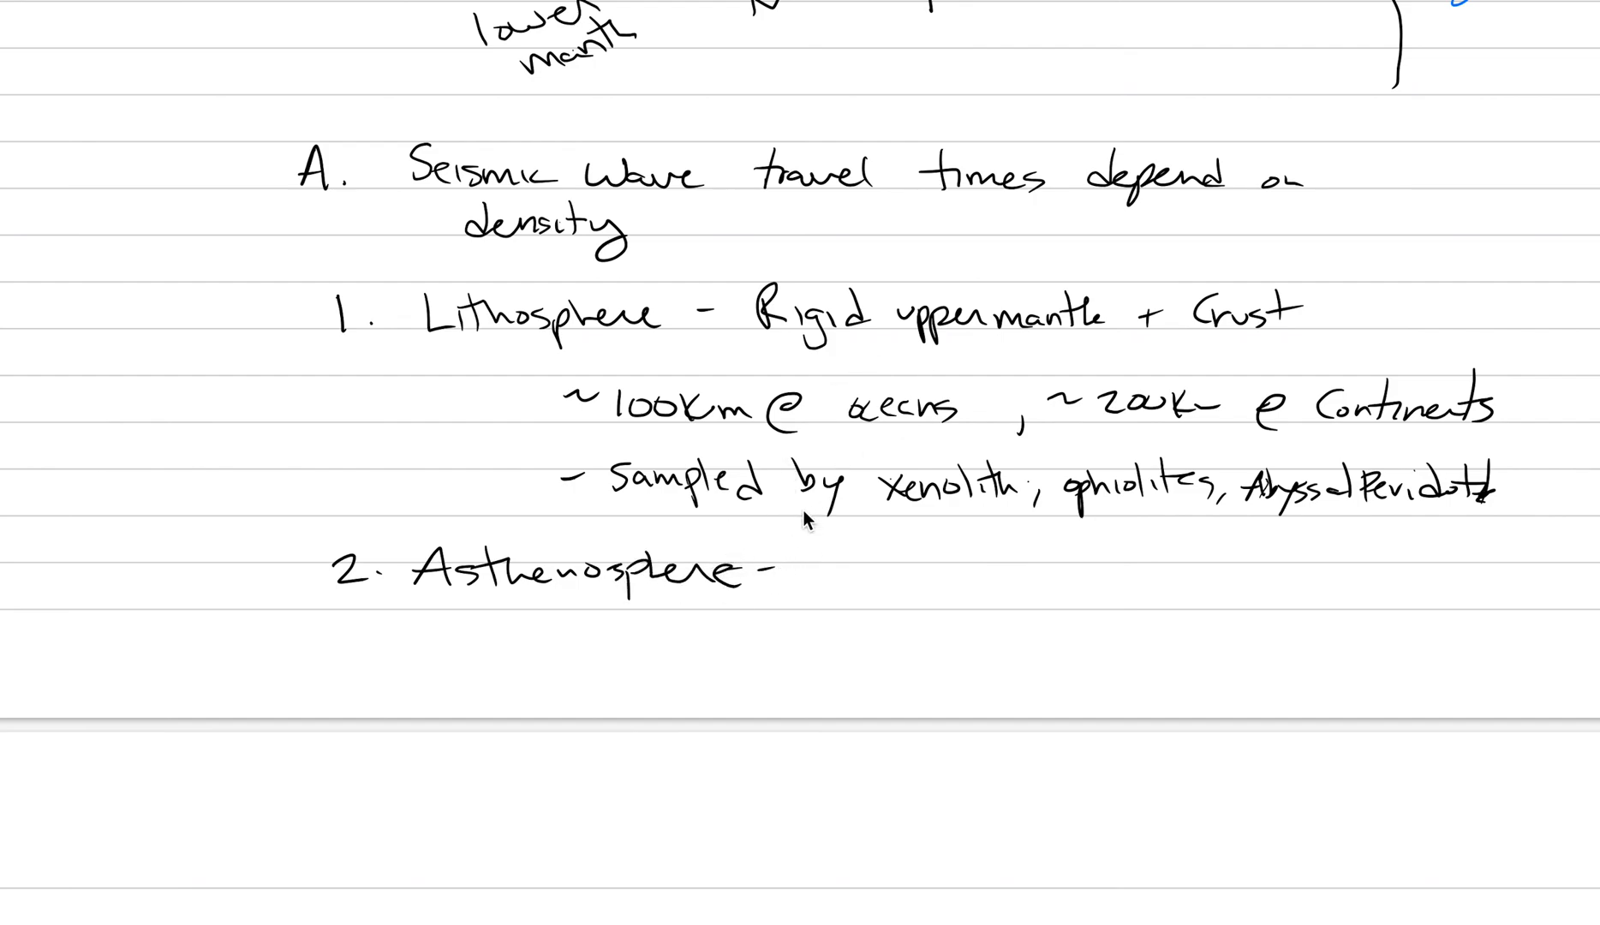
scroll(down, 3)
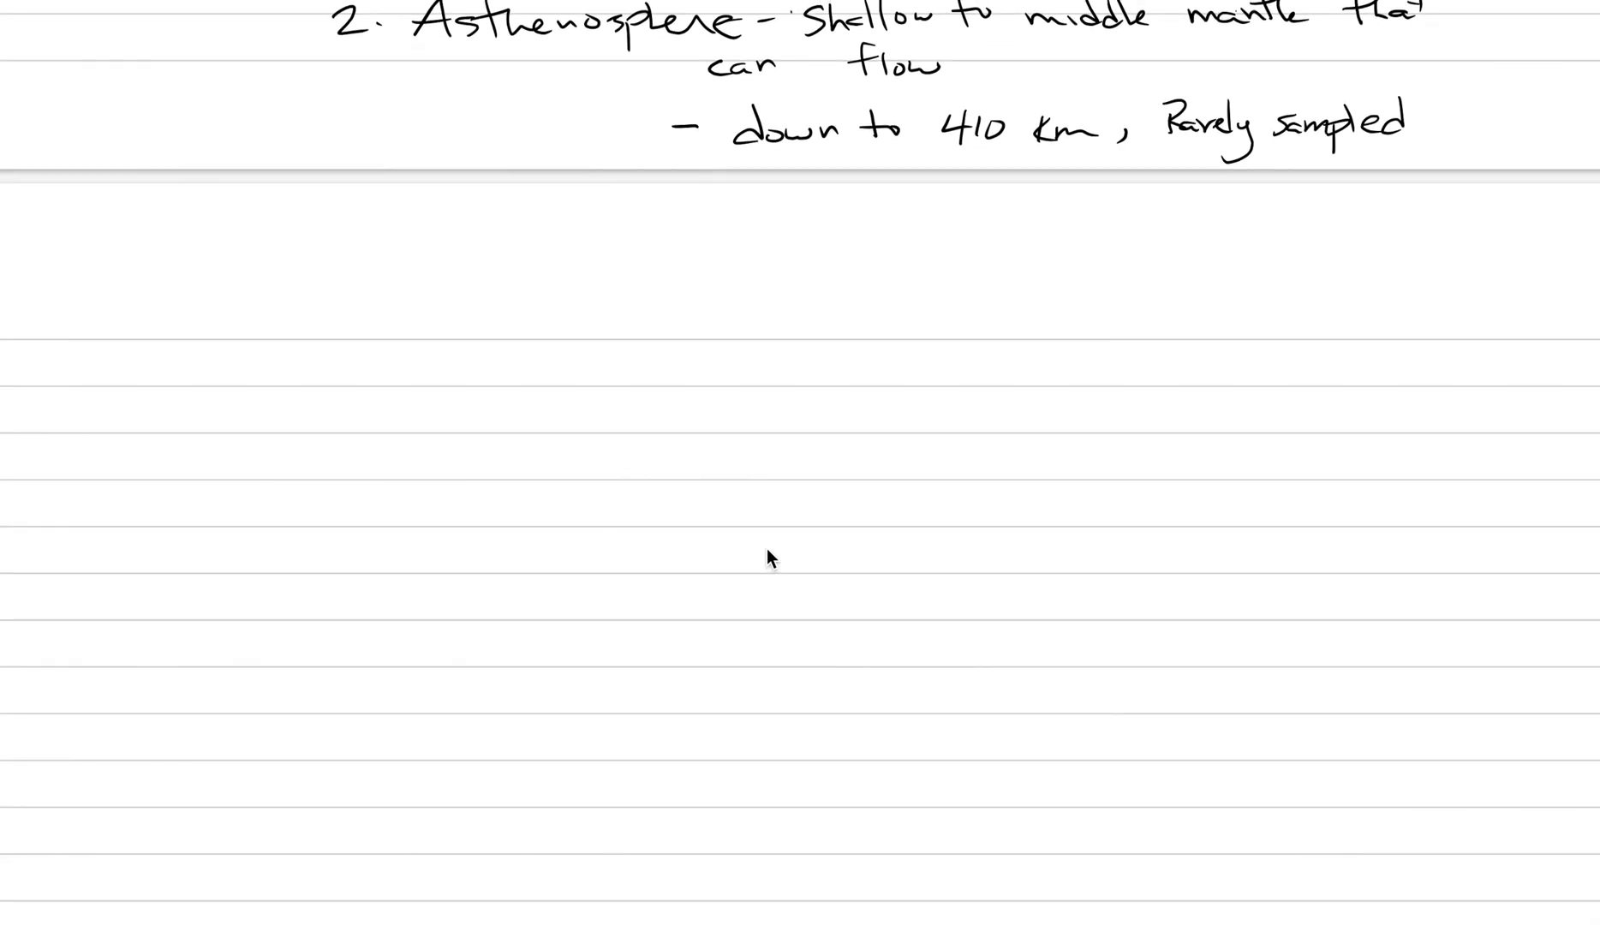
- Write item 3 'Transition Zone - 410-660 km' and move down for sub-points
text(3. Tra)
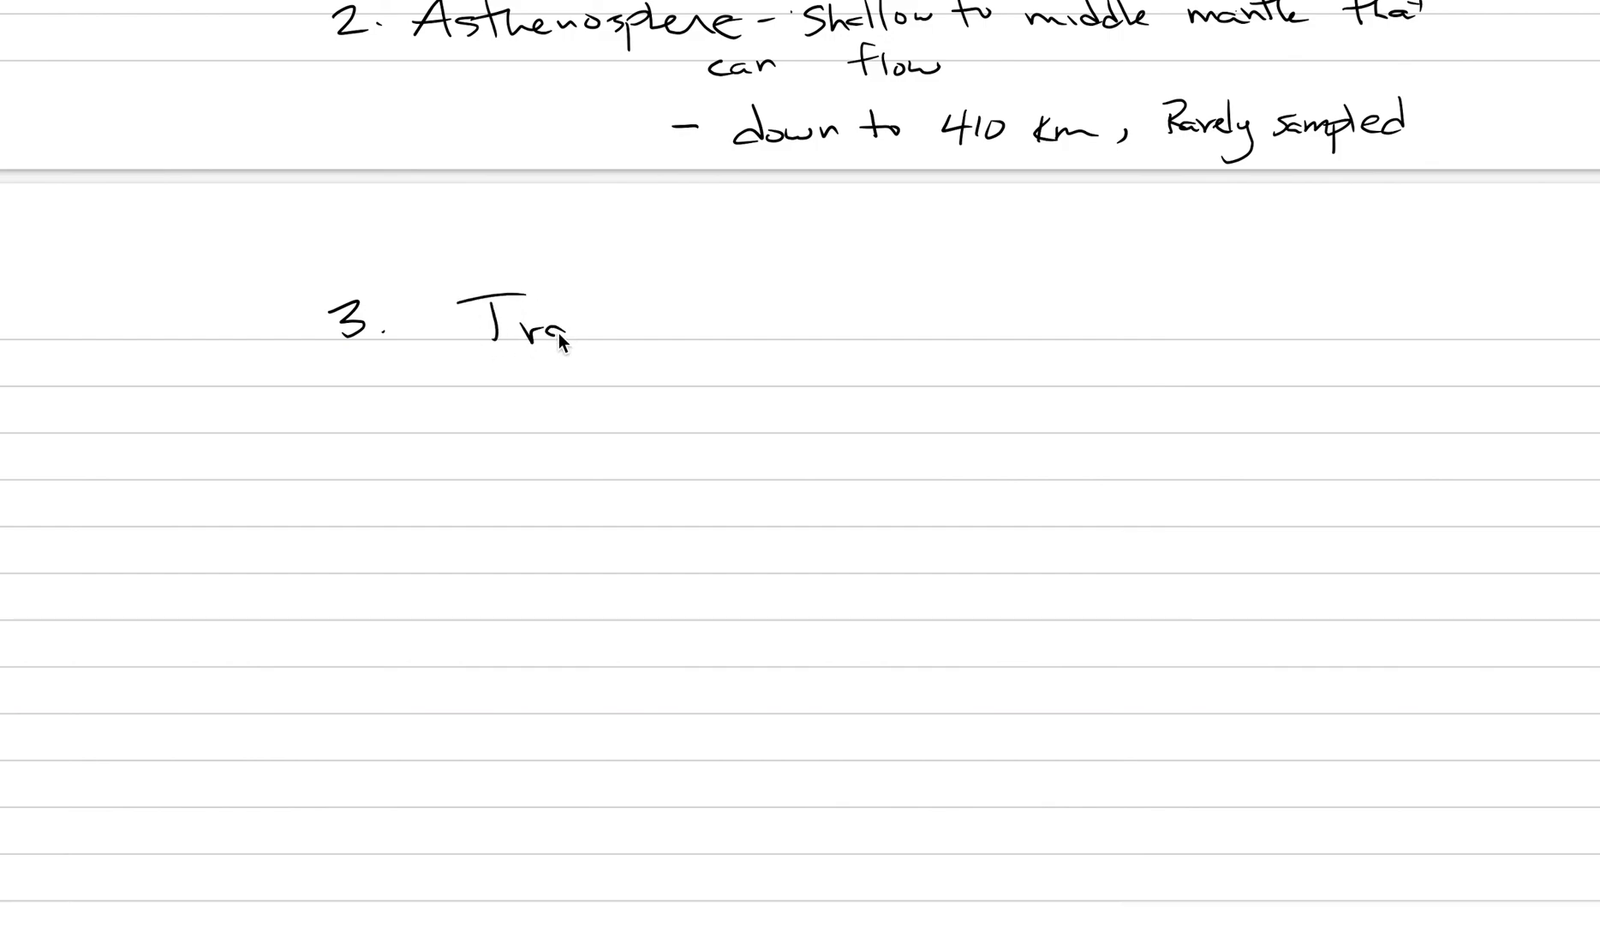
text(Transition Zone - 41)
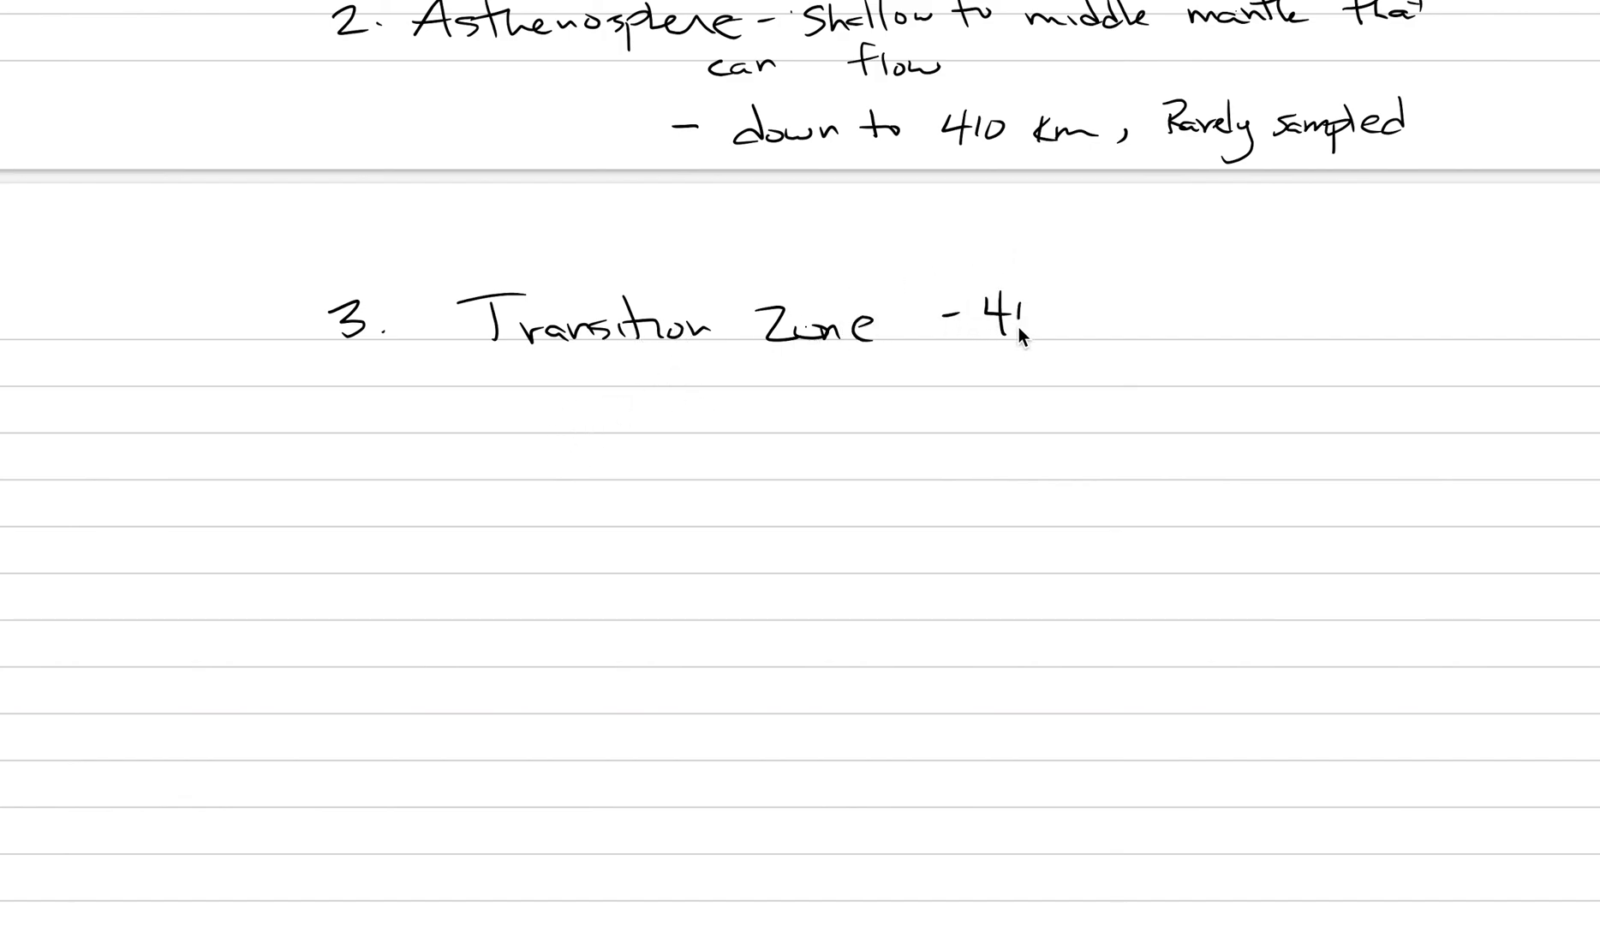
text(410-660 km)
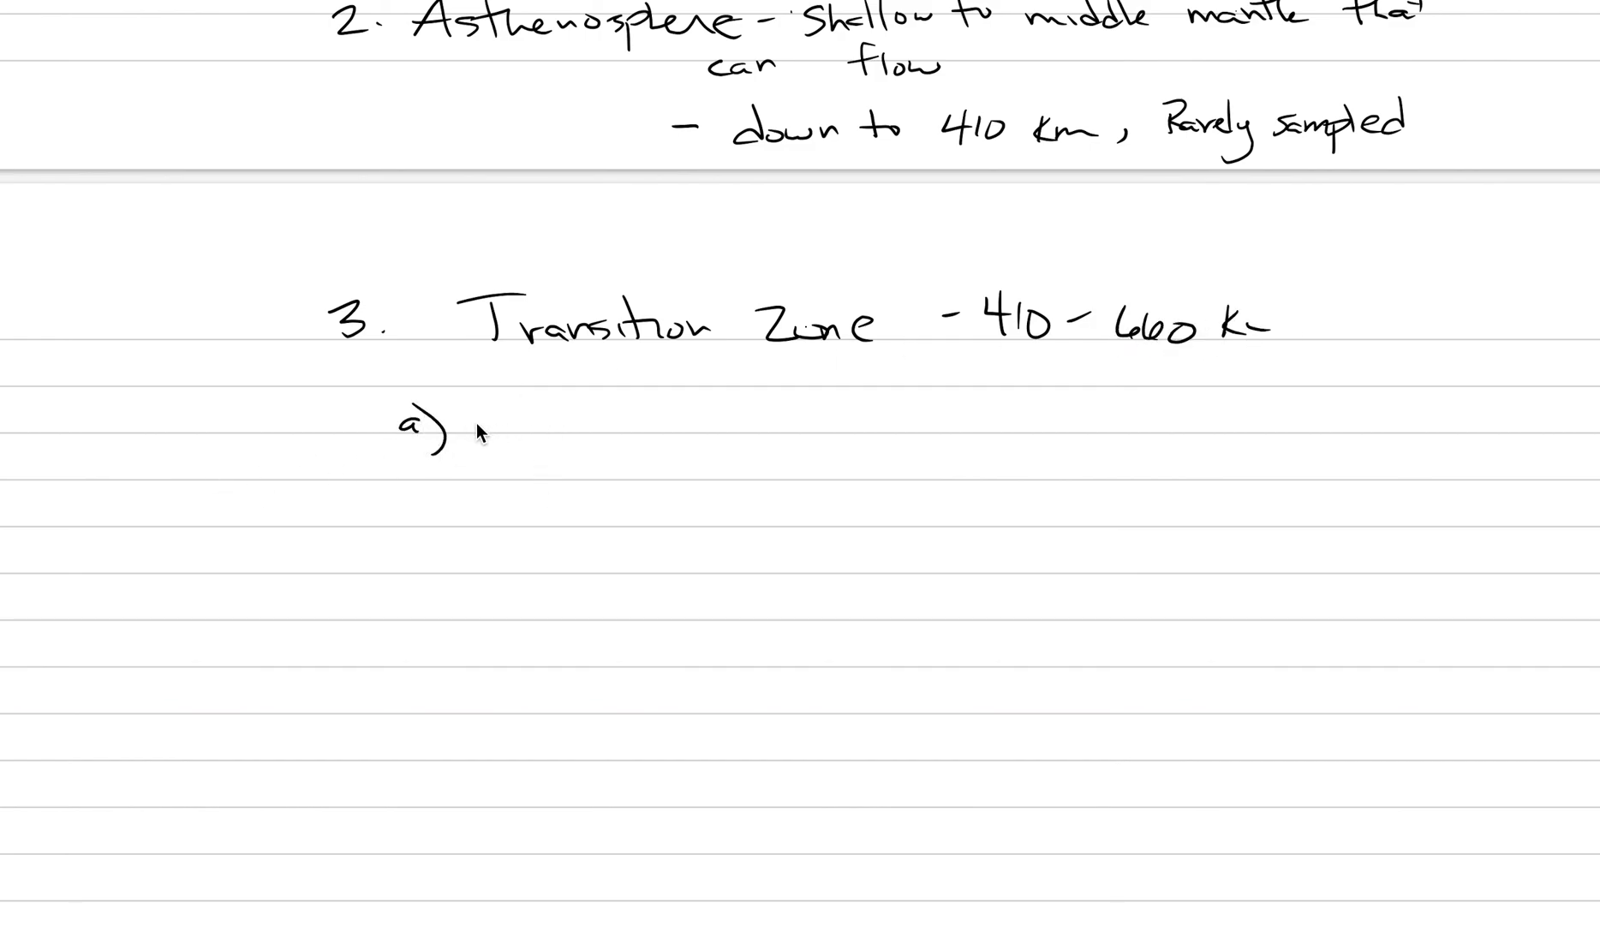
scroll(down, 3)
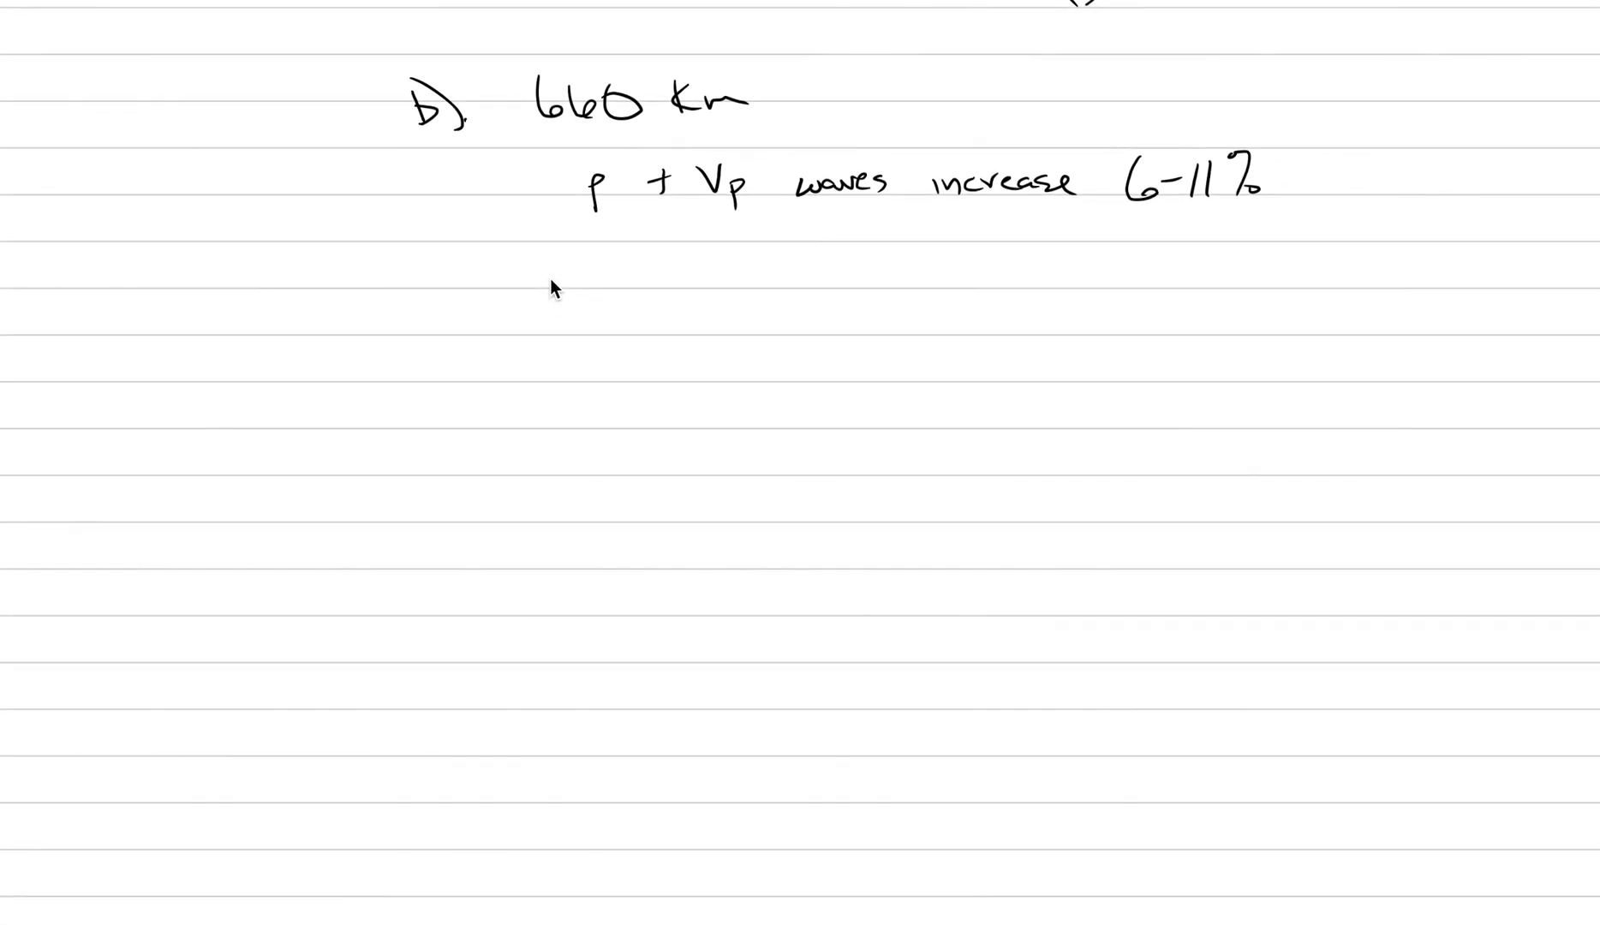